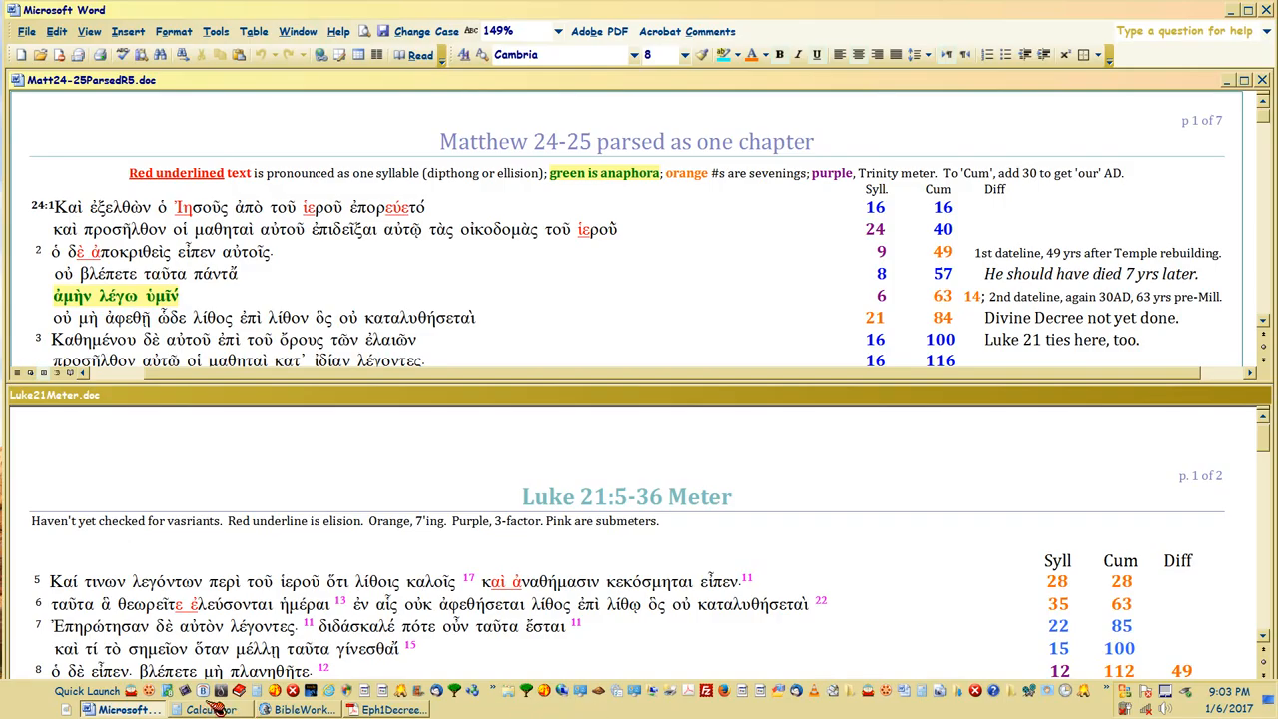
mouse_move(599, 337)
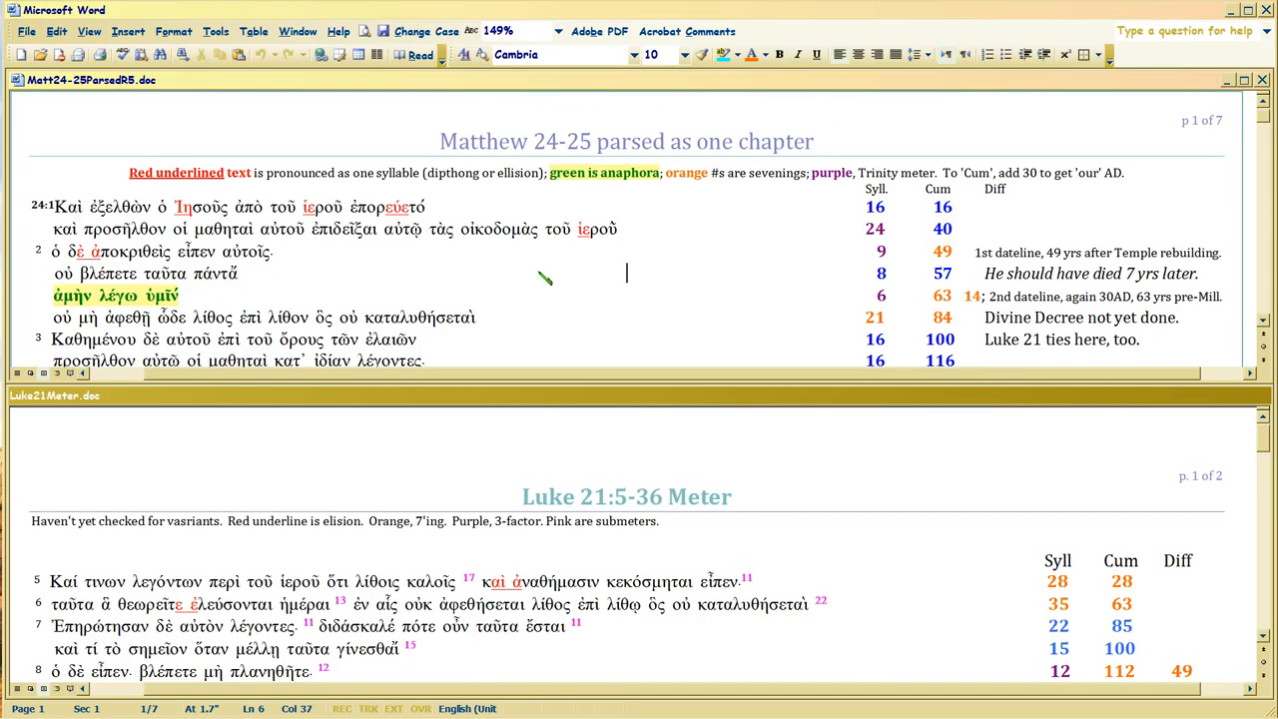
- Scroll the Luke pane slightly and click repeatedly into its opening verse text
scroll(down, 3)
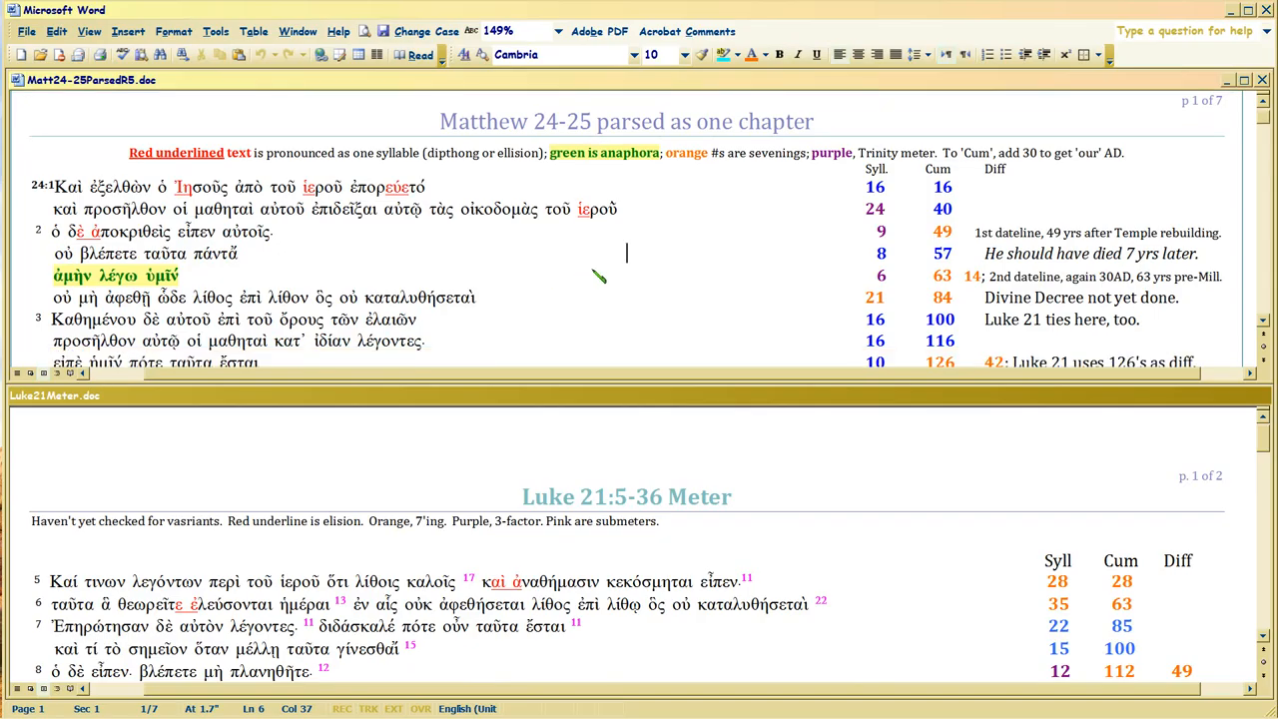
mouse_move(610, 140)
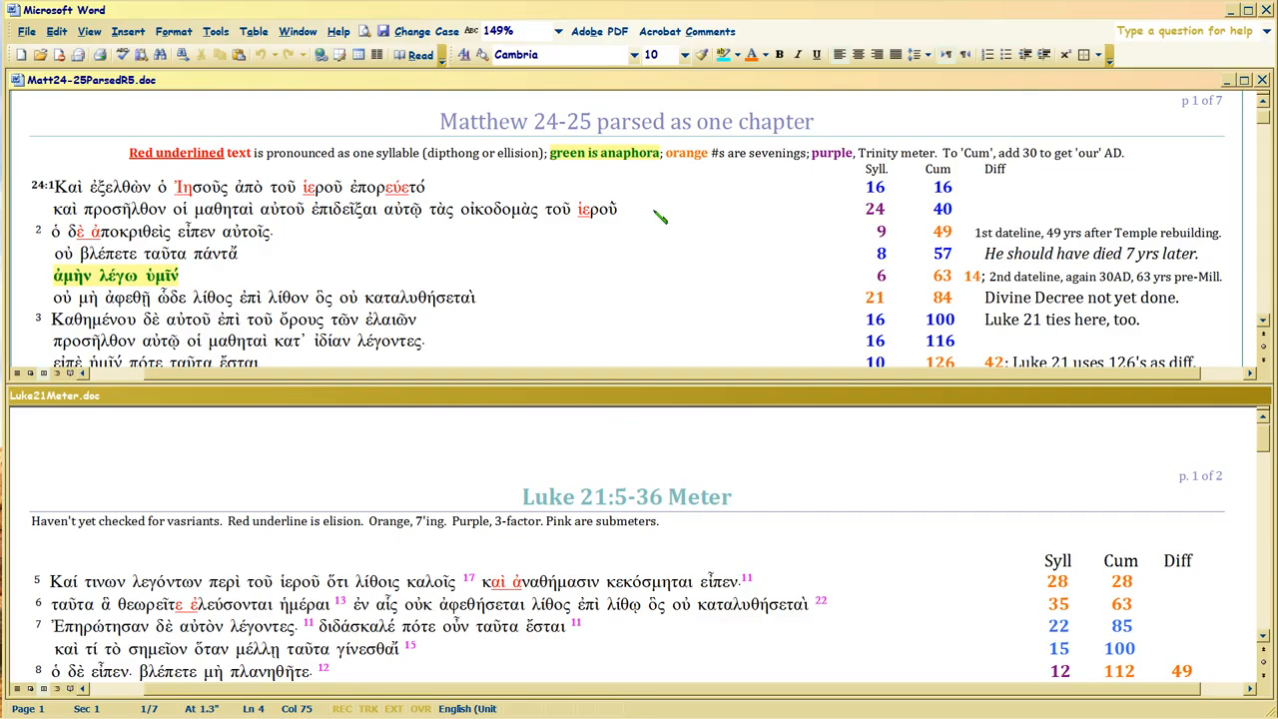
click(632, 209)
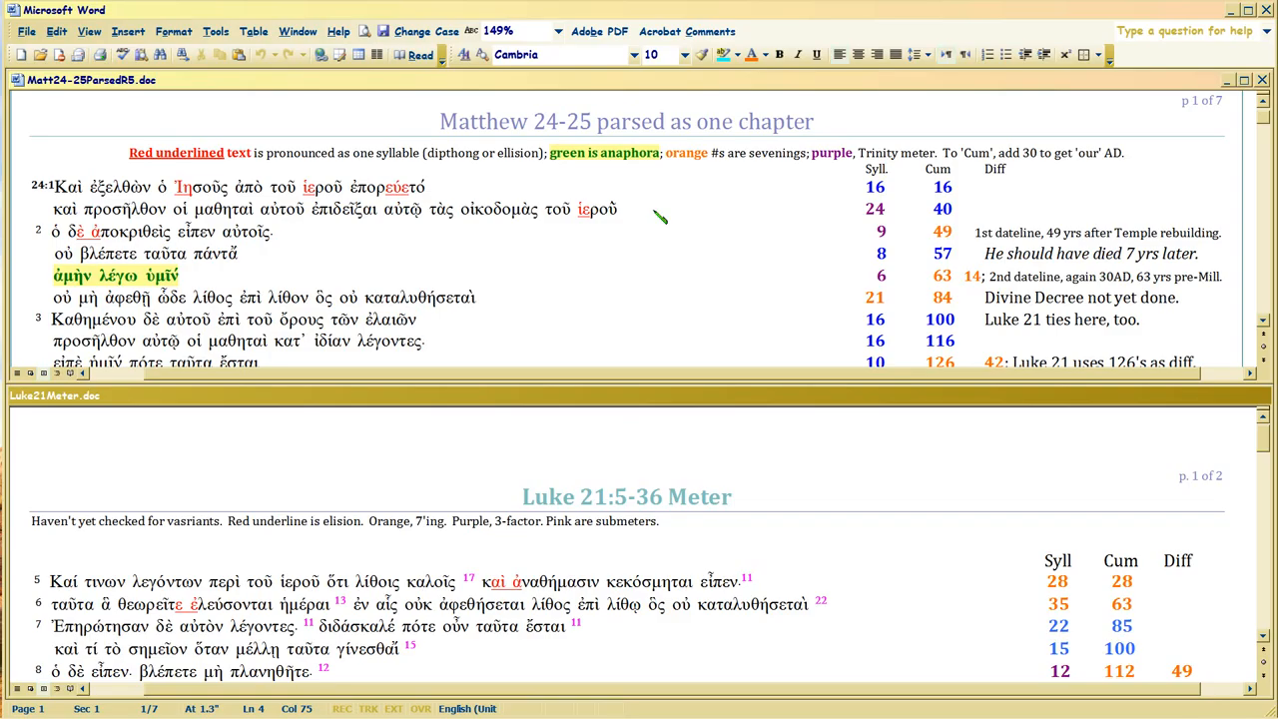
click(634, 210)
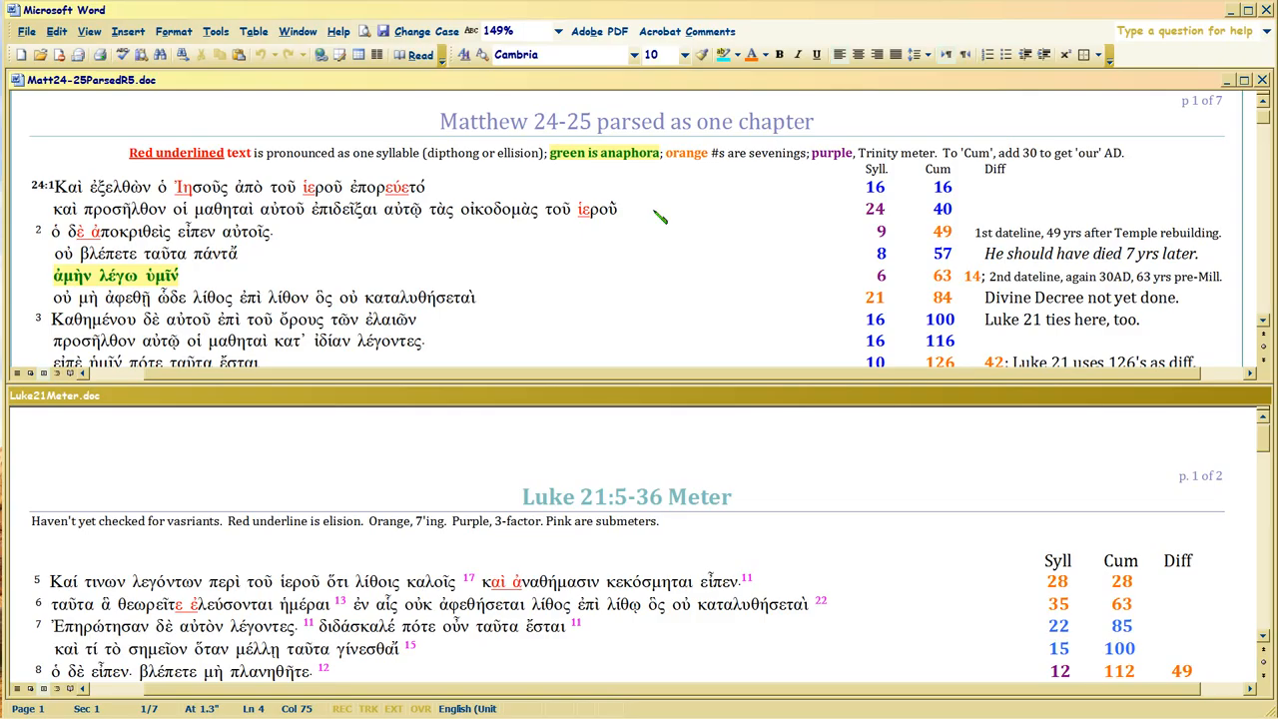
click(628, 209)
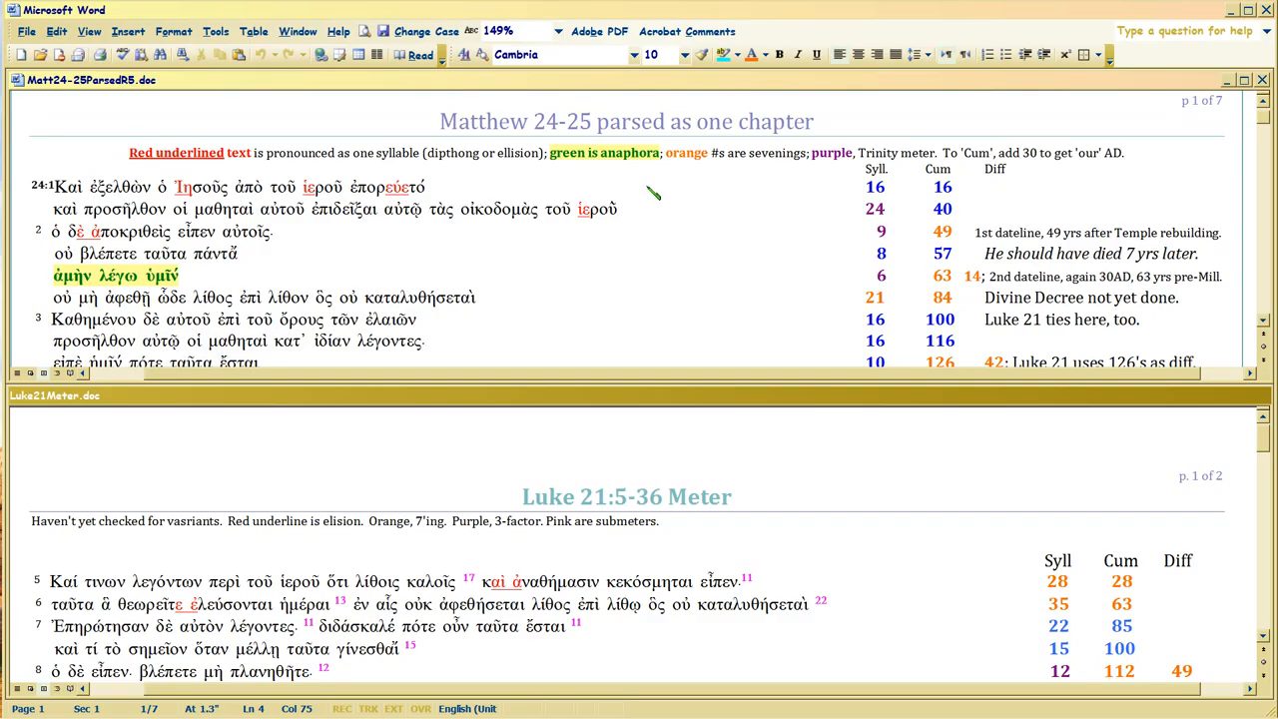
click(631, 208)
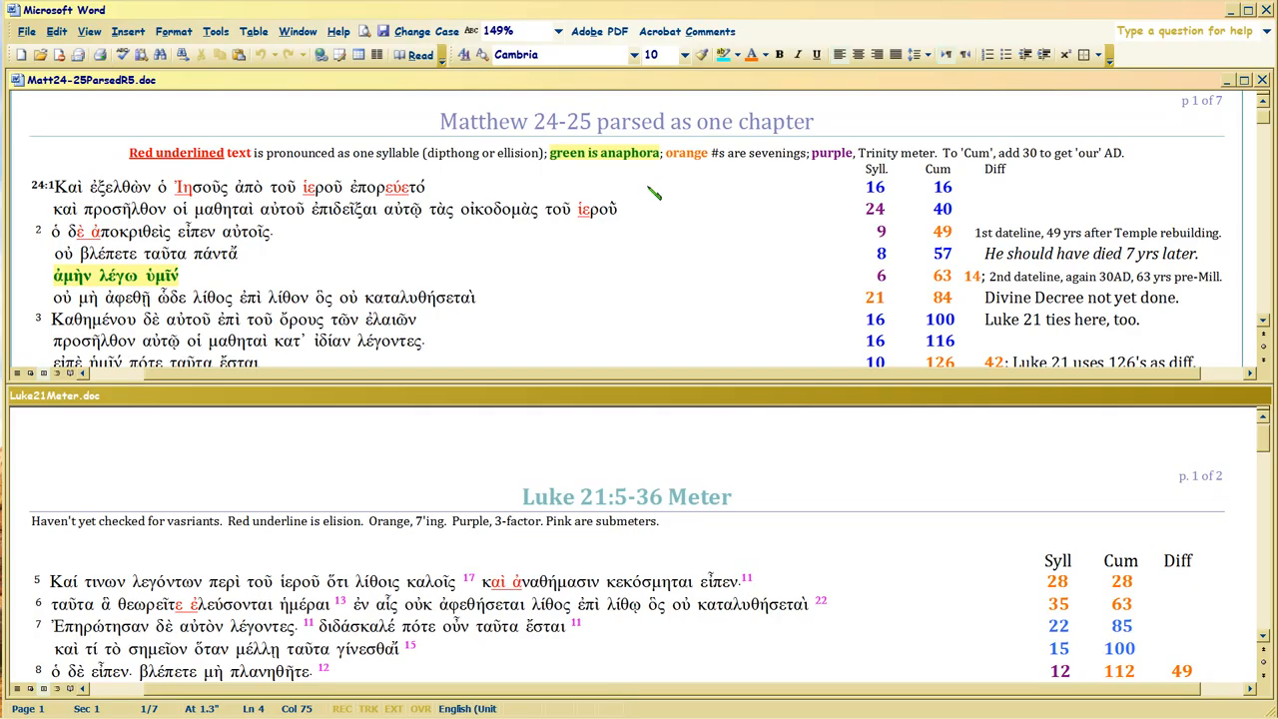
mouse_move(673, 217)
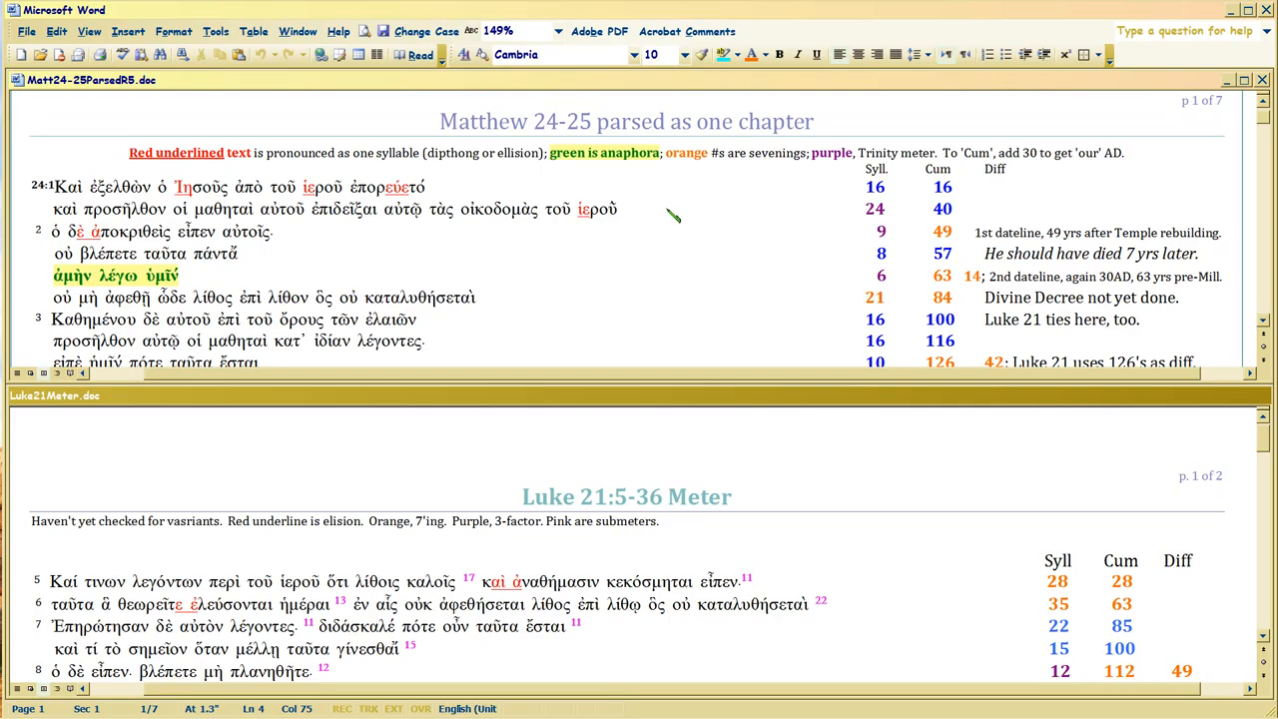
click(632, 209)
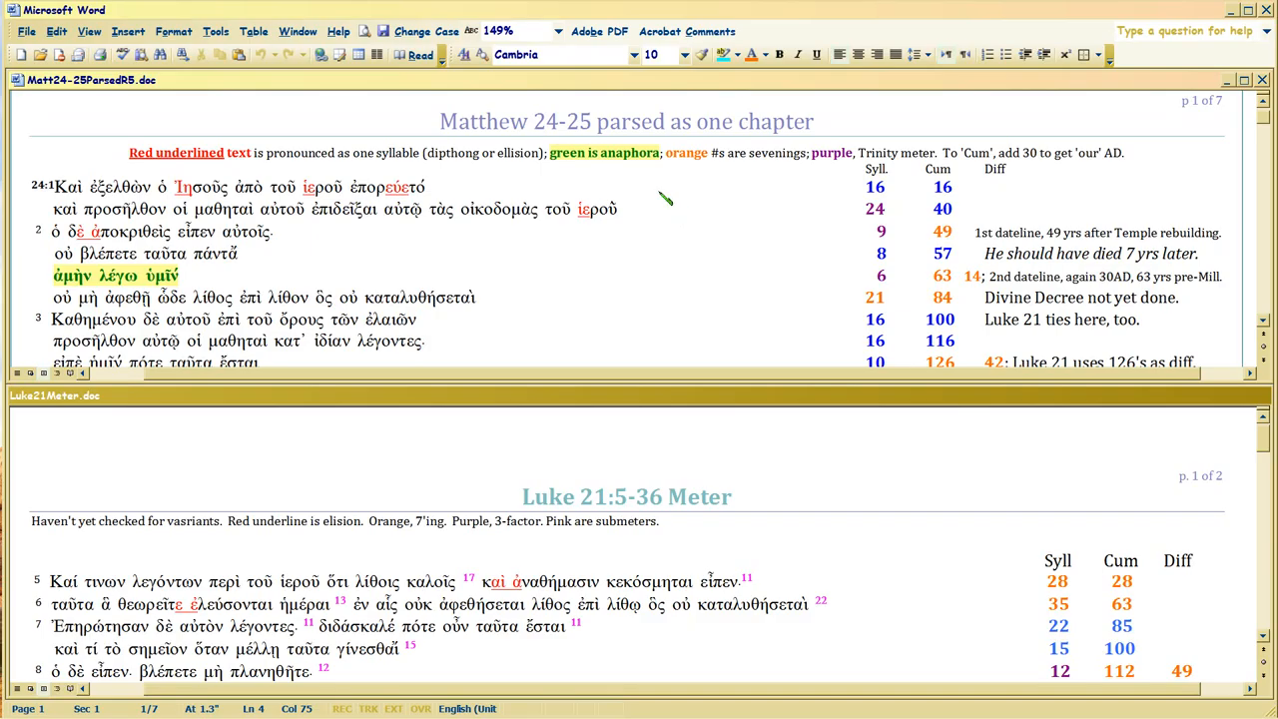
mouse_move(667, 205)
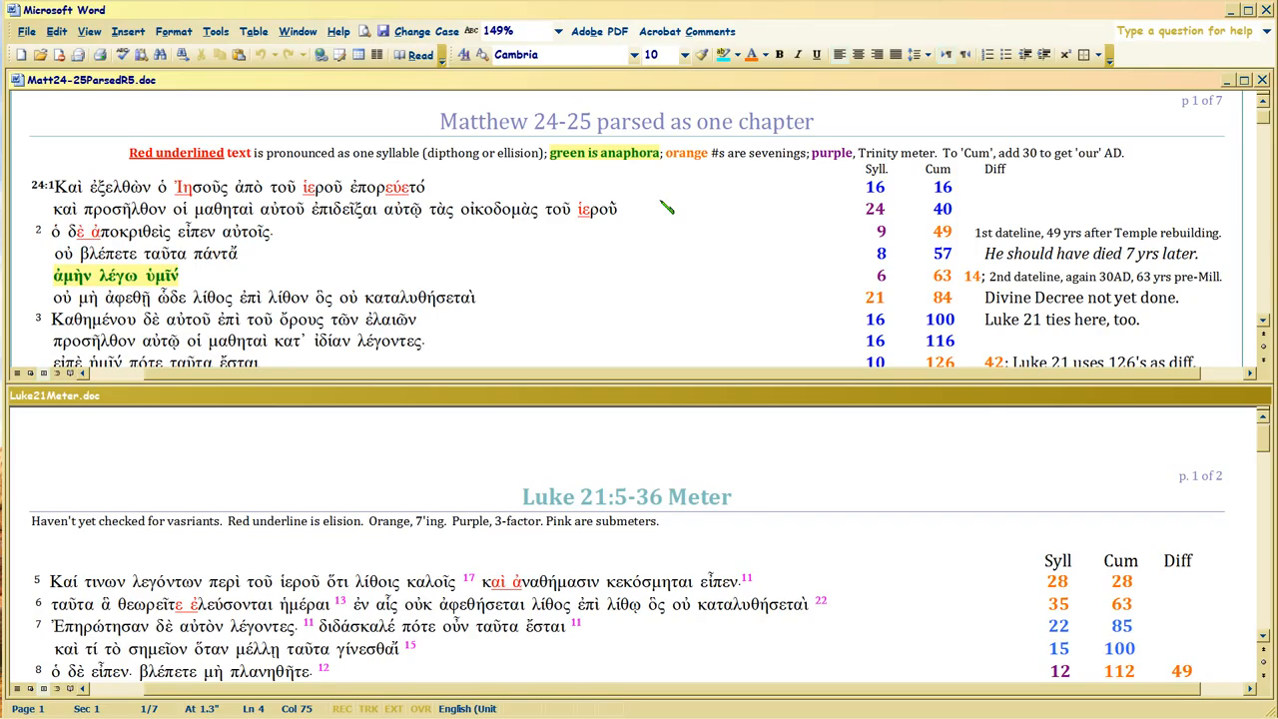
- Scroll the Matthew pane down to verses 27–31 with cumulative 901 highlighted
scroll(down, 3)
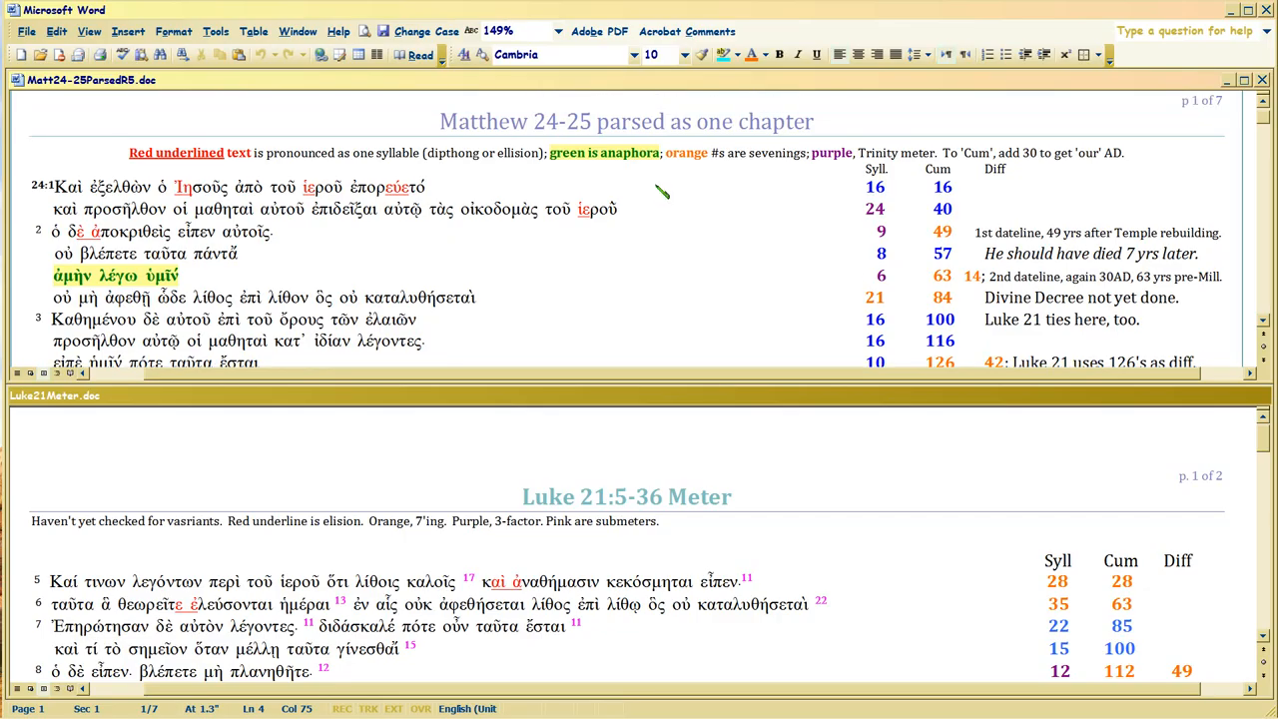
click(632, 209)
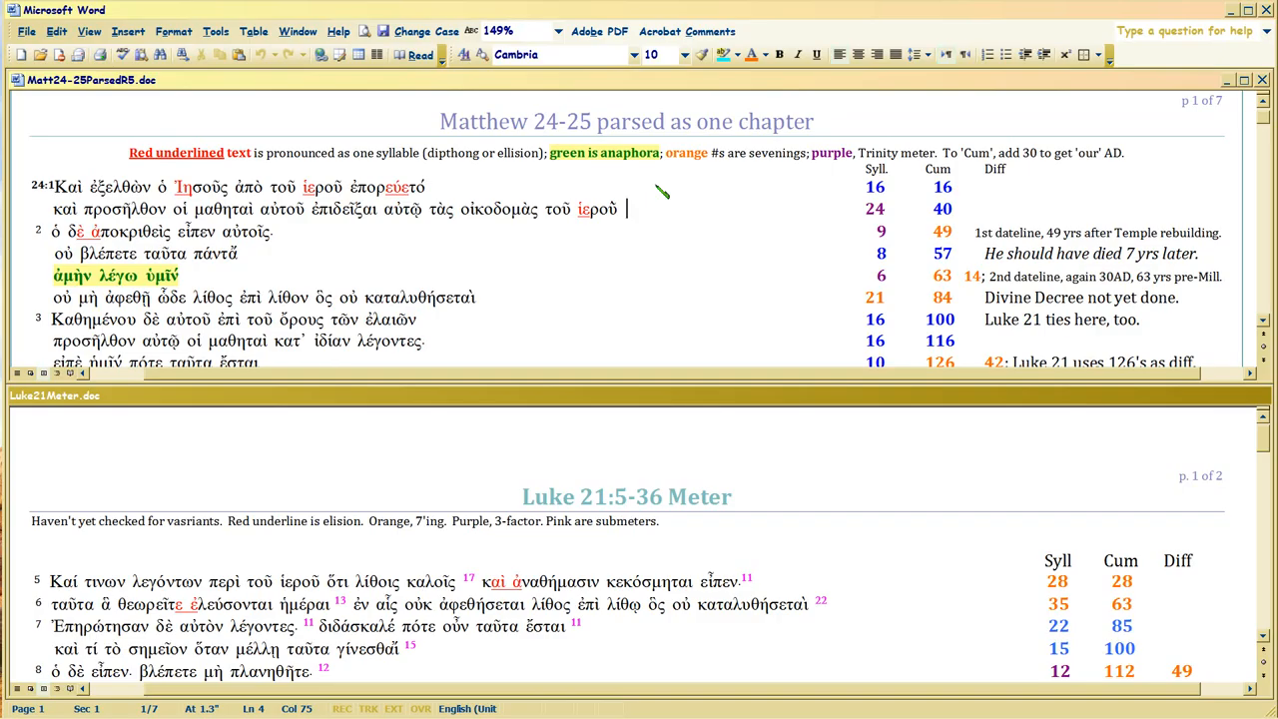
scroll(down, 3)
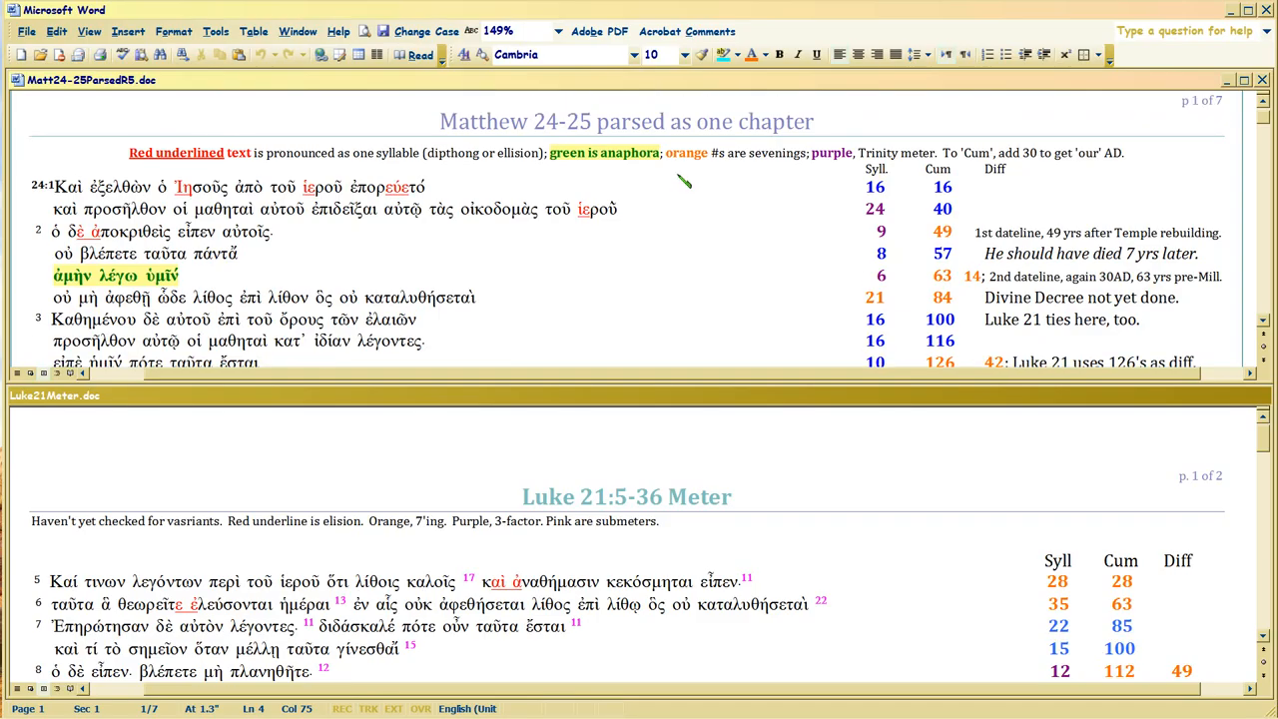
mouse_move(651, 200)
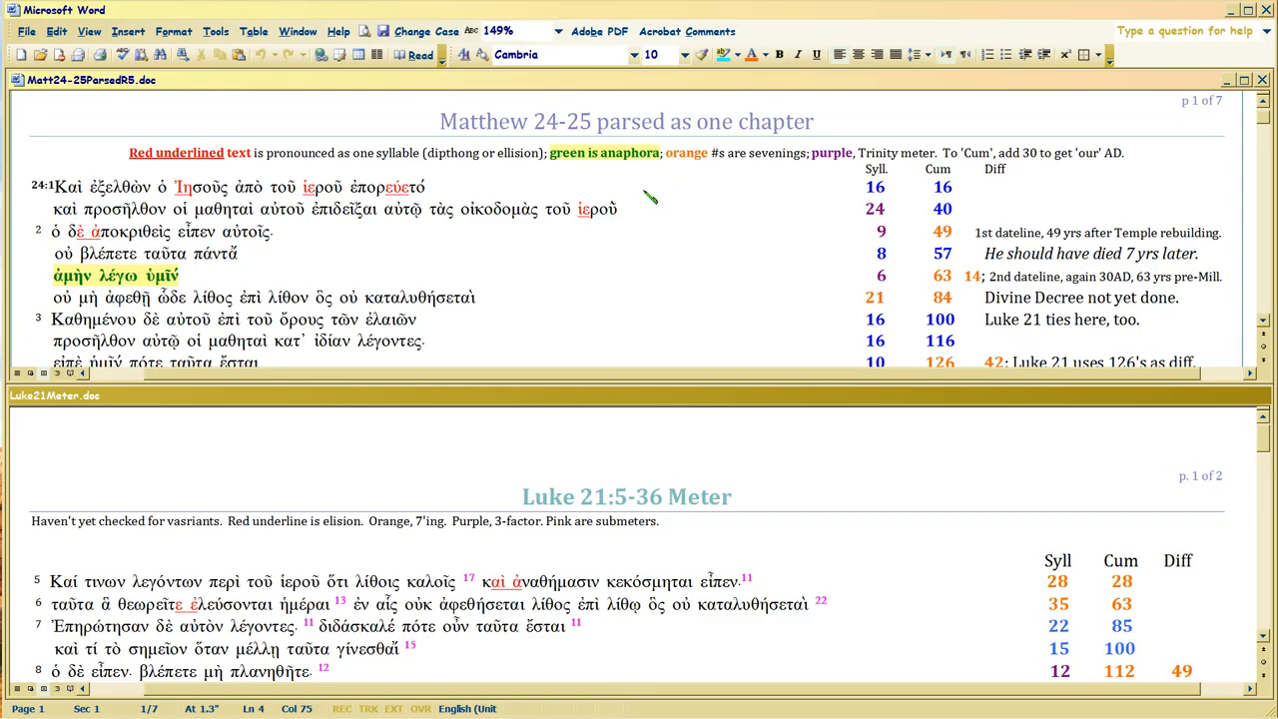
click(634, 209)
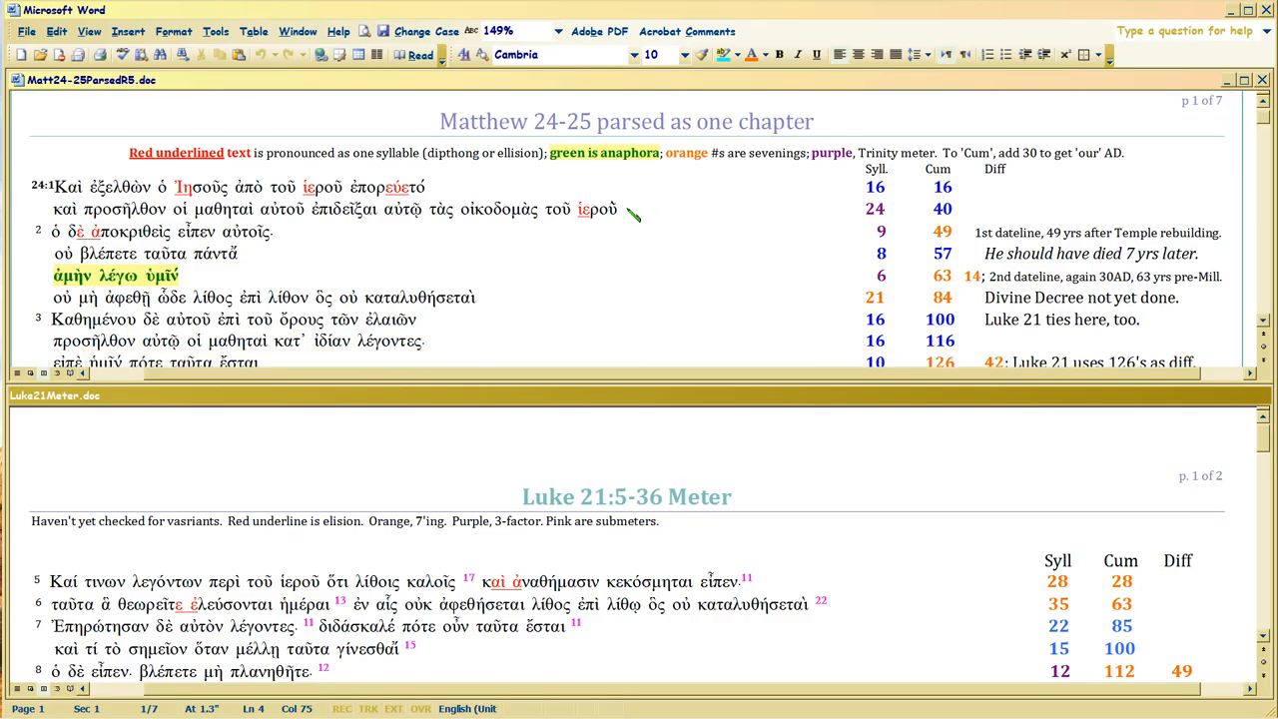
mouse_move(646, 208)
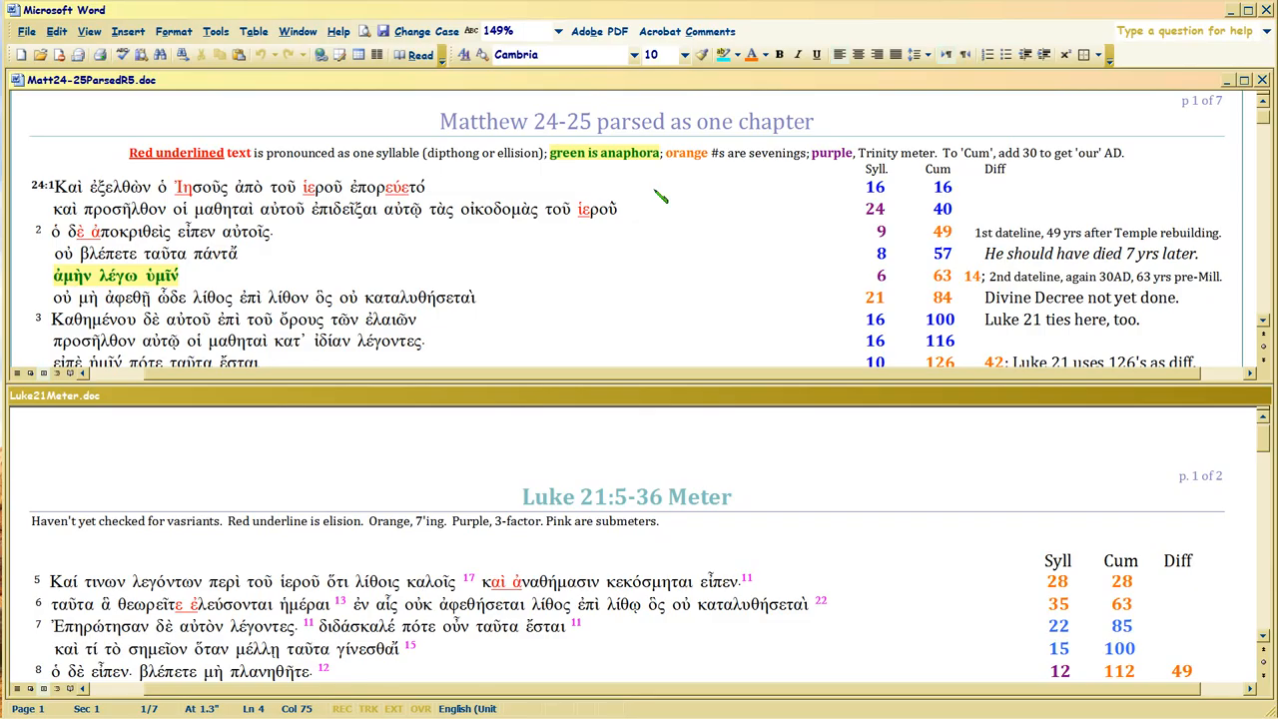
click(635, 209)
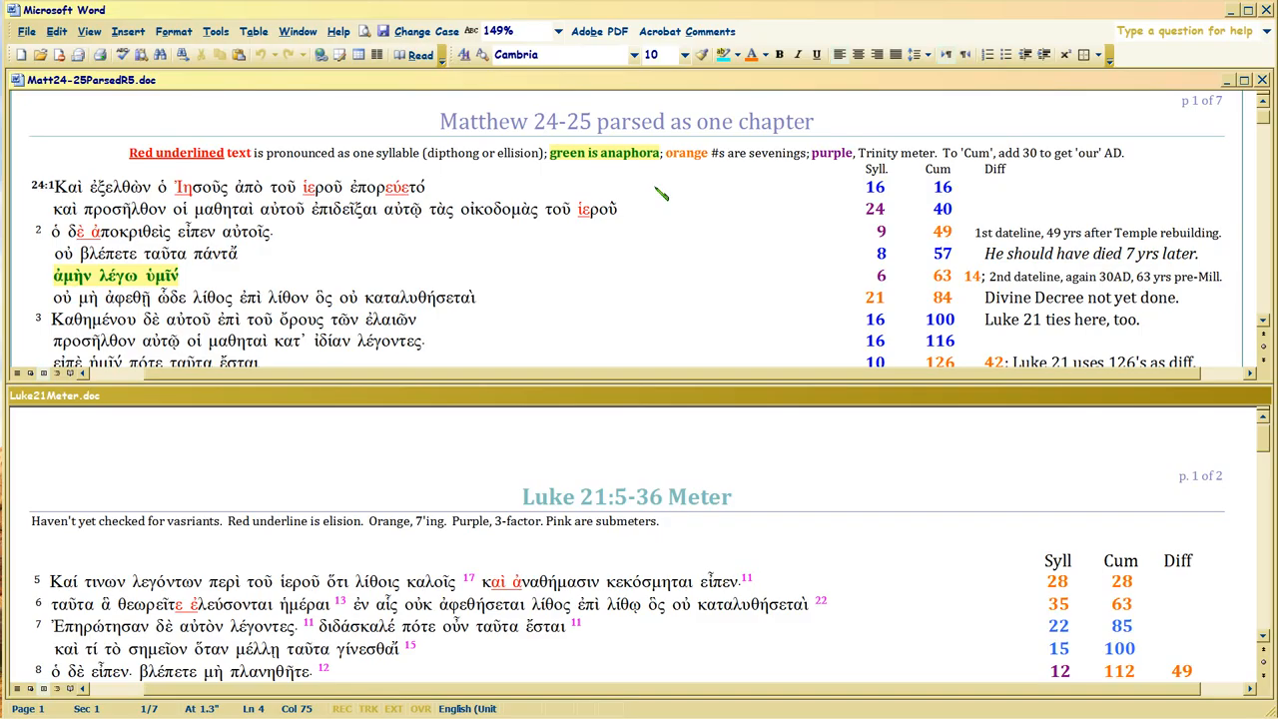
click(632, 209)
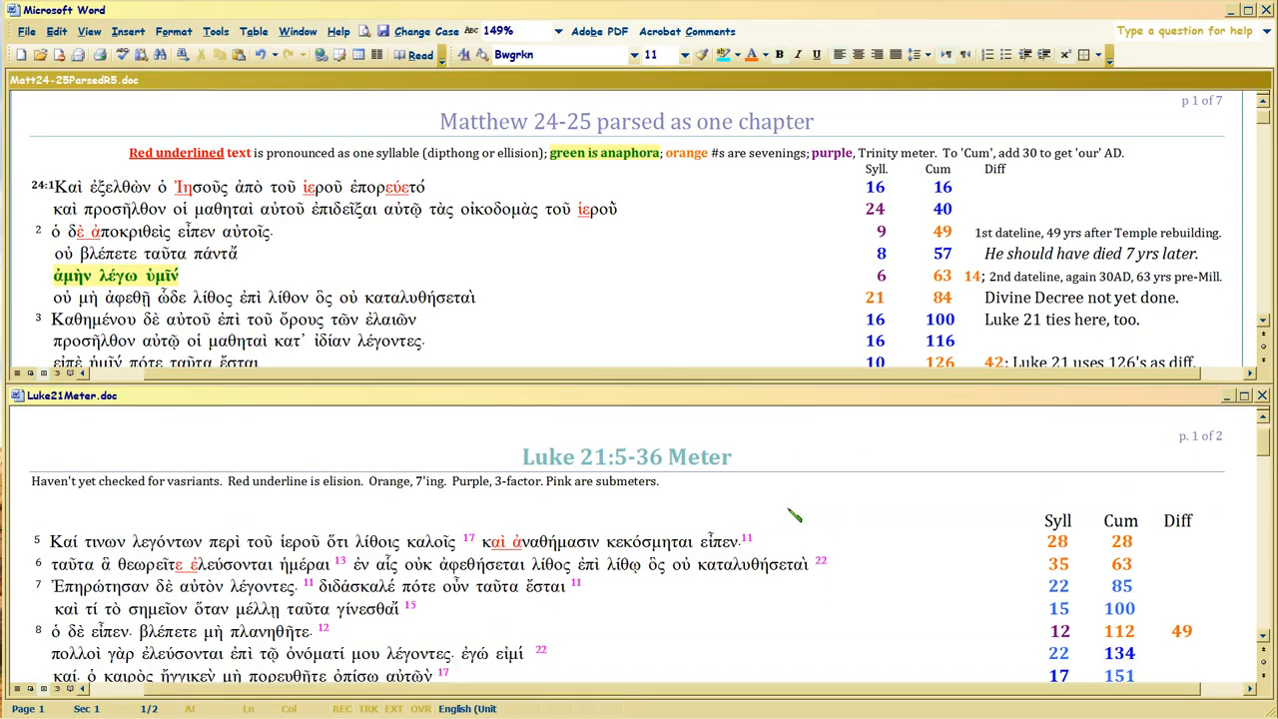
mouse_move(820, 513)
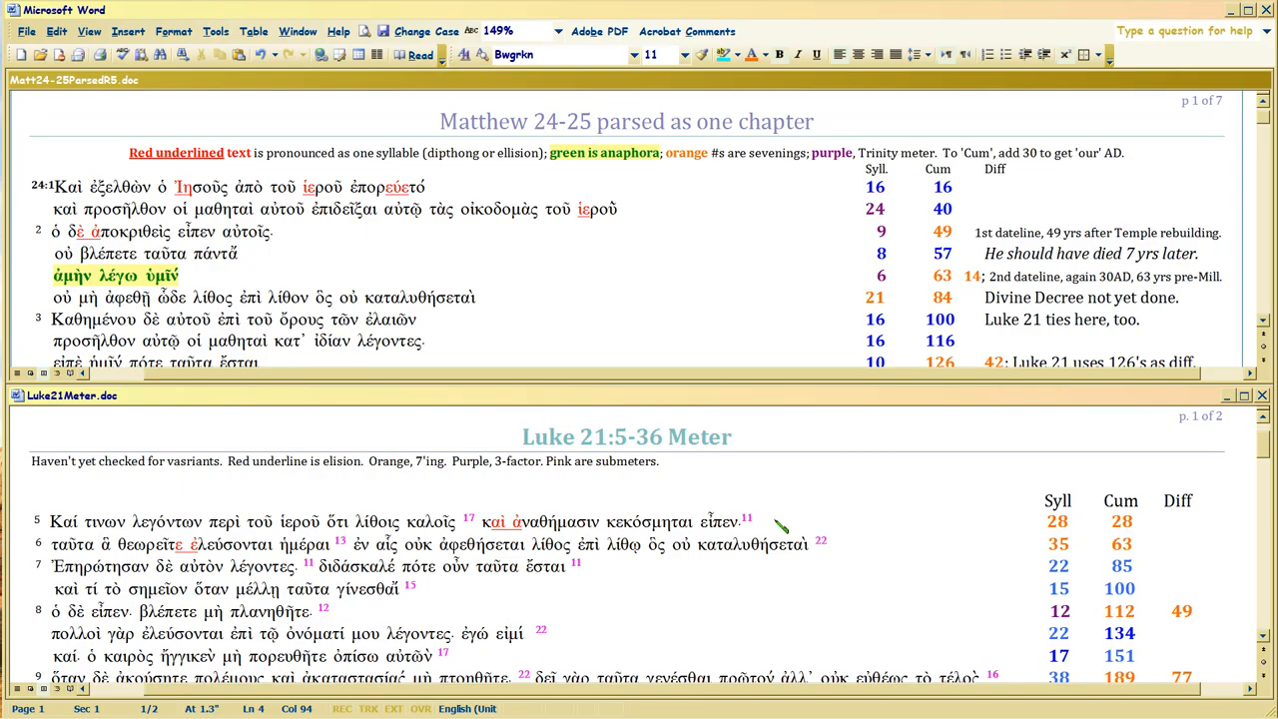
mouse_move(834, 546)
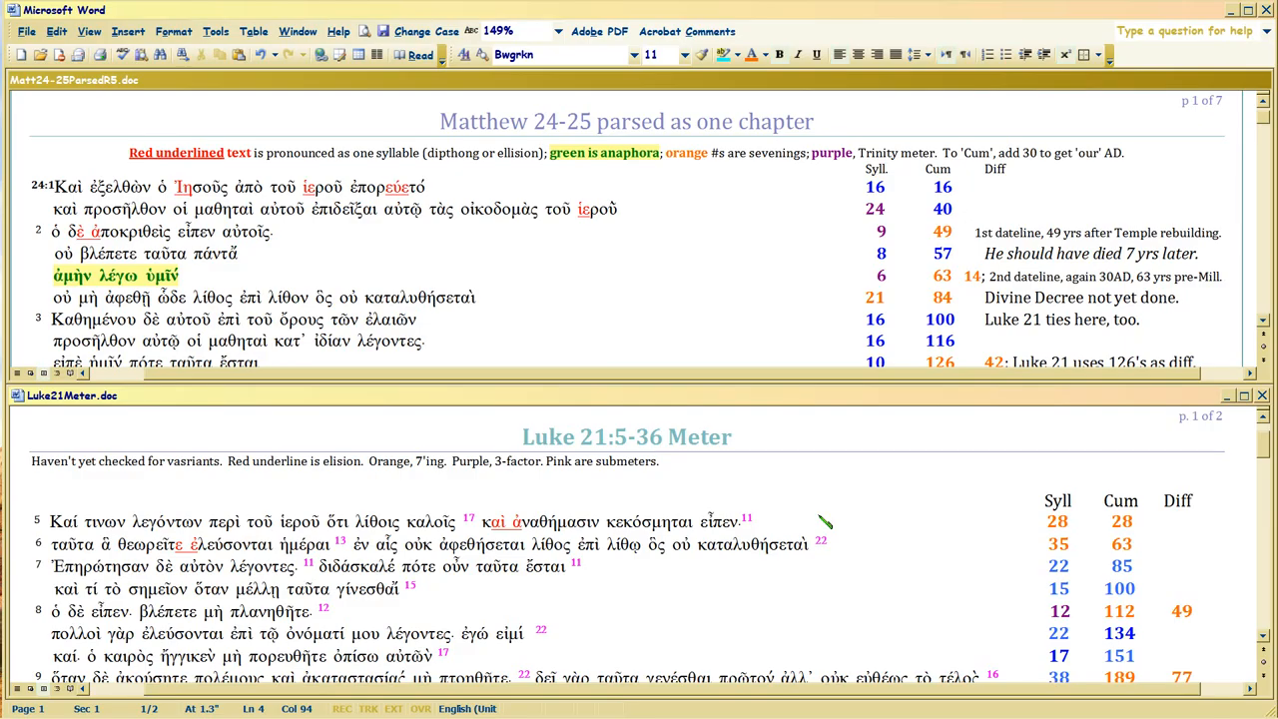
click(750, 520)
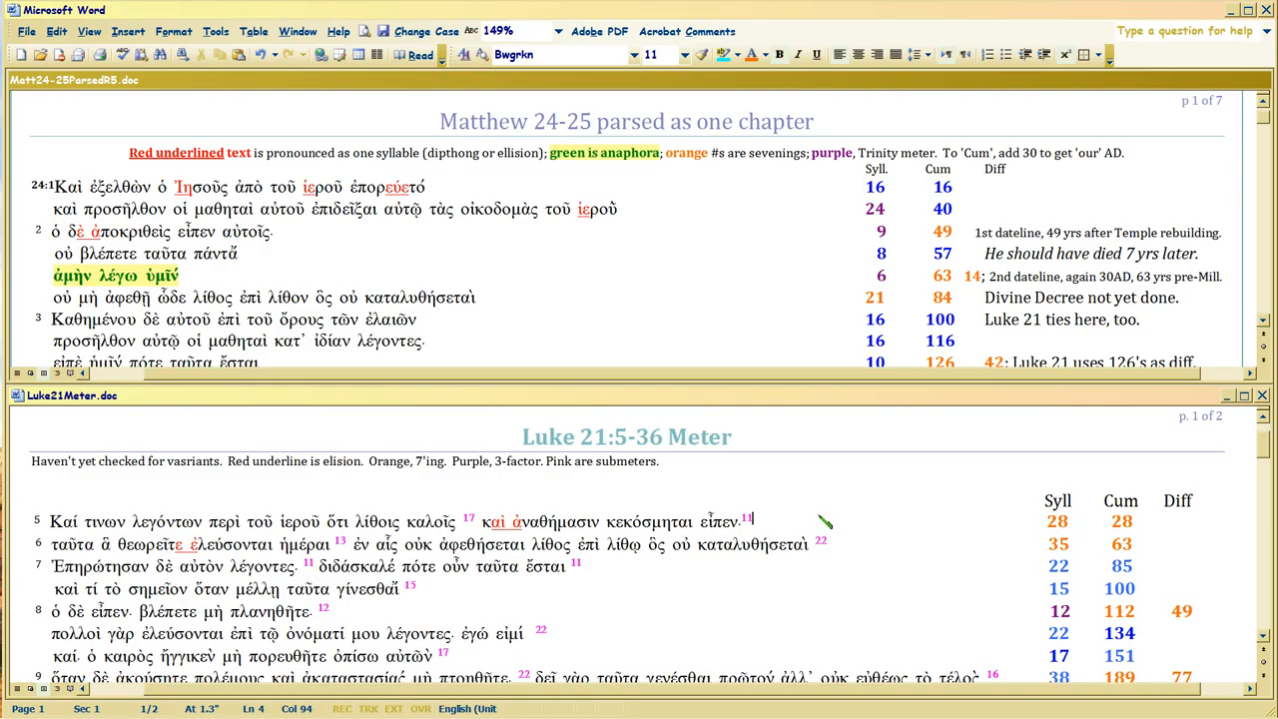
mouse_move(776, 534)
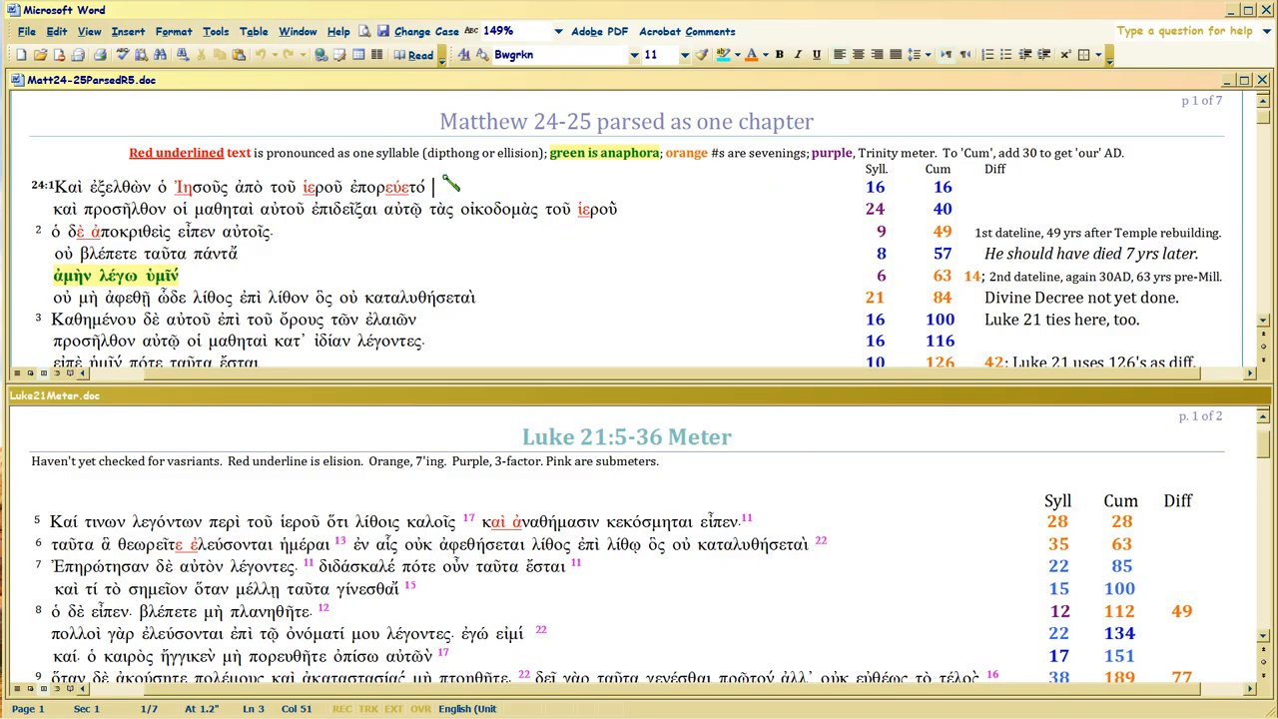
mouse_move(691, 216)
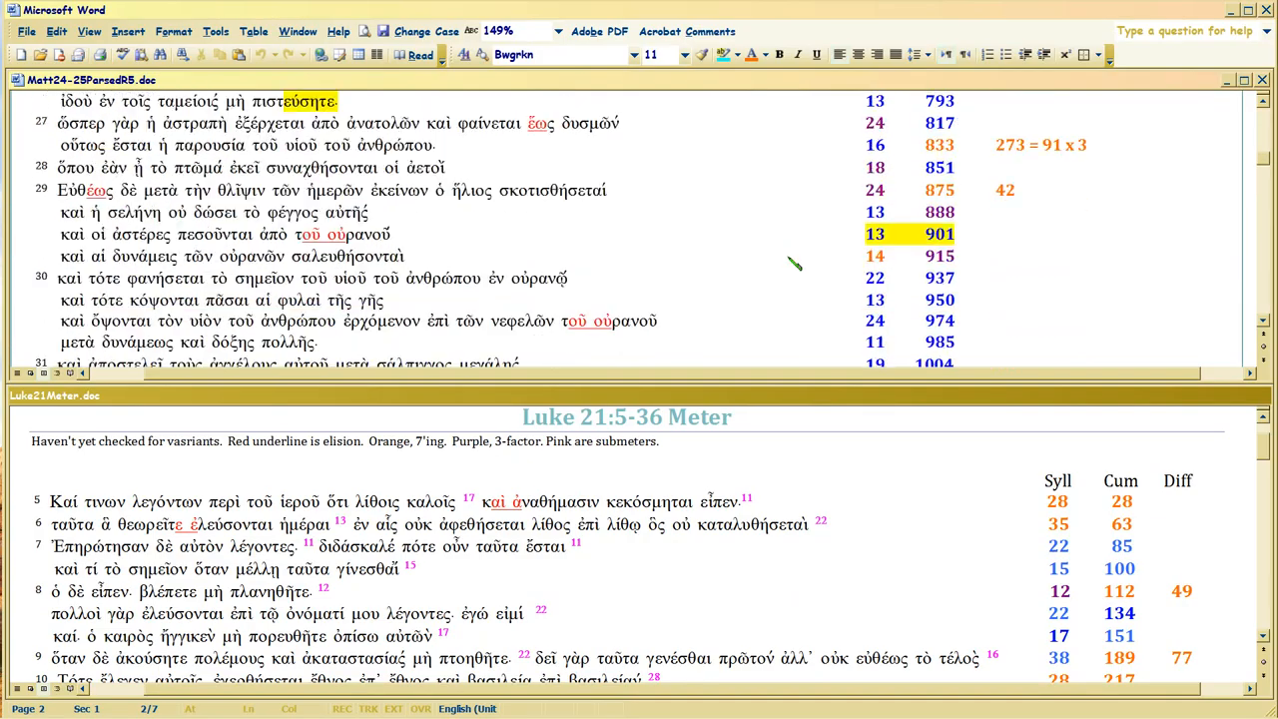
- Scroll the Matthew pane past verse 32 at cumulative 1082 toward page 3
scroll(down, 3)
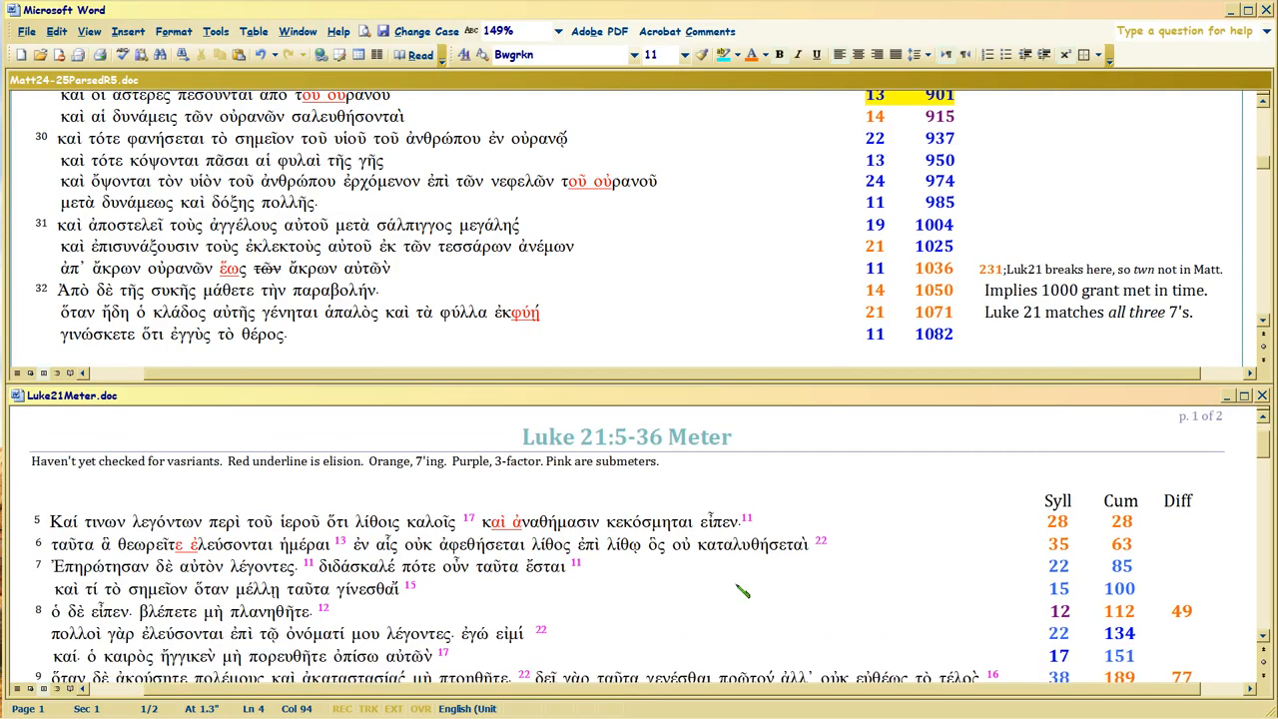
scroll(down, 3)
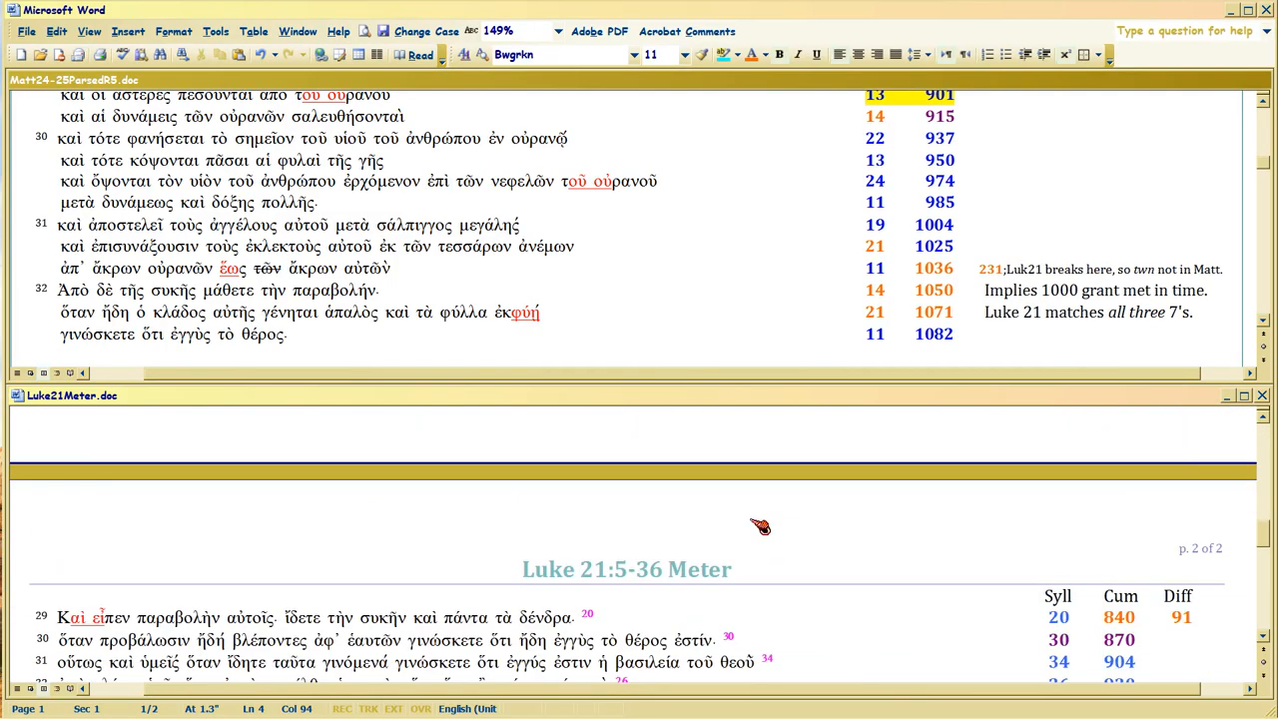
scroll(down, 3)
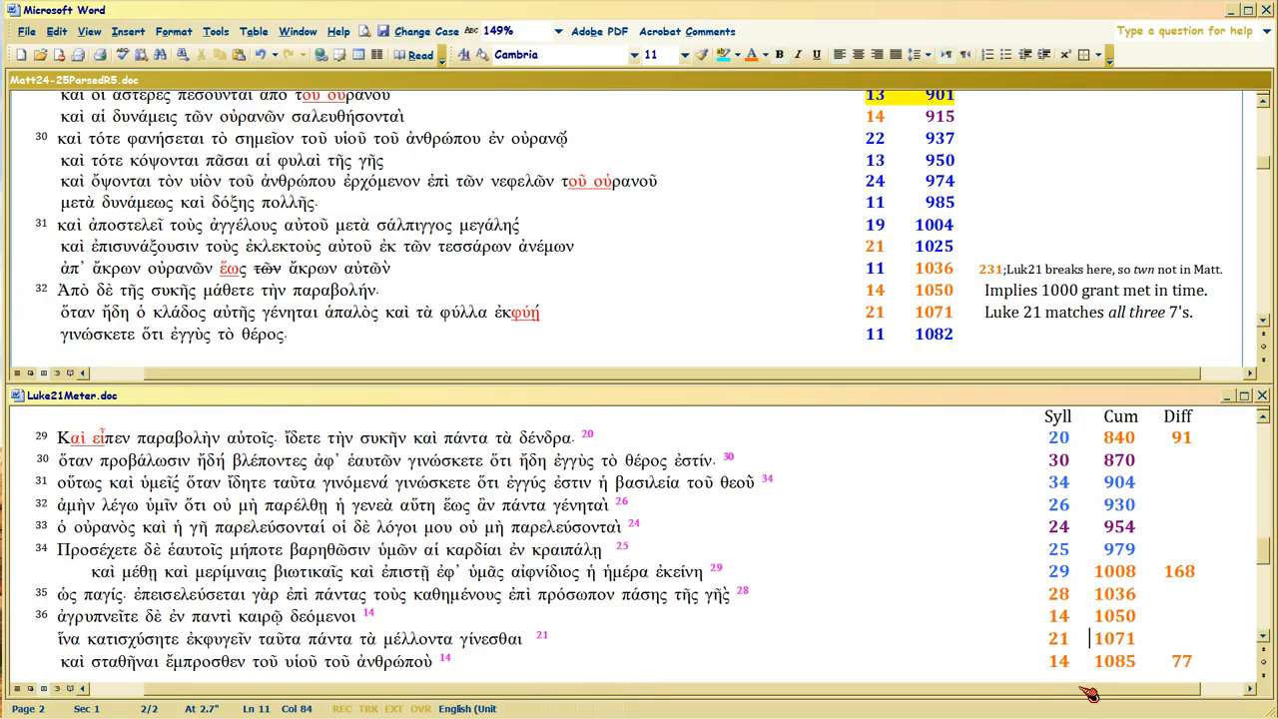
mouse_move(1092, 663)
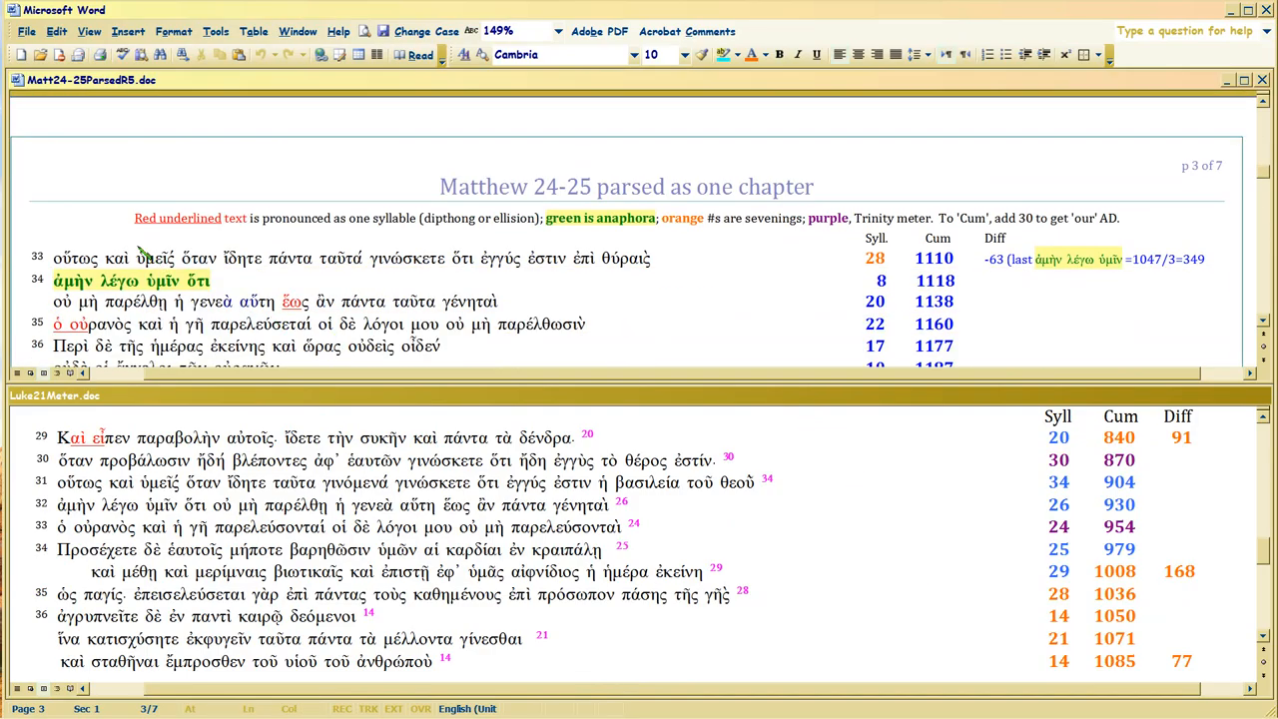
- Scroll Matthew into chapter 25 and select the word κύριε in verse 11
scroll(down, 3)
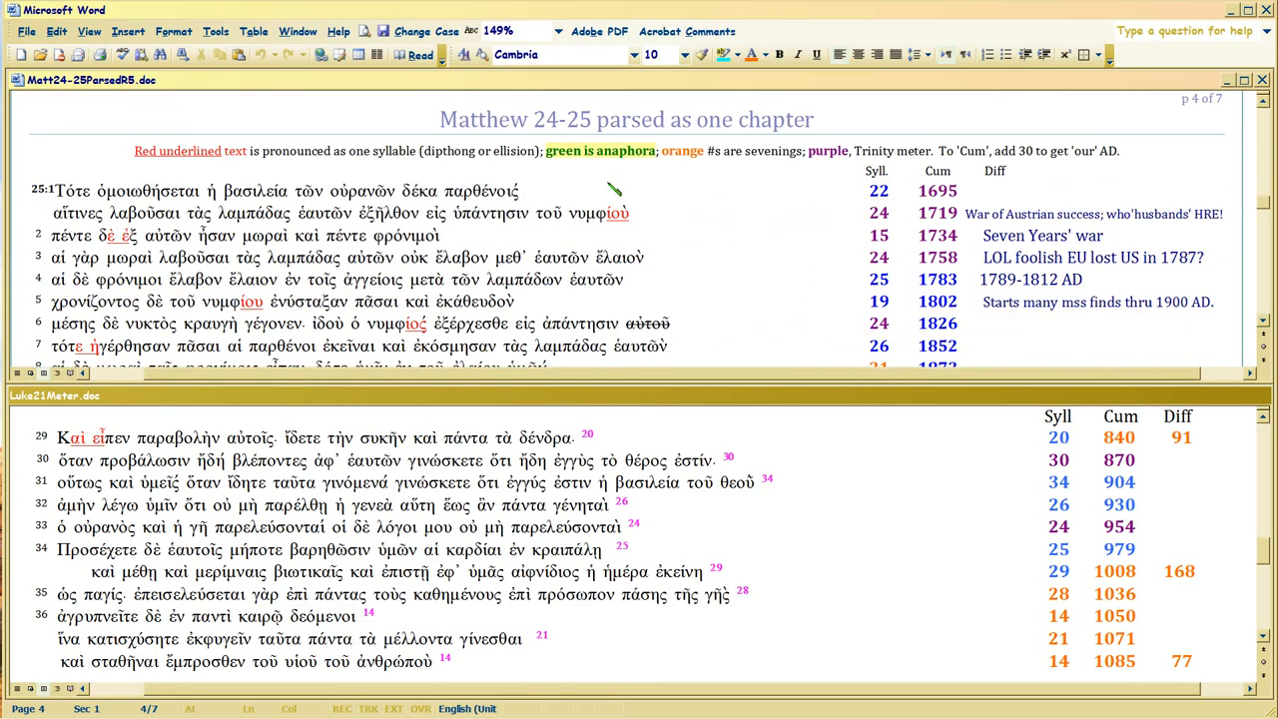
mouse_move(92, 198)
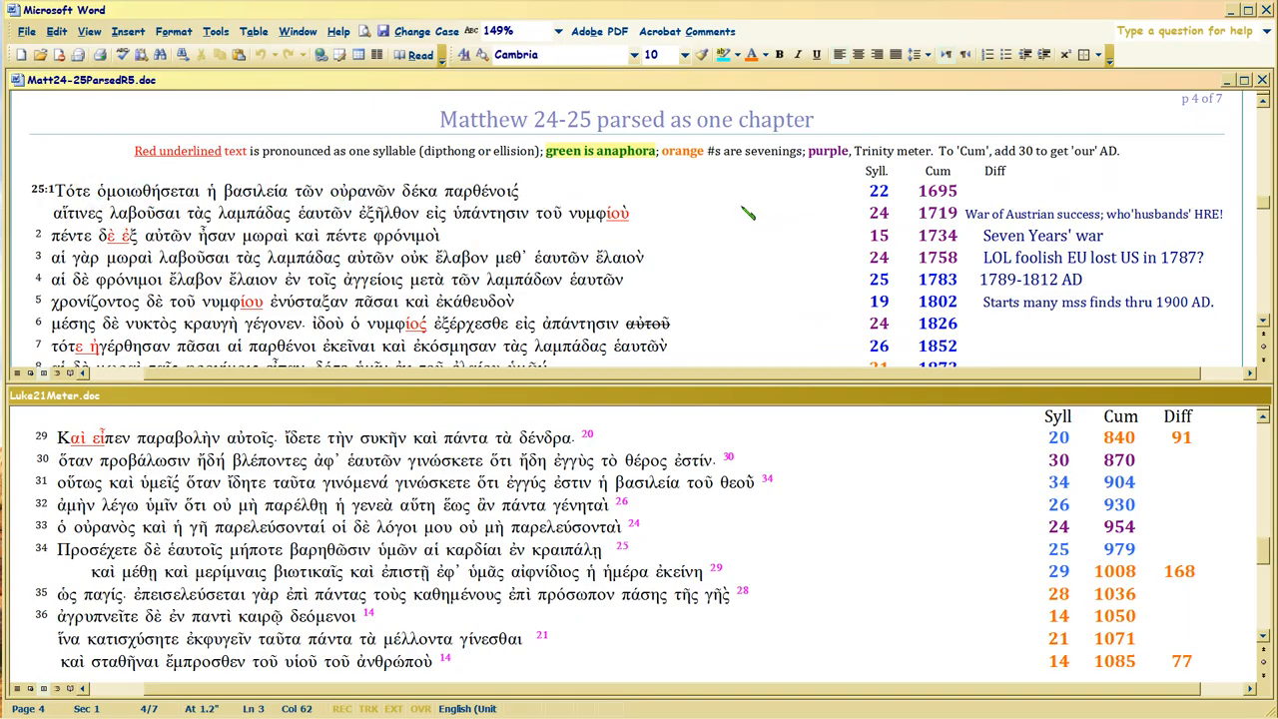
scroll(down, 3)
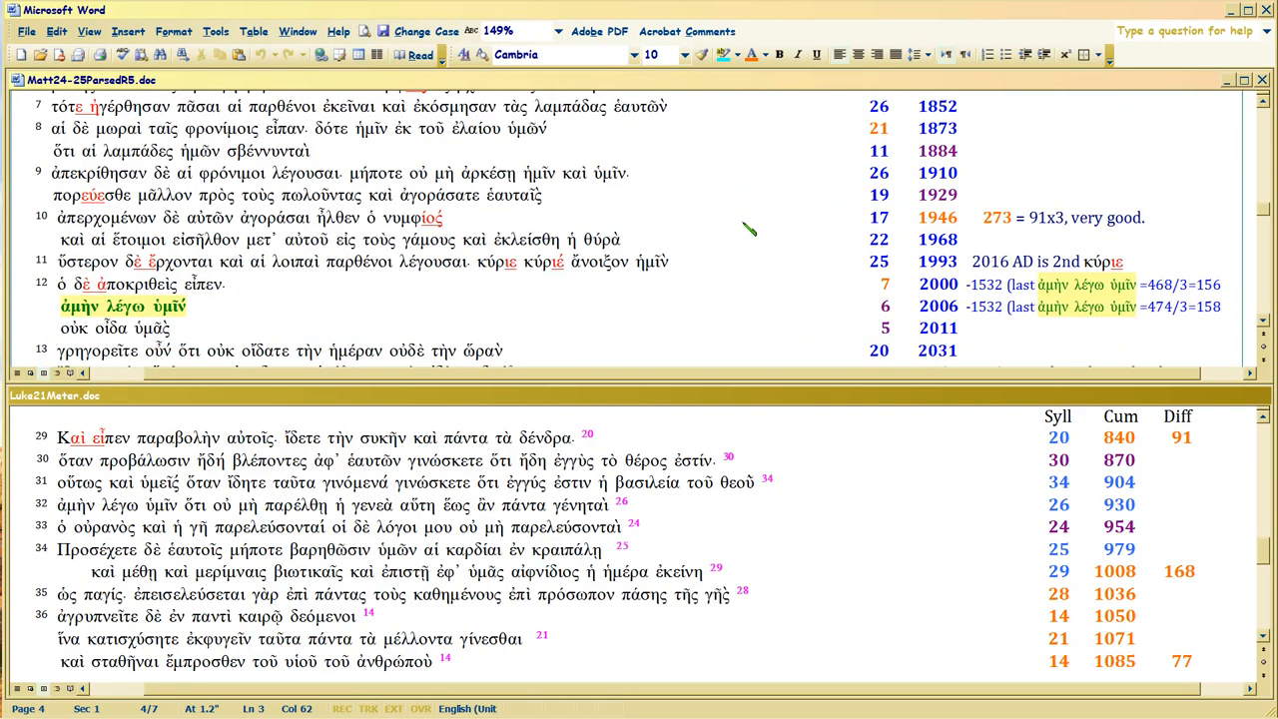
scroll(down, 3)
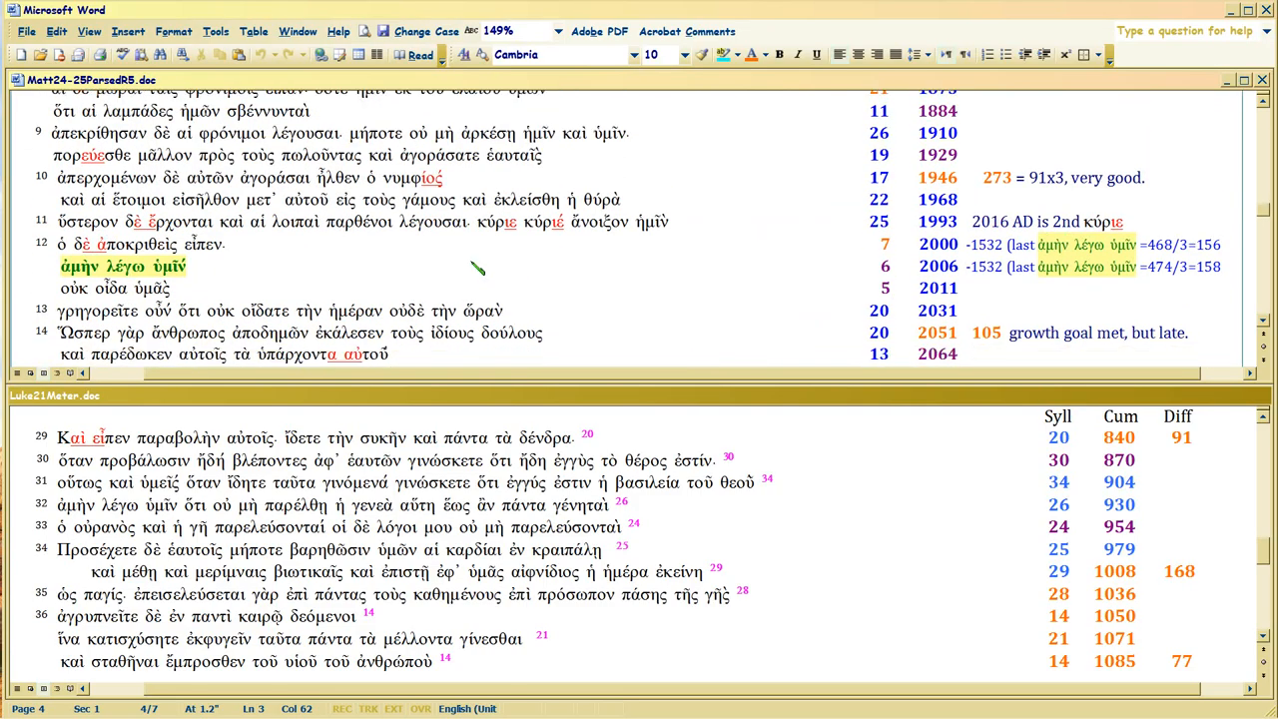
double_click(500, 221)
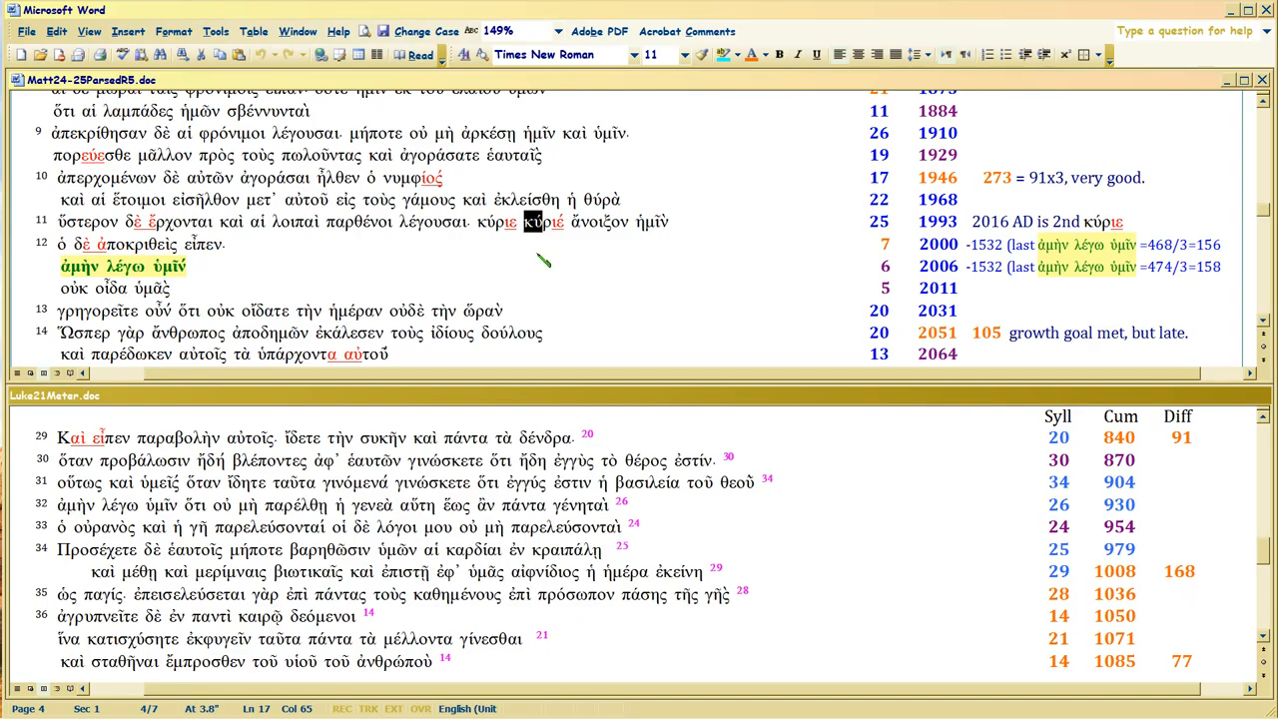
mouse_move(557, 268)
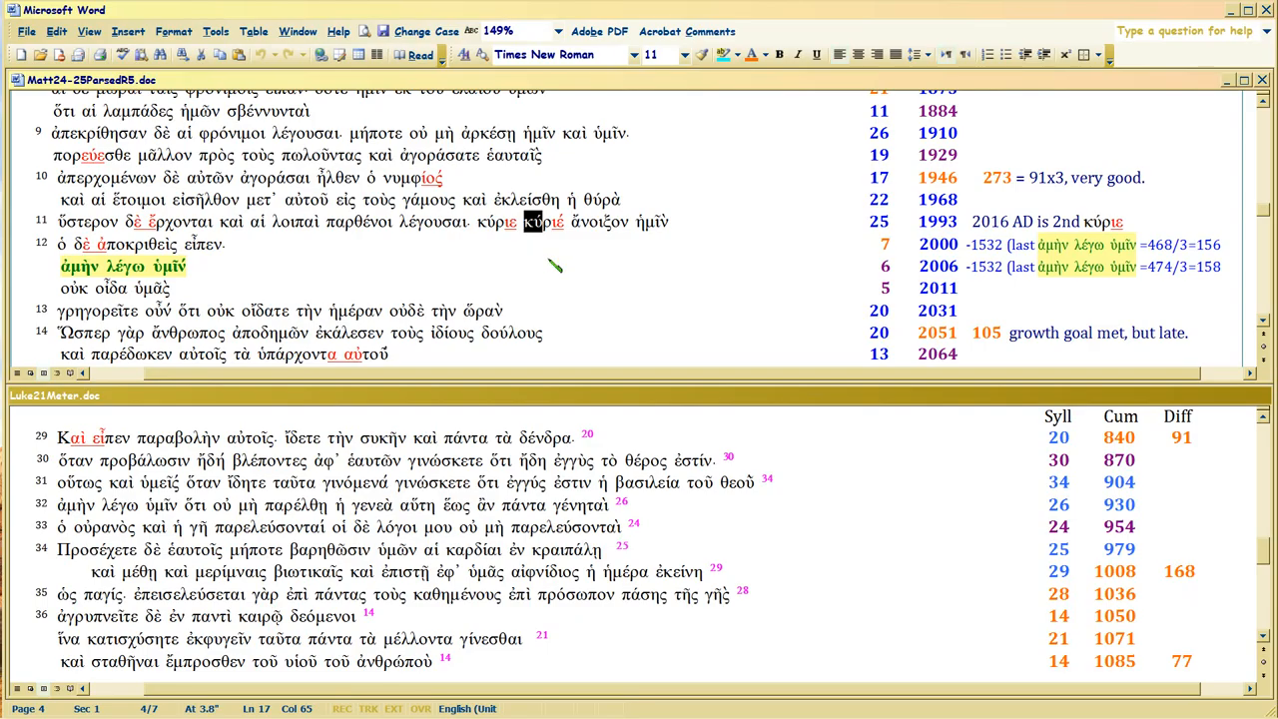
mouse_move(614, 260)
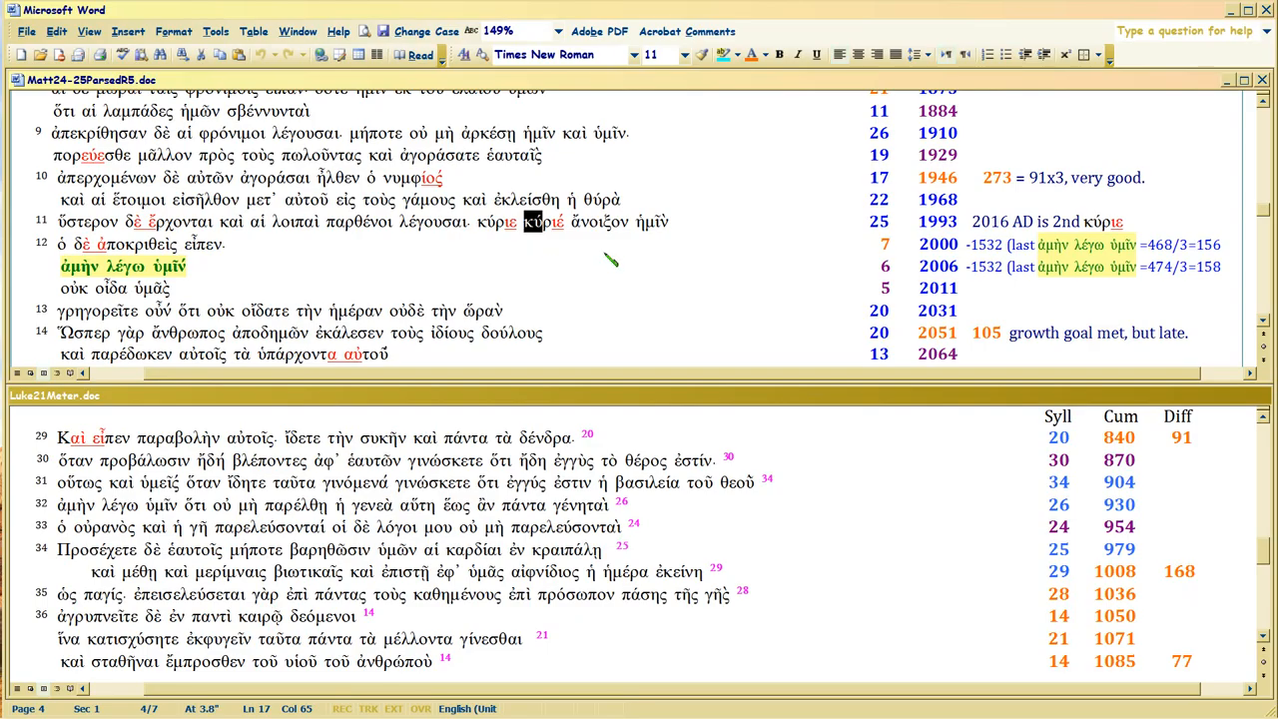
mouse_move(814, 253)
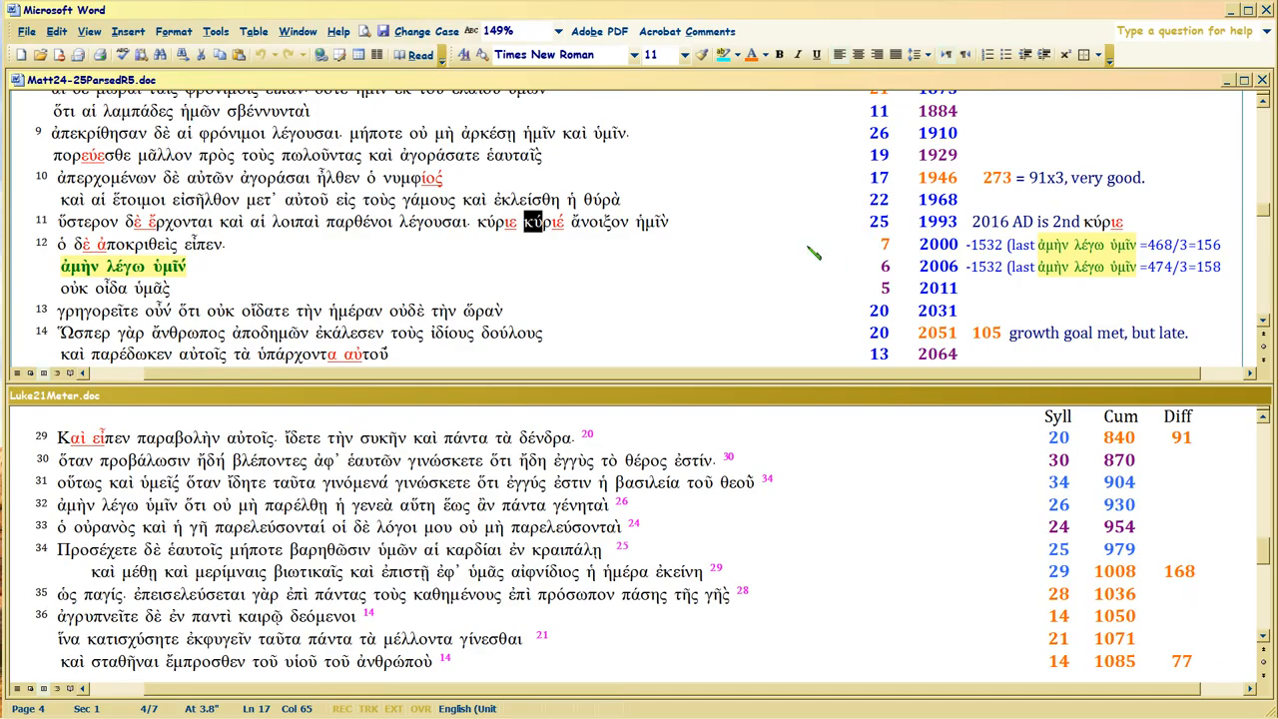
mouse_move(687, 227)
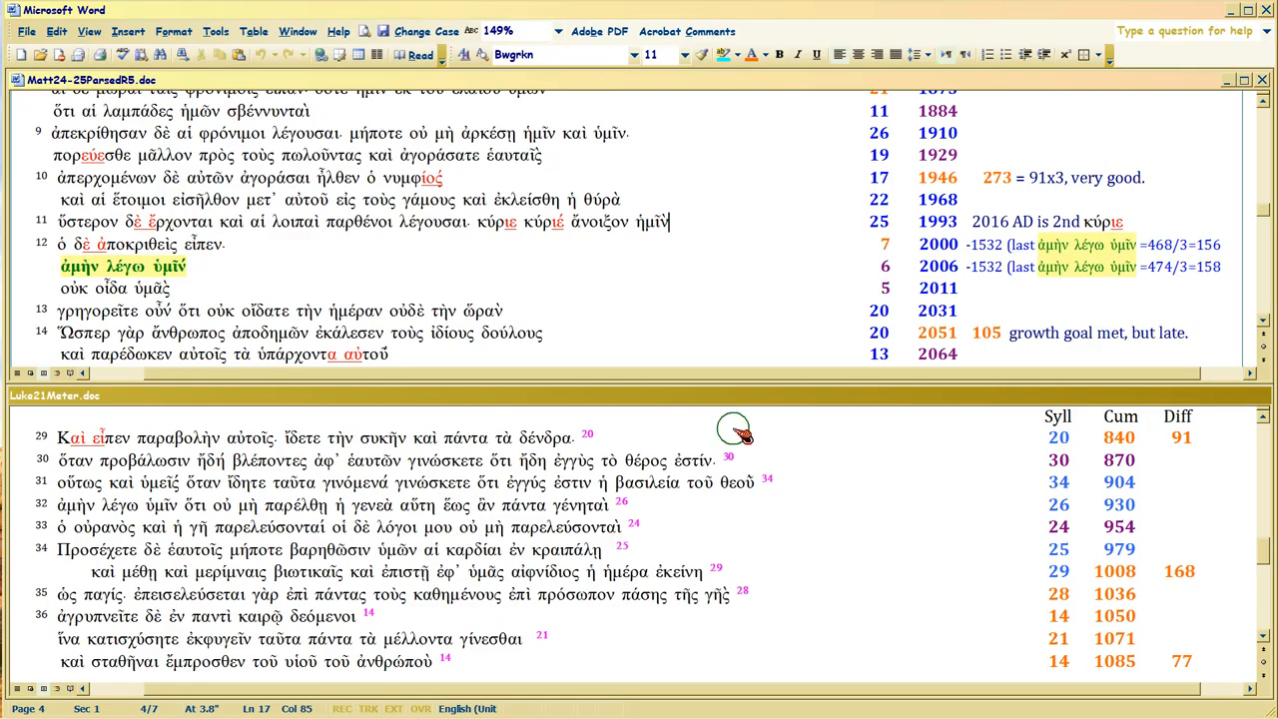
mouse_move(1058, 679)
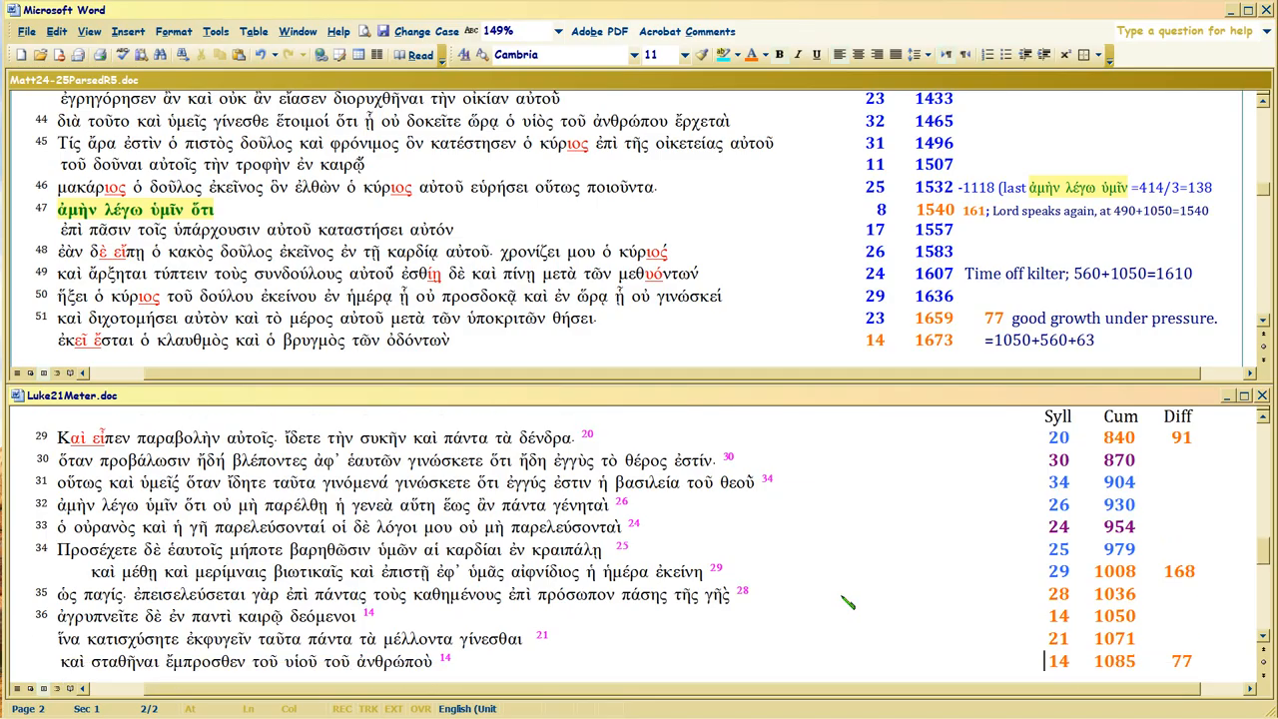
mouse_move(833, 432)
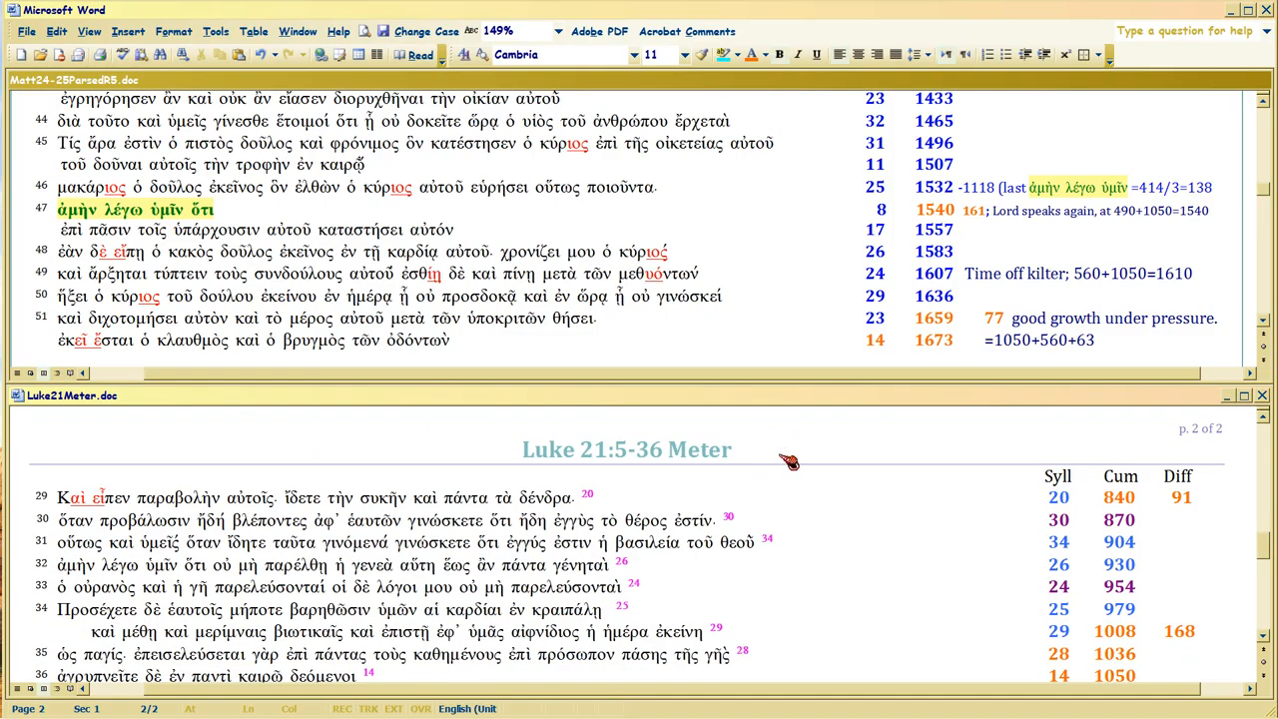
- Scroll Matthew to verses 30–32 and compare Luke's cumulative totals 1036 and 1050
scroll(down, 3)
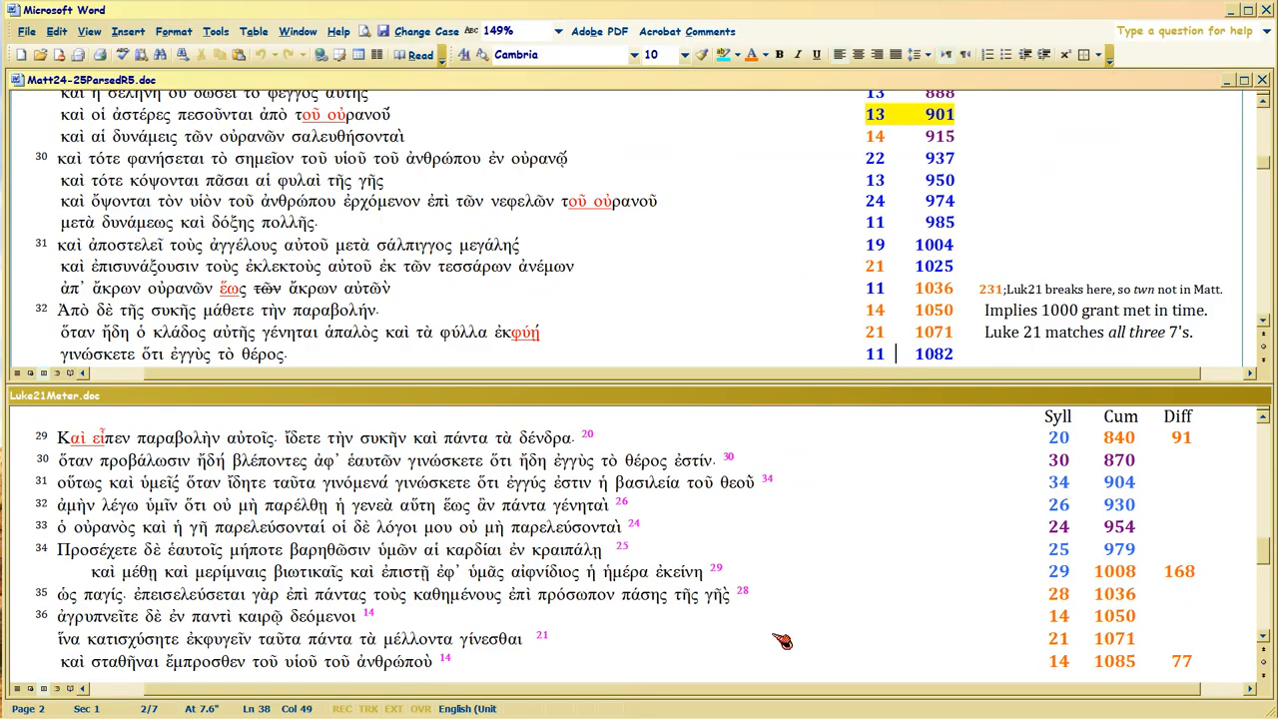
mouse_move(914, 289)
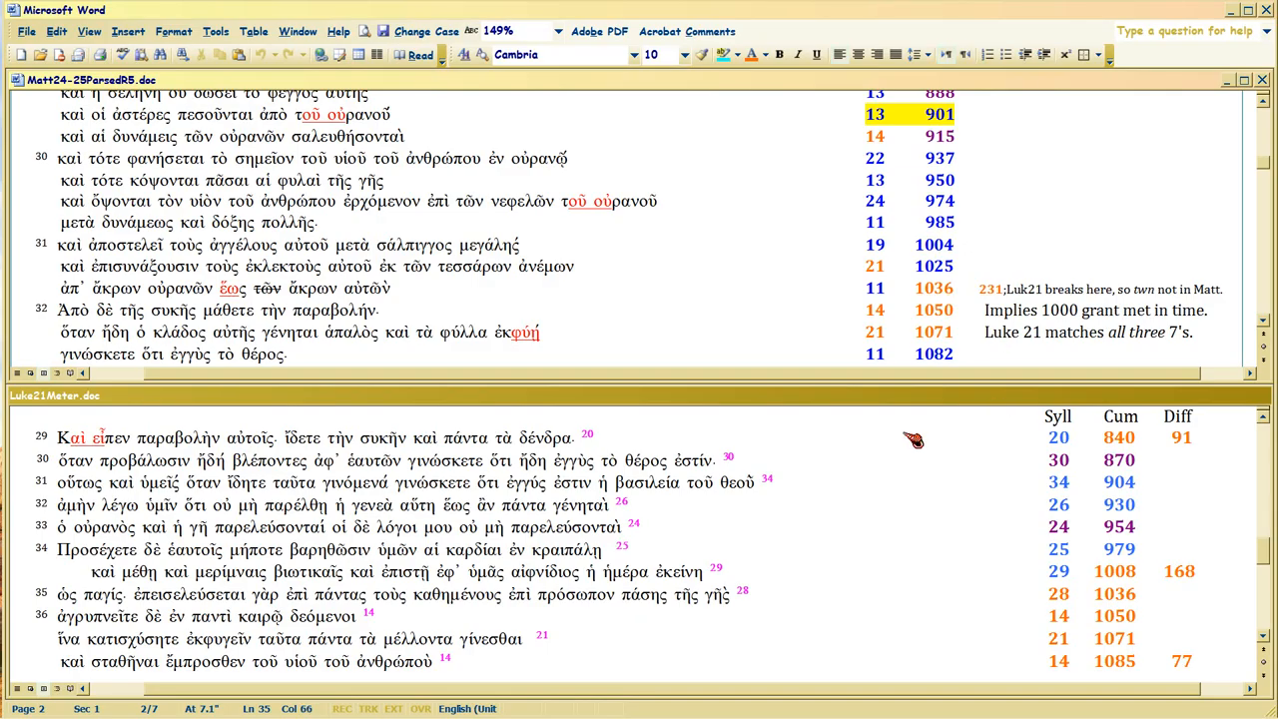
mouse_move(918, 587)
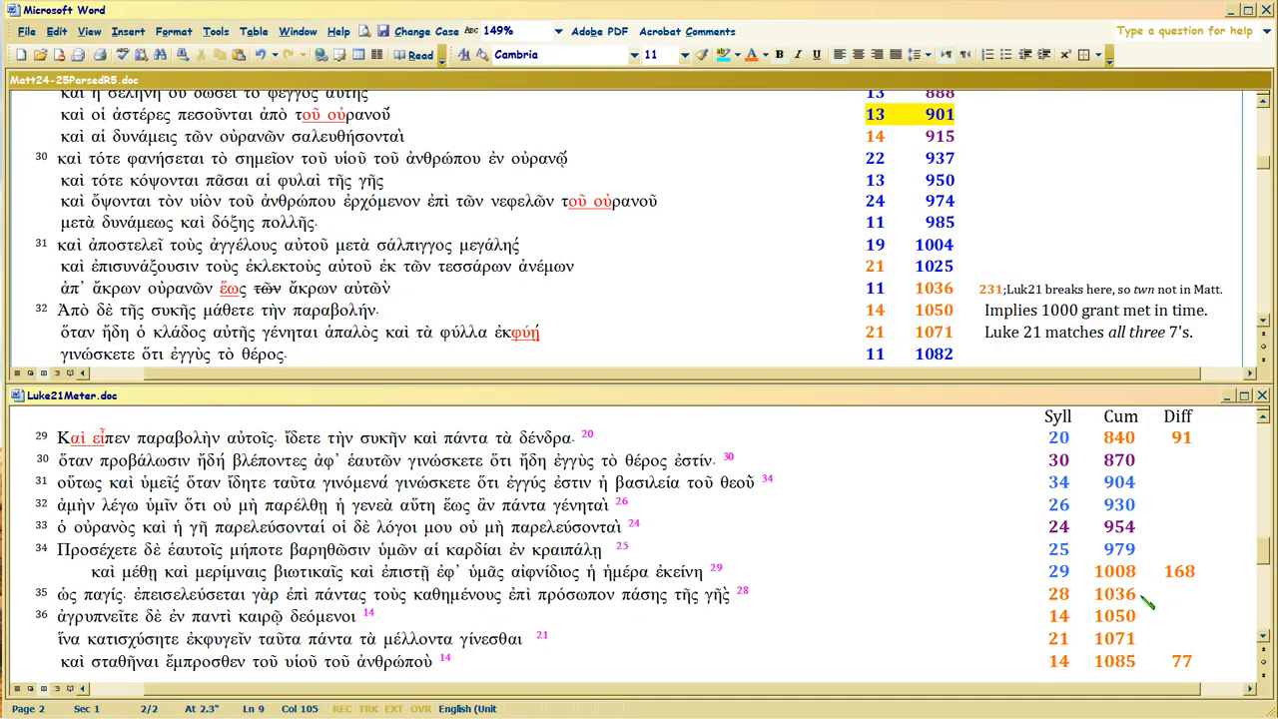
click(1138, 594)
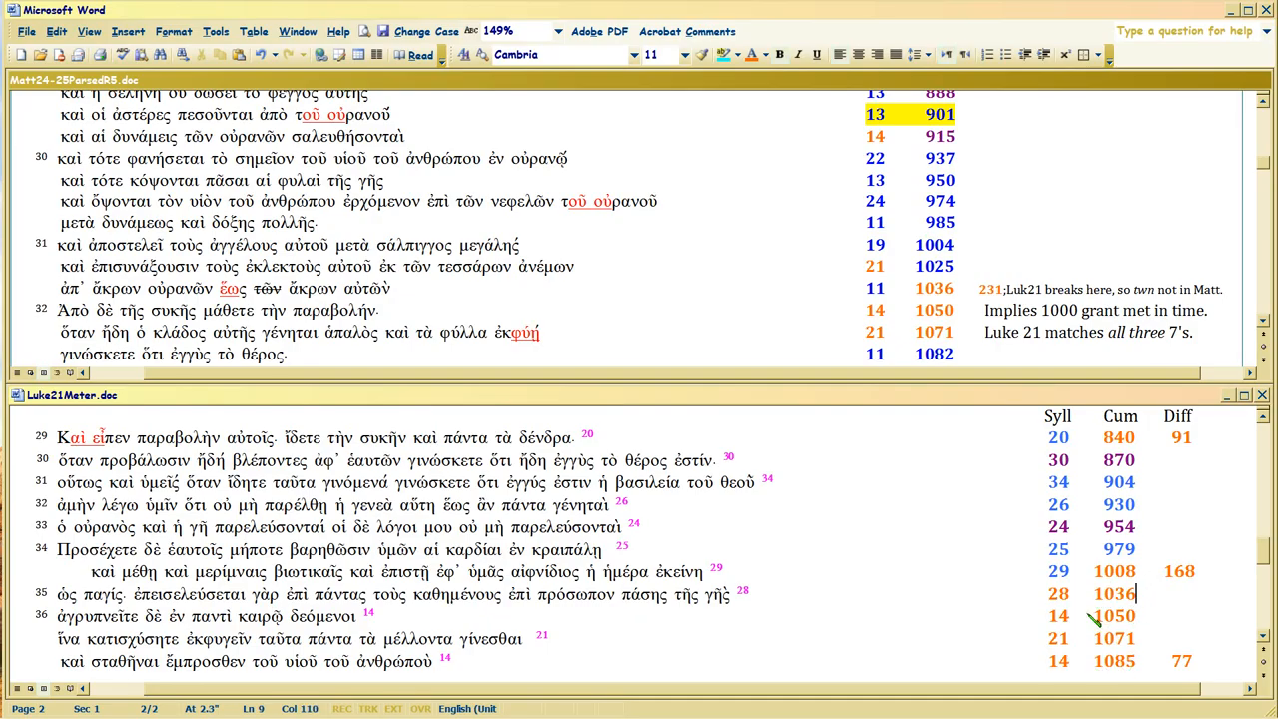
click(1141, 617)
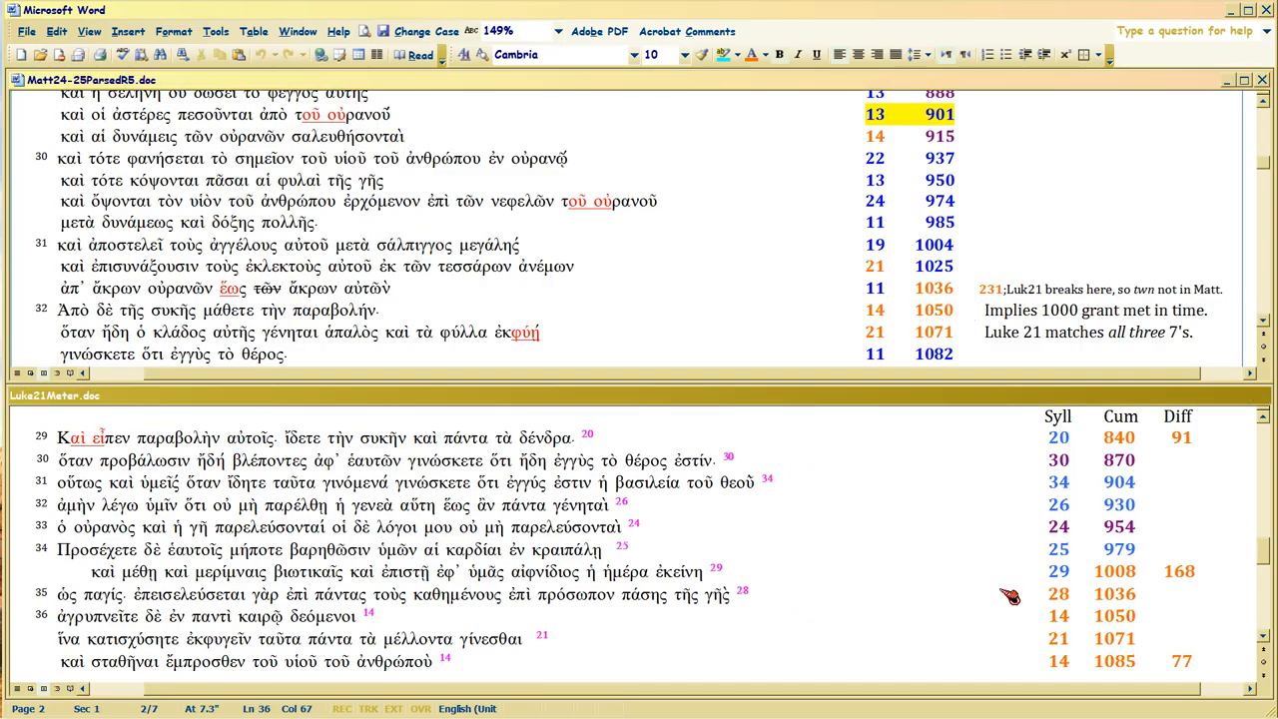
mouse_move(110, 639)
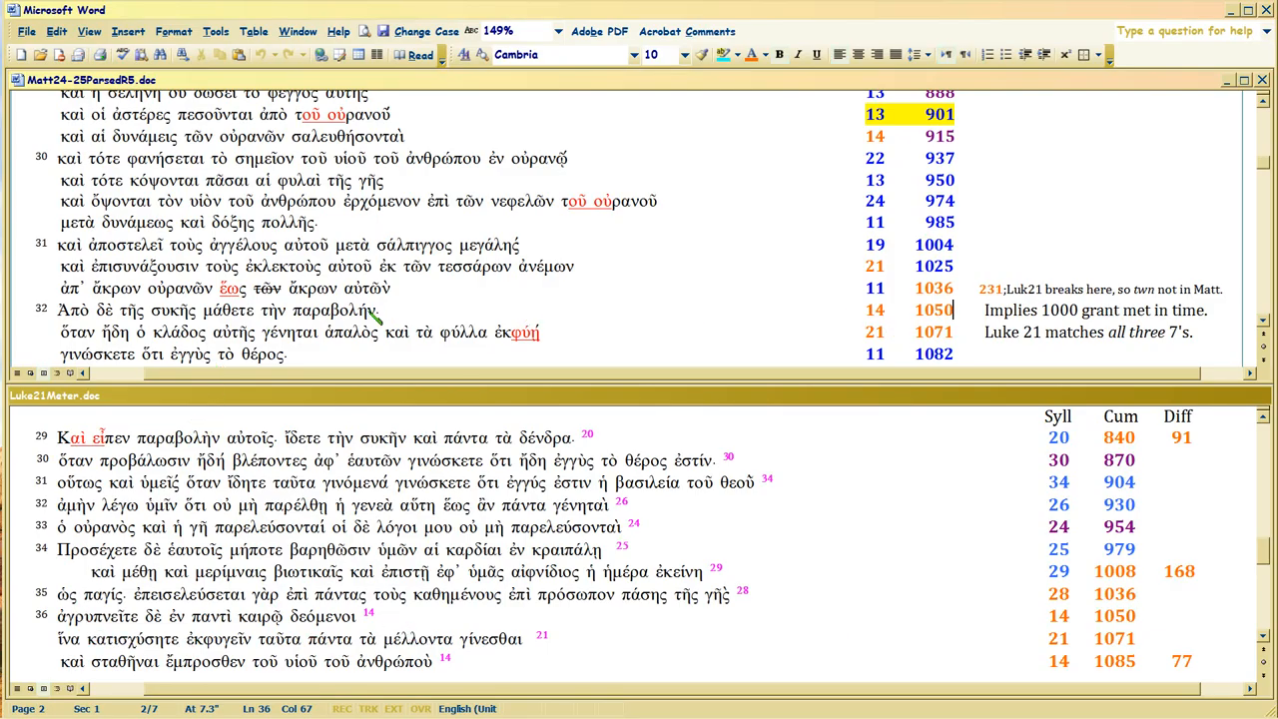
mouse_move(58, 315)
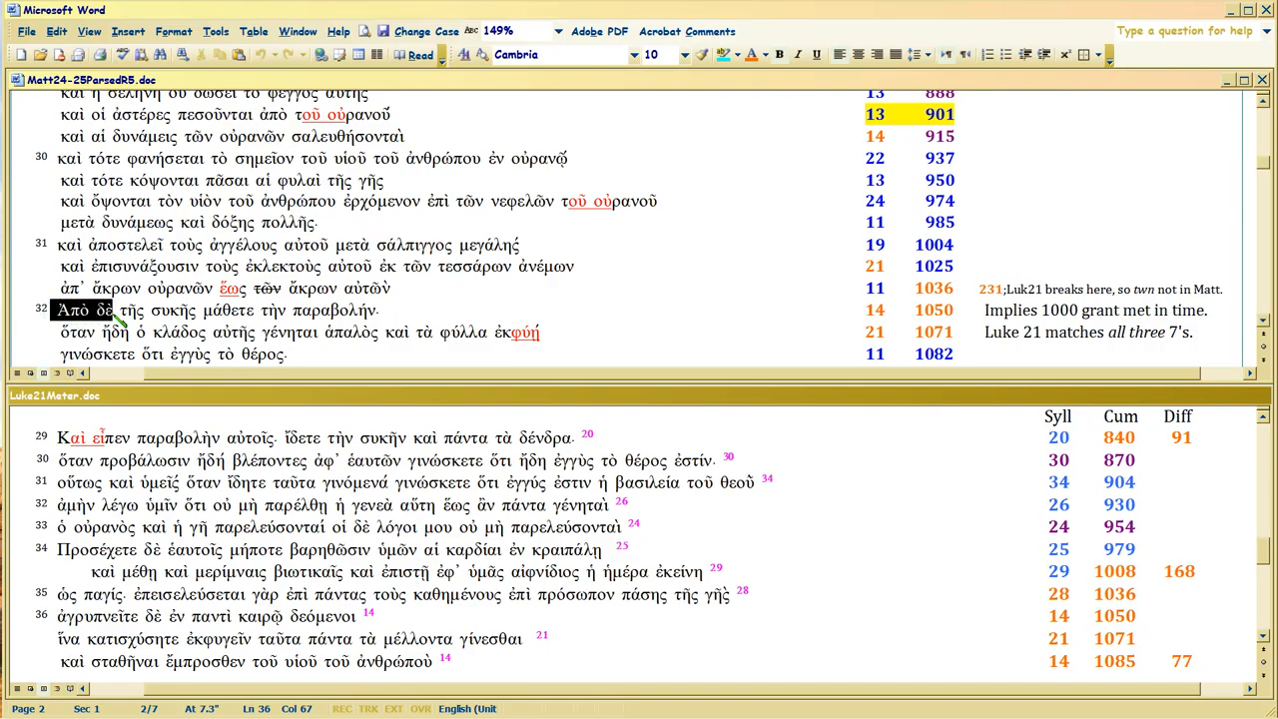
drag(56, 310, 222, 311)
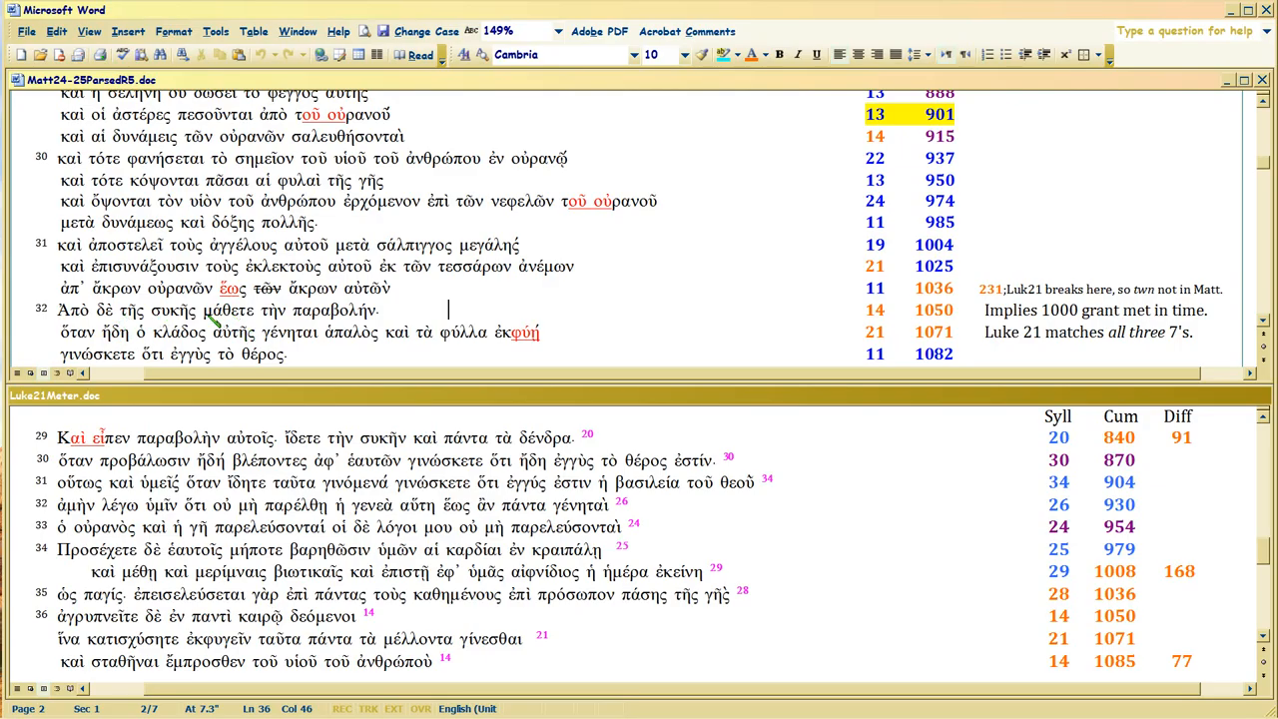
double_click(228, 309)
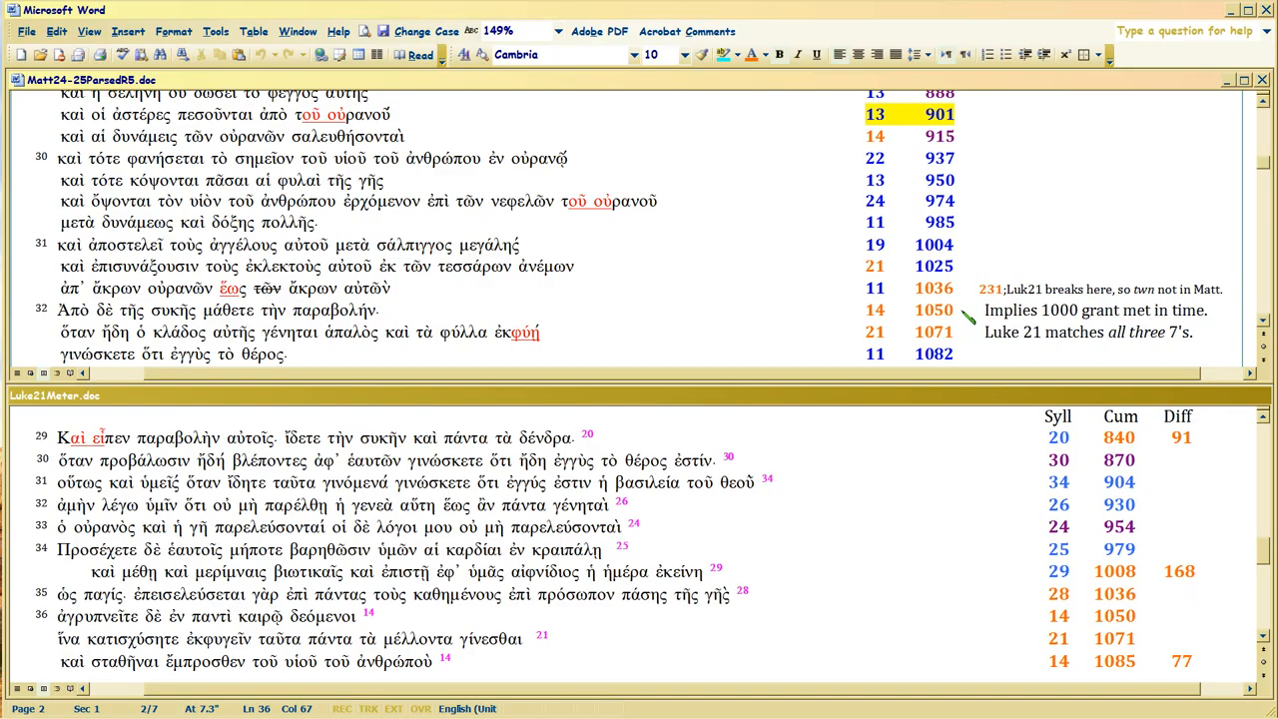
mouse_move(150, 330)
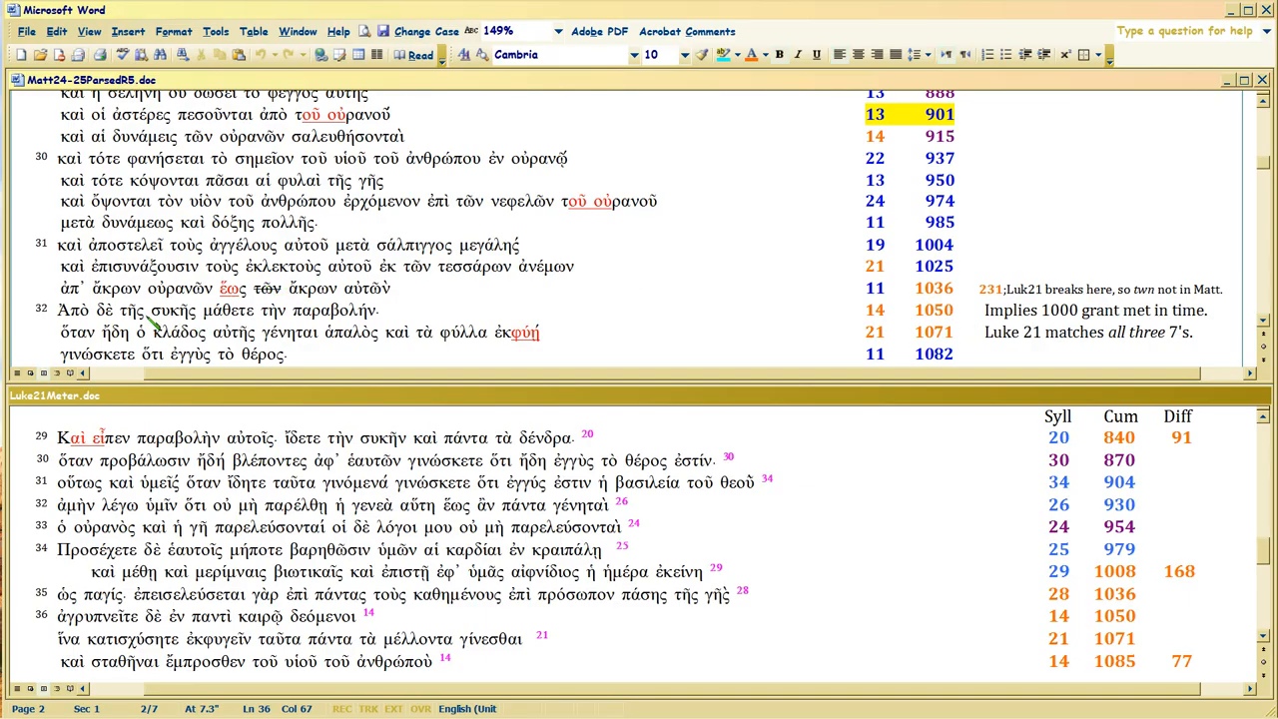
double_click(173, 311)
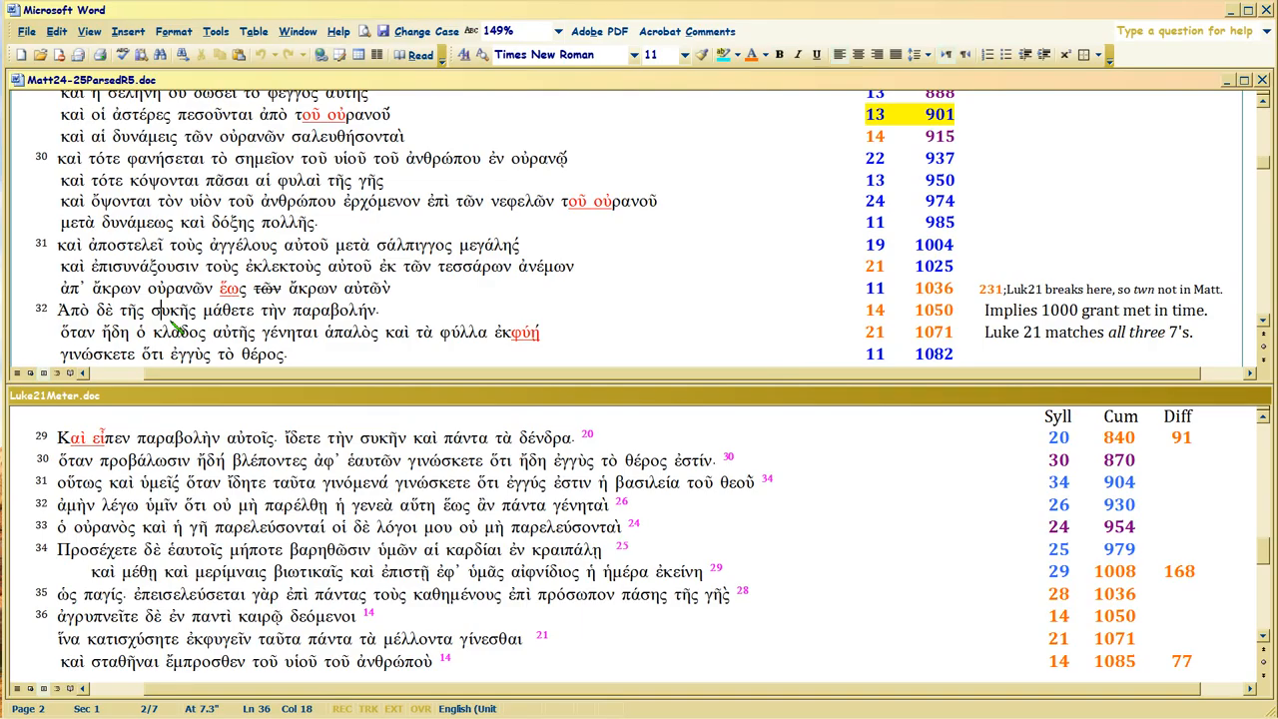
mouse_move(67, 317)
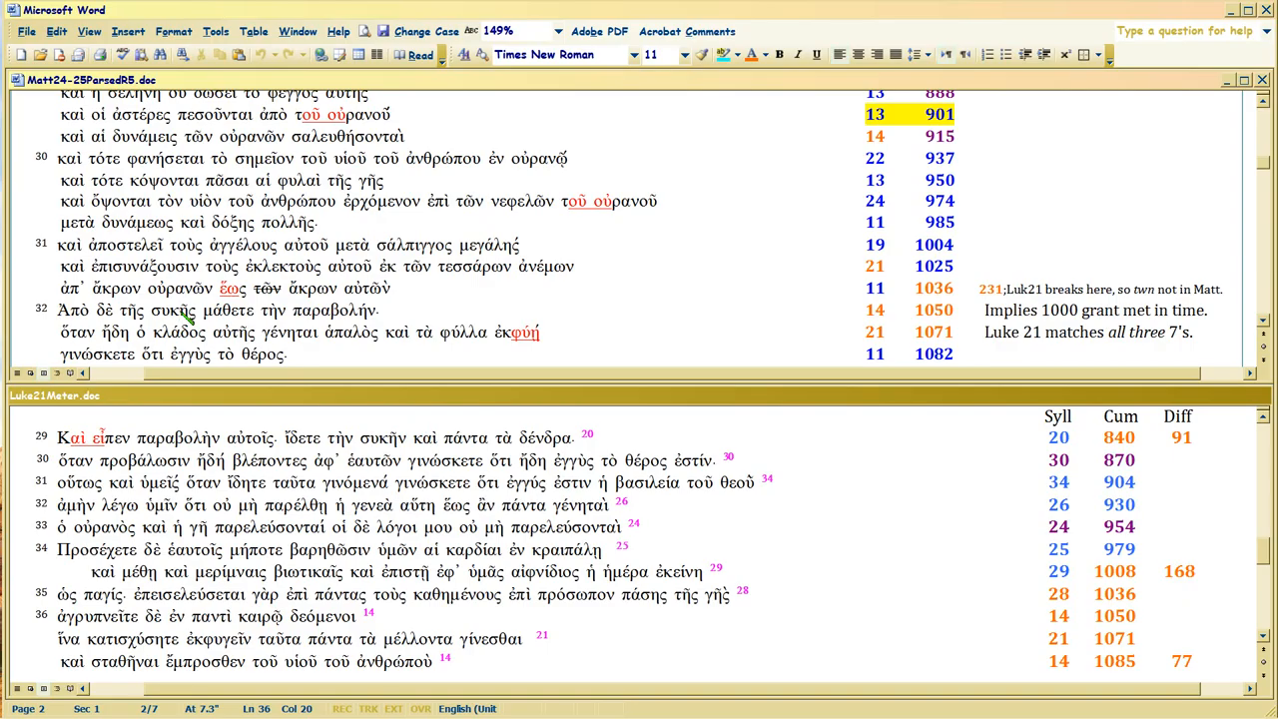
double_click(174, 311)
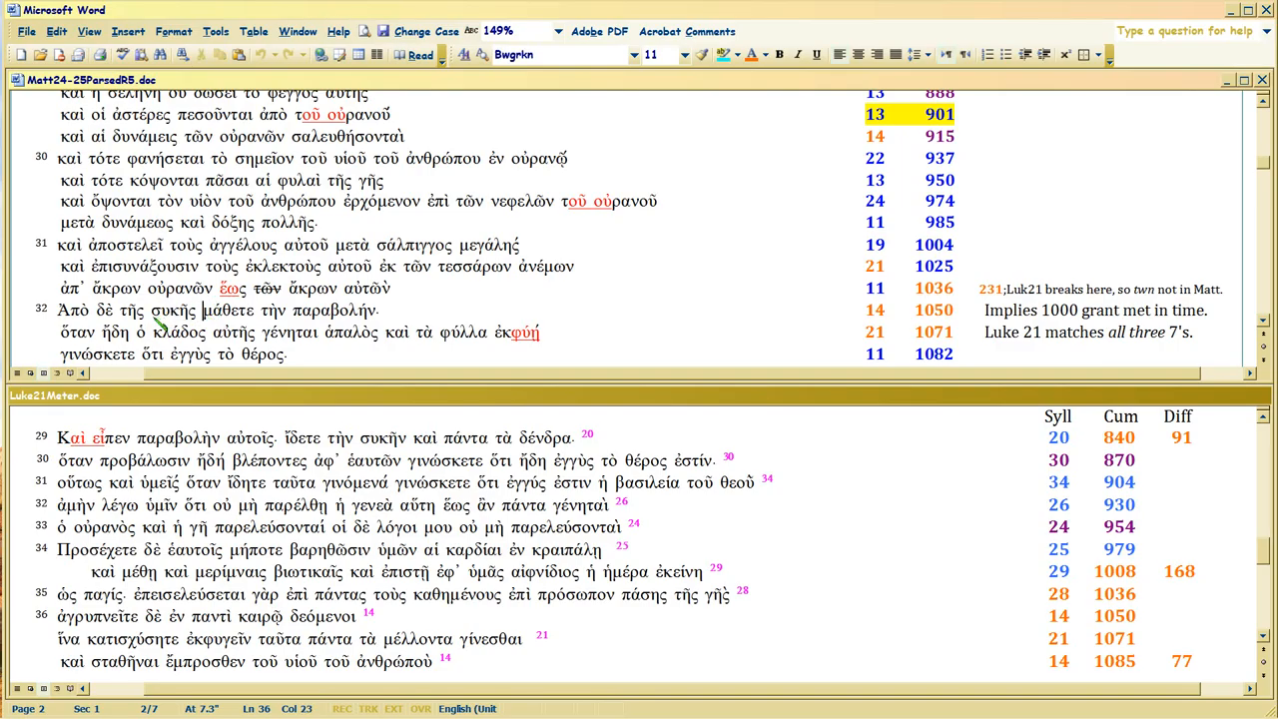
- Select the word συκῆς and the opening word of Matthew 24:32
double_click(172, 310)
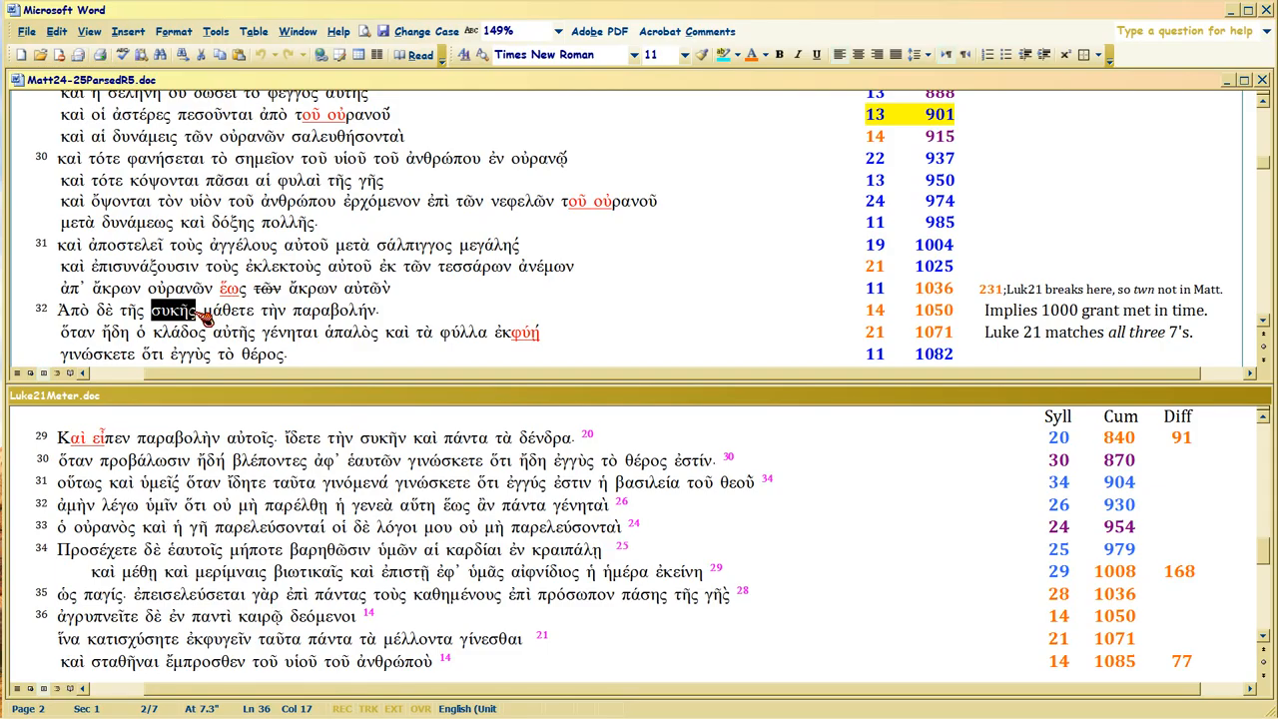
mouse_move(203, 323)
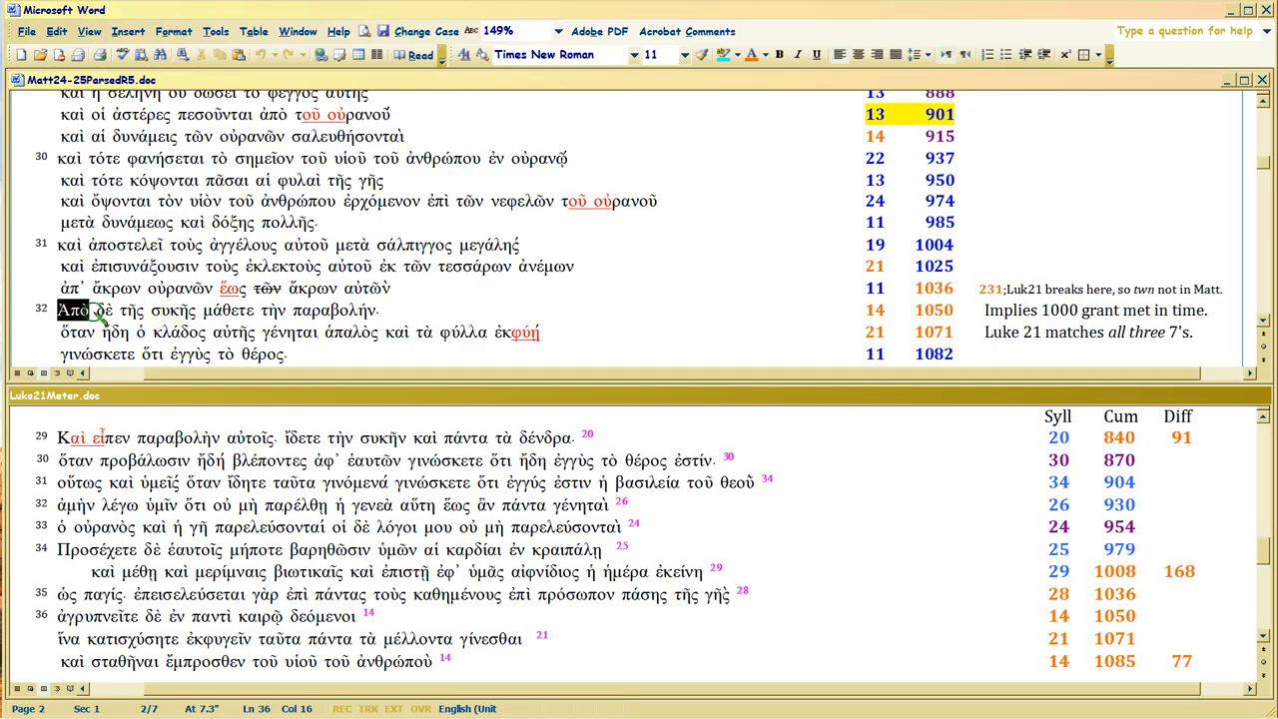
drag(58, 311, 195, 310)
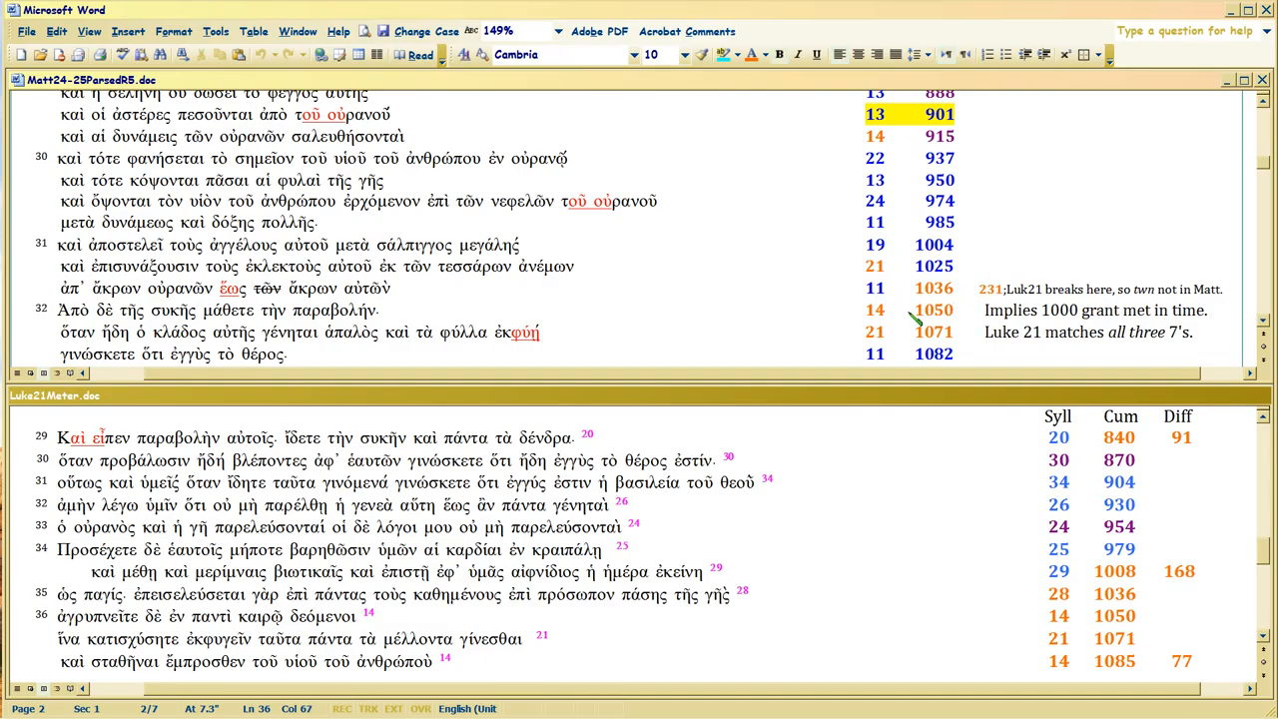
mouse_move(961, 309)
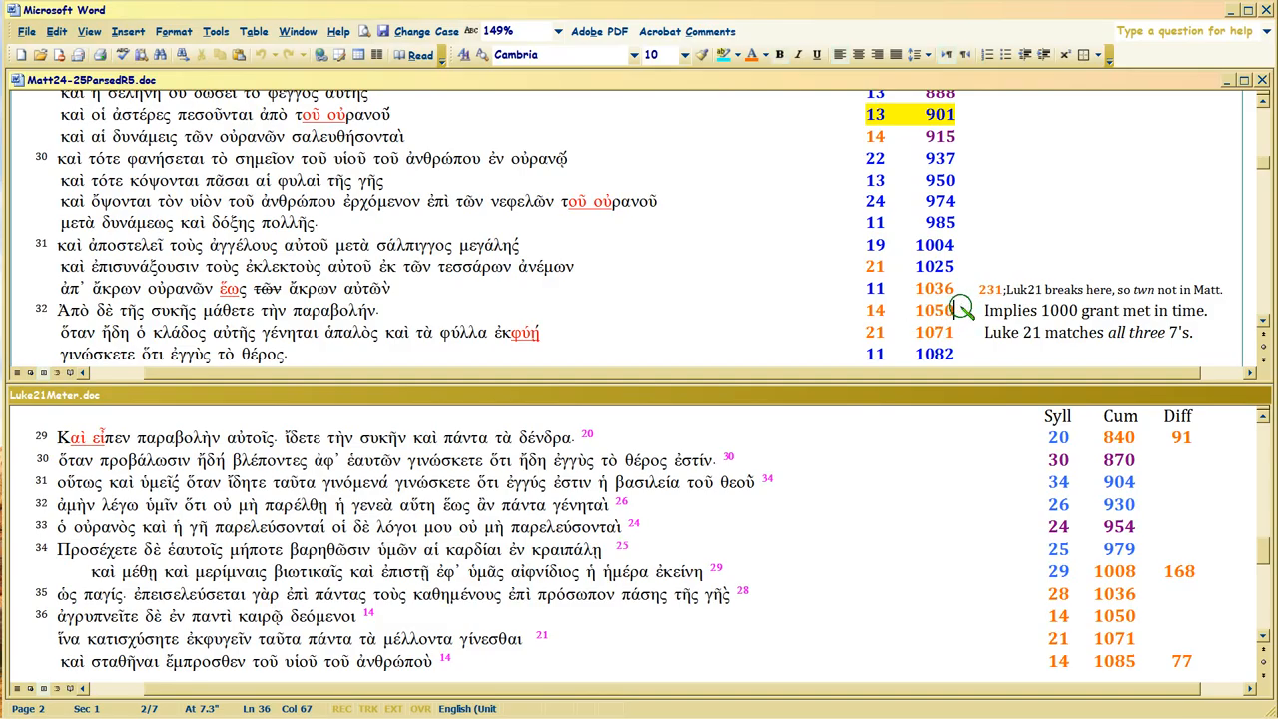
mouse_move(567, 322)
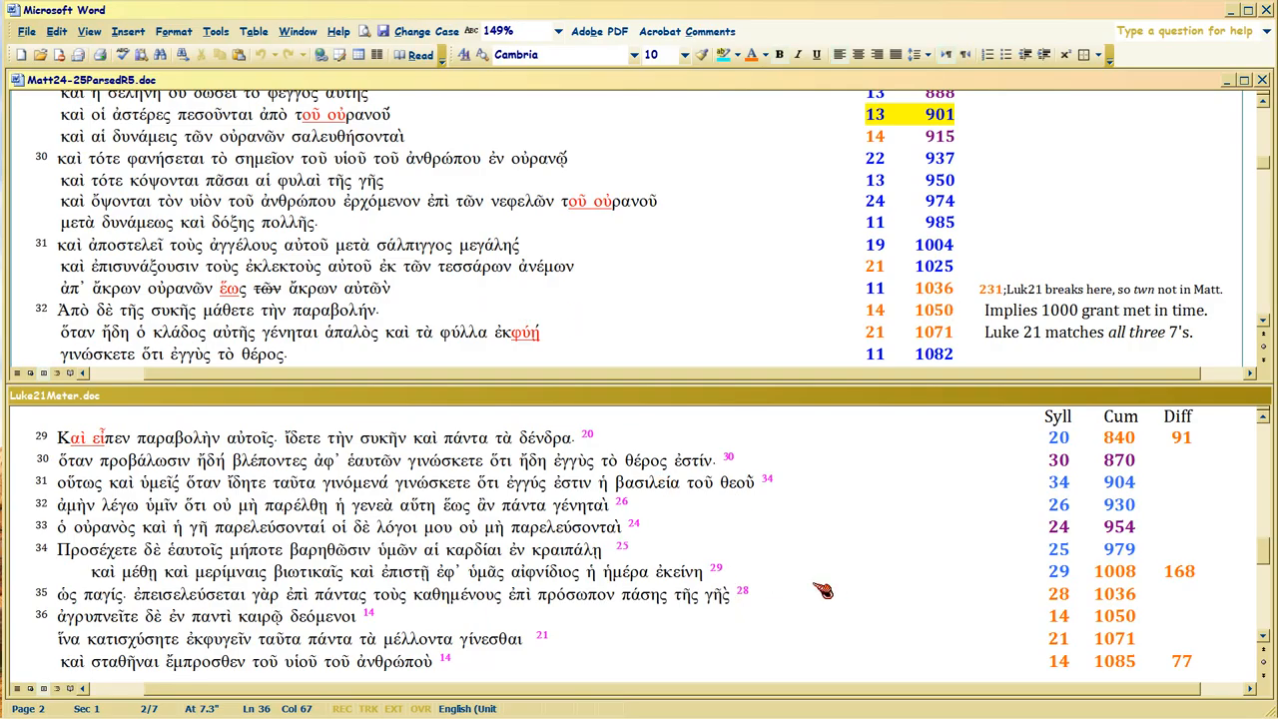
mouse_move(841, 627)
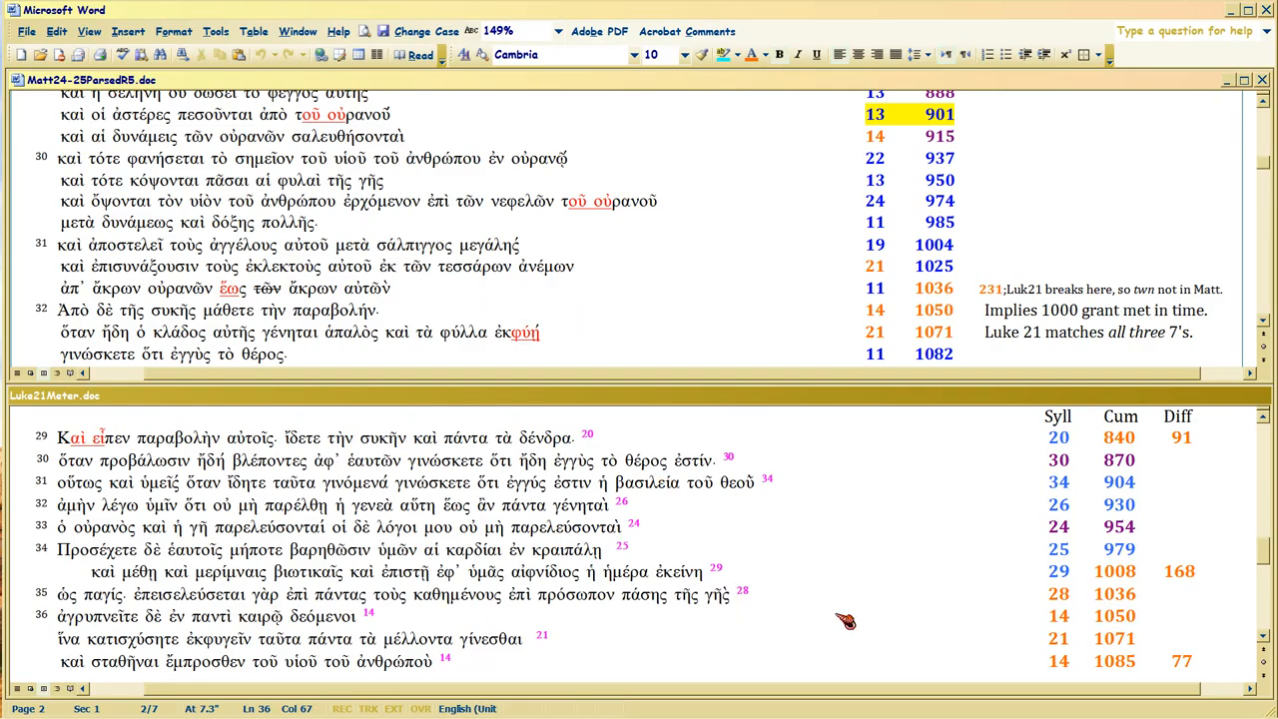
mouse_move(1096, 616)
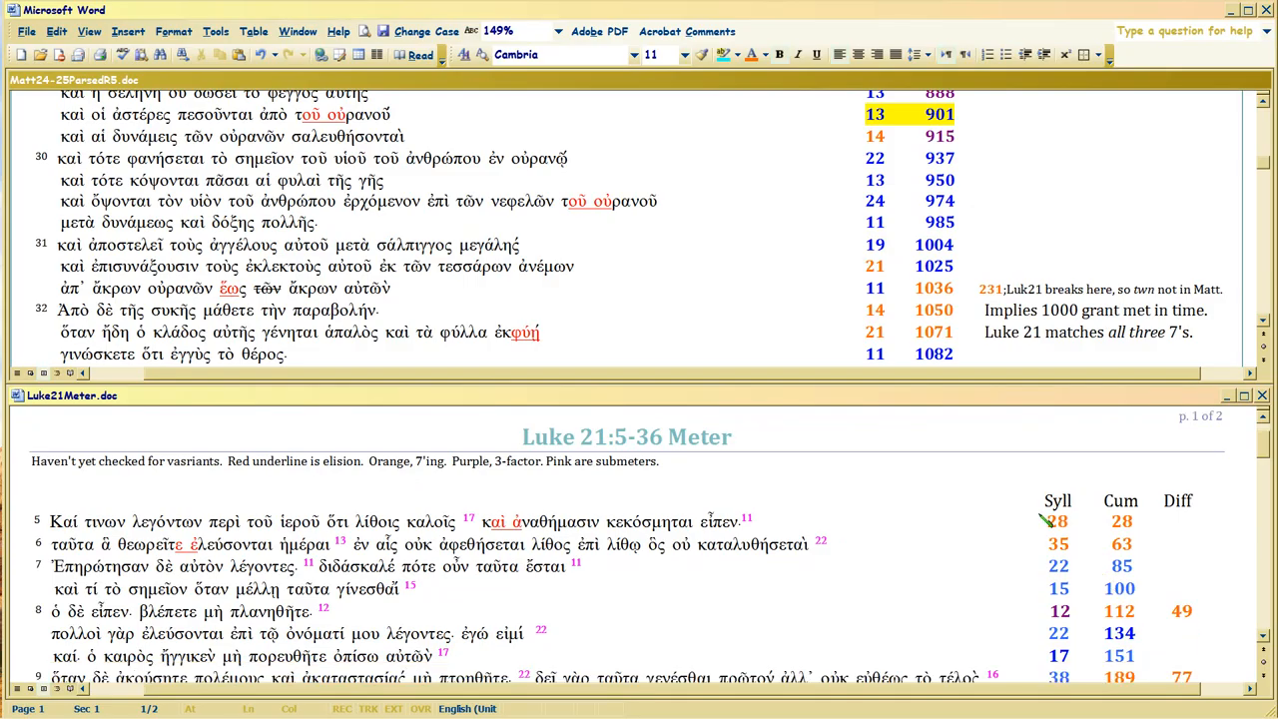
- Make the Matthew24-25ParsedR5 document the active pane
click(1070, 522)
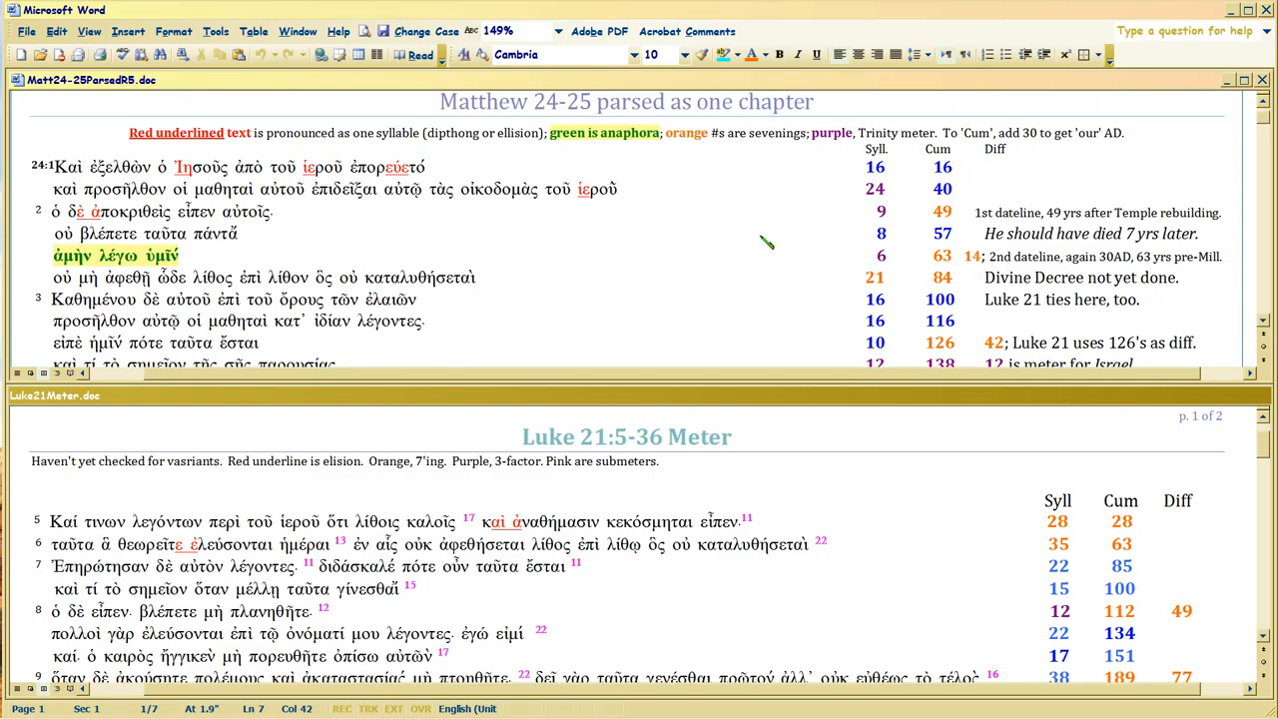
mouse_move(1057, 547)
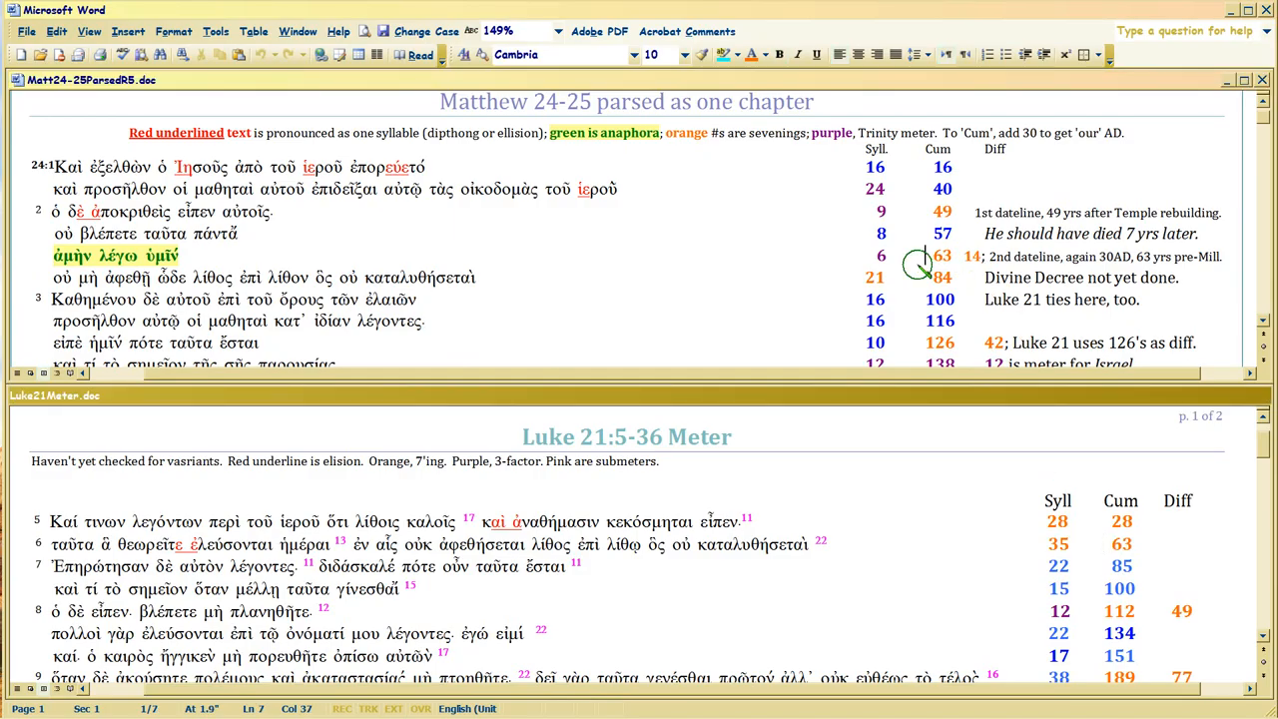
mouse_move(852, 662)
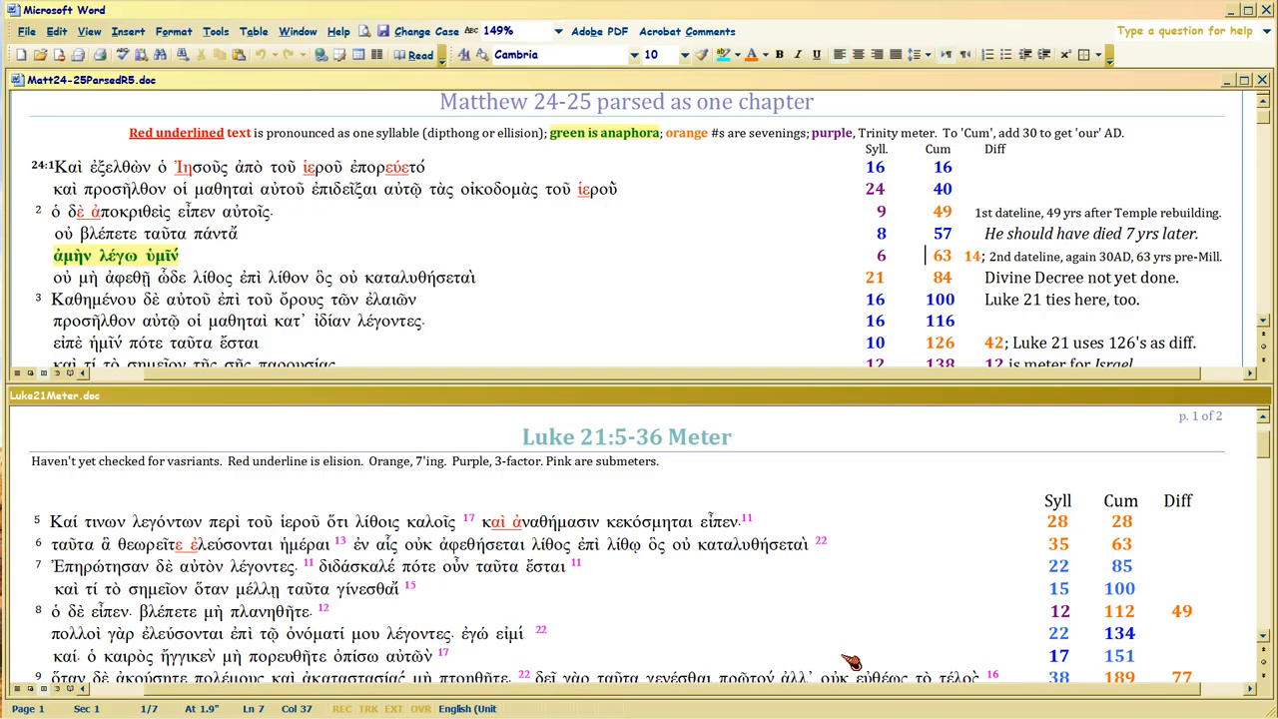
mouse_move(875, 591)
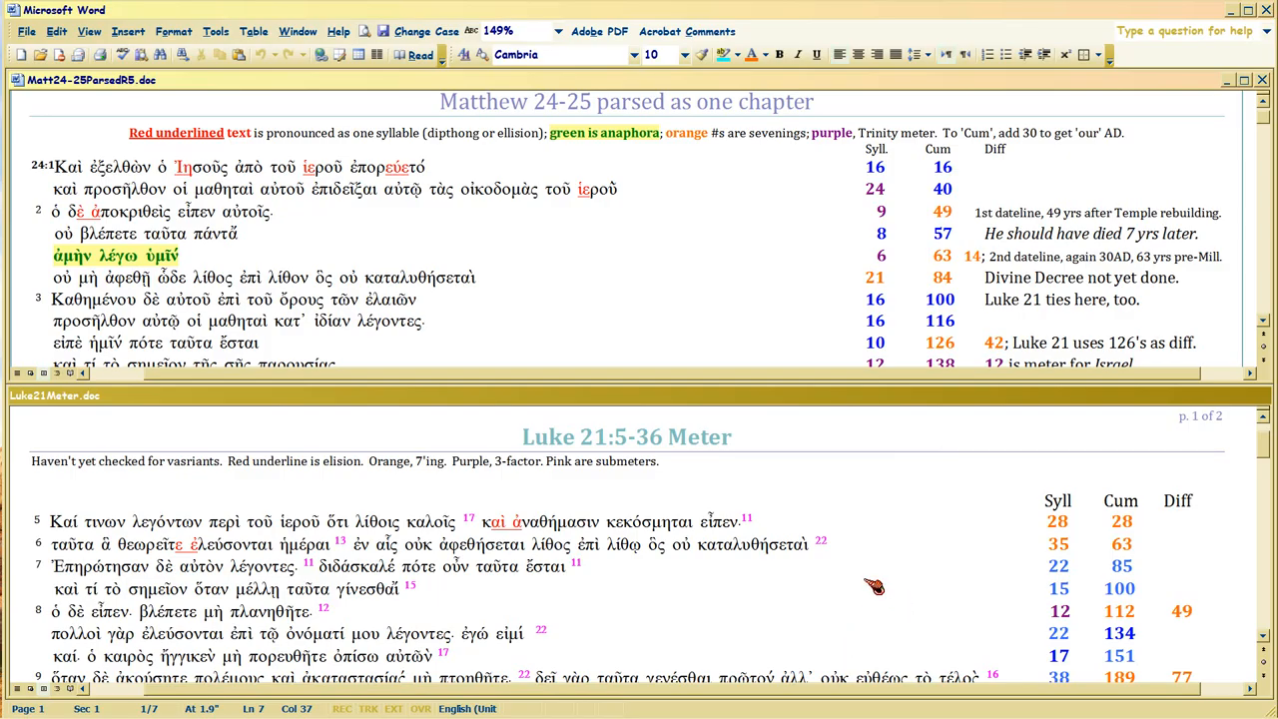
mouse_move(924, 422)
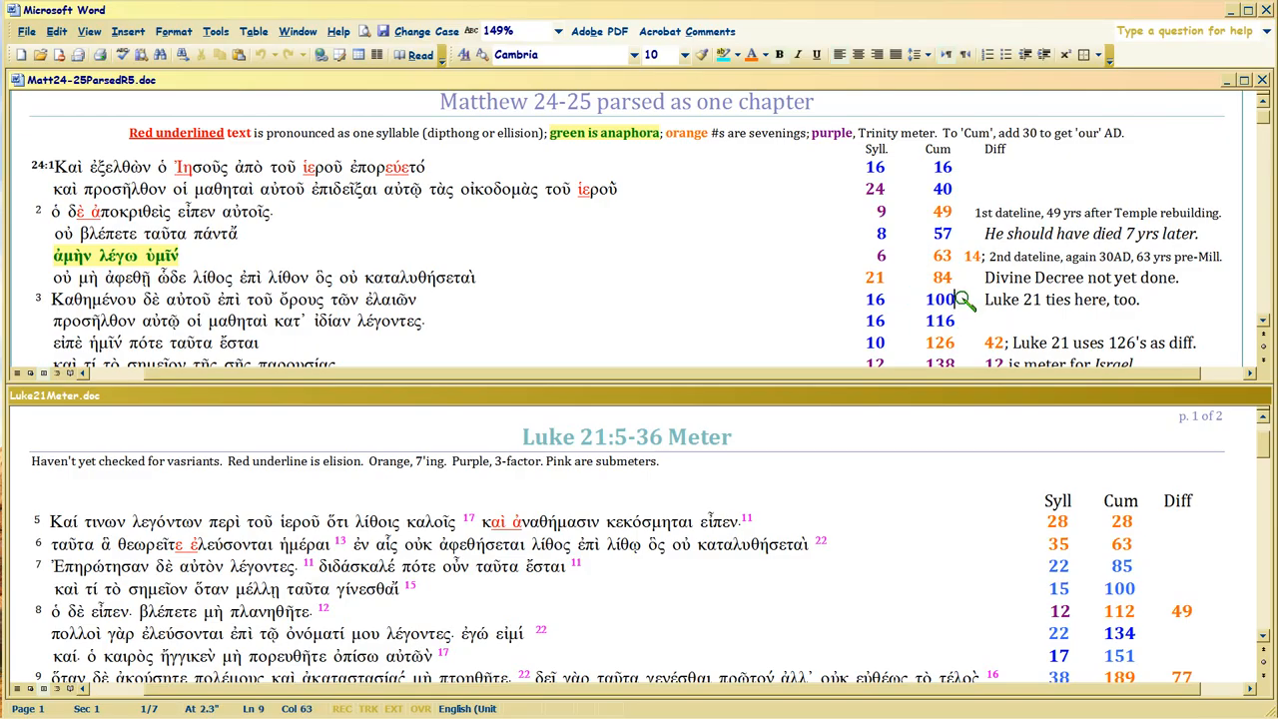
mouse_move(1149, 589)
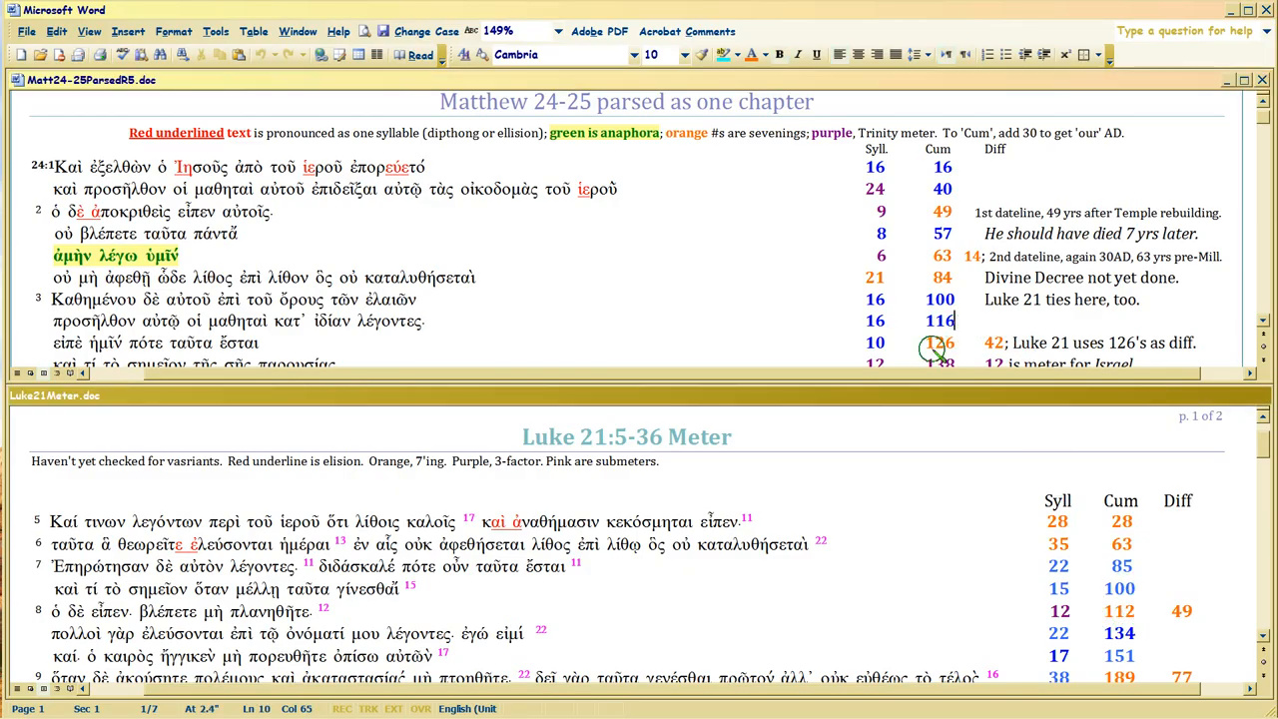
mouse_move(794, 300)
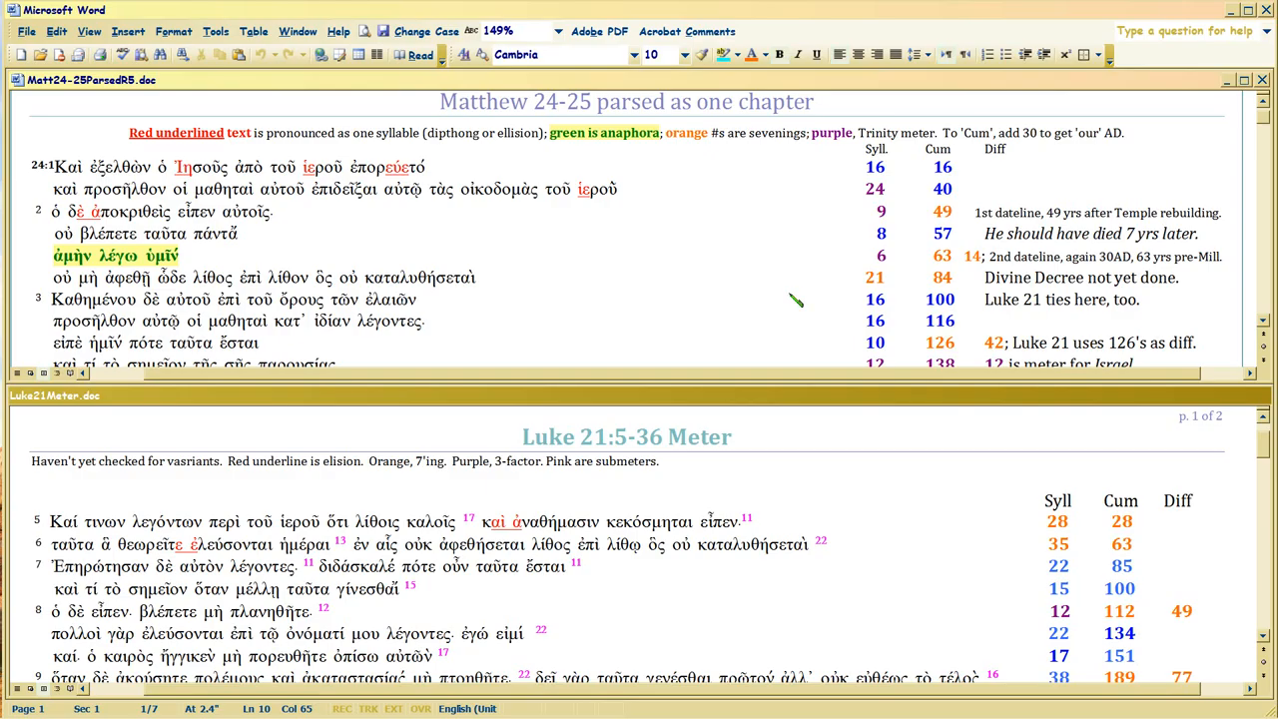
mouse_move(792, 300)
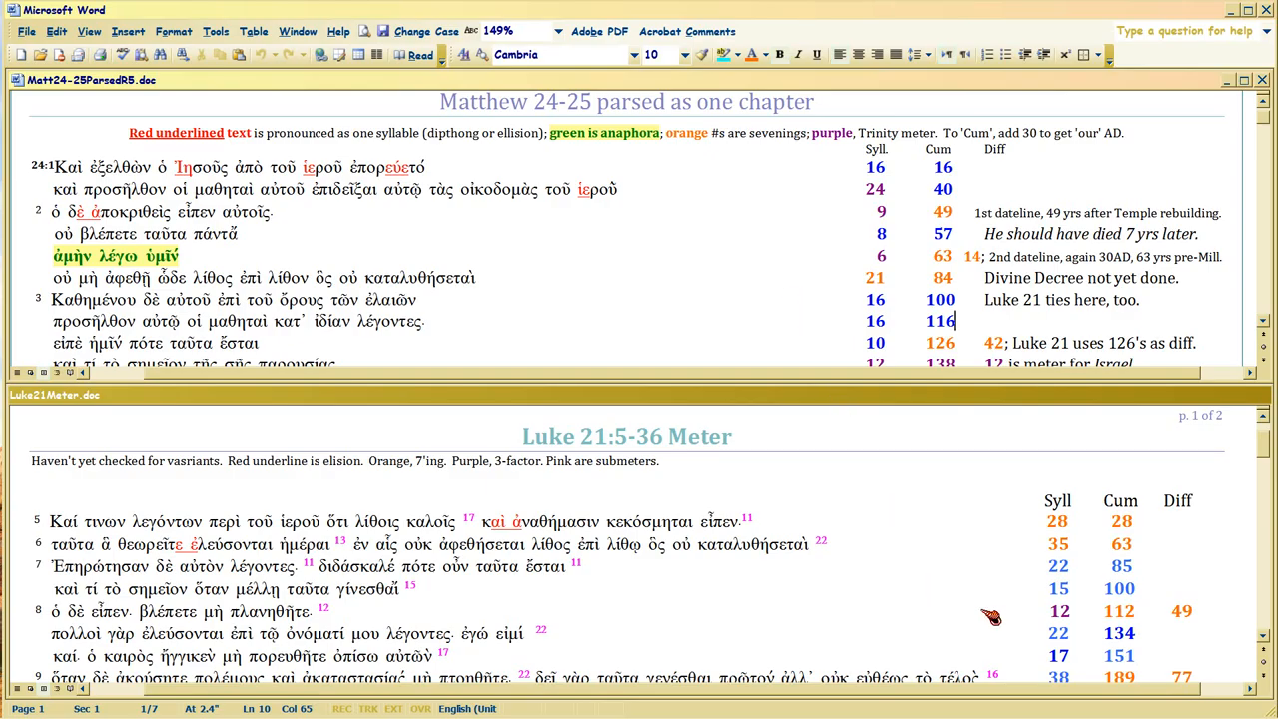
- Scroll Matthew down a few lines and point out Luke's cumulative total 112
scroll(down, 3)
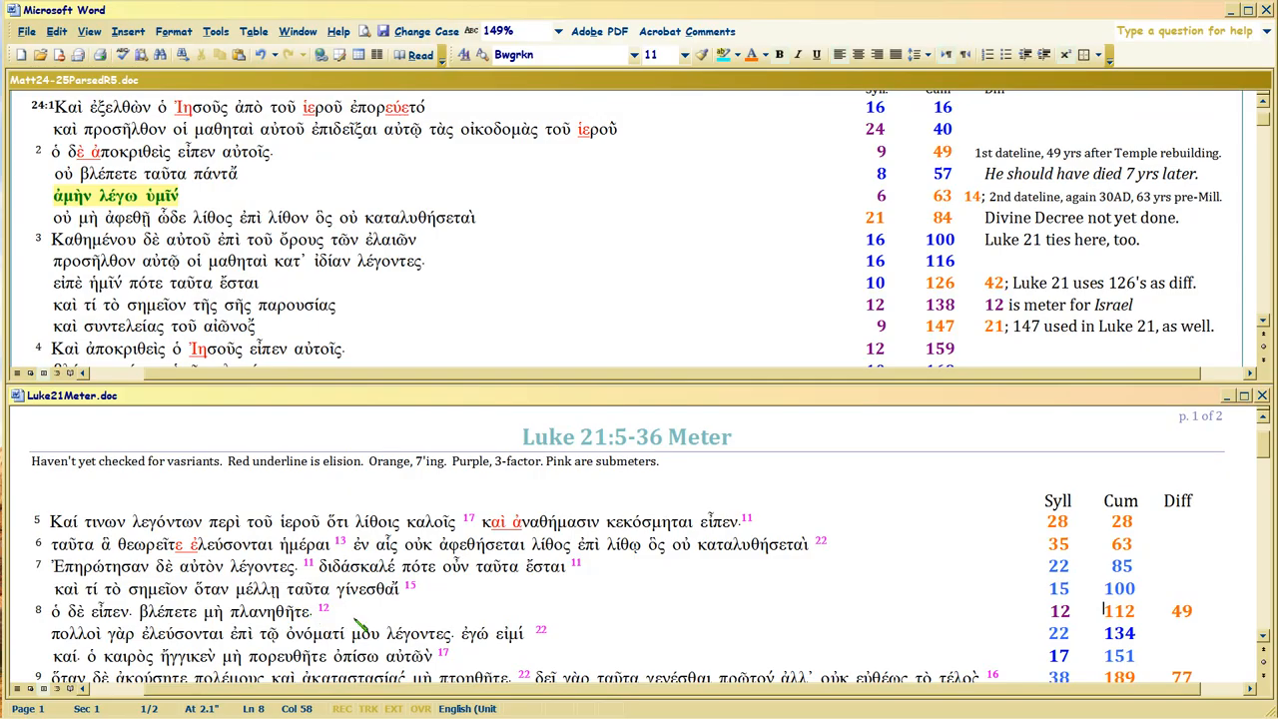
click(142, 608)
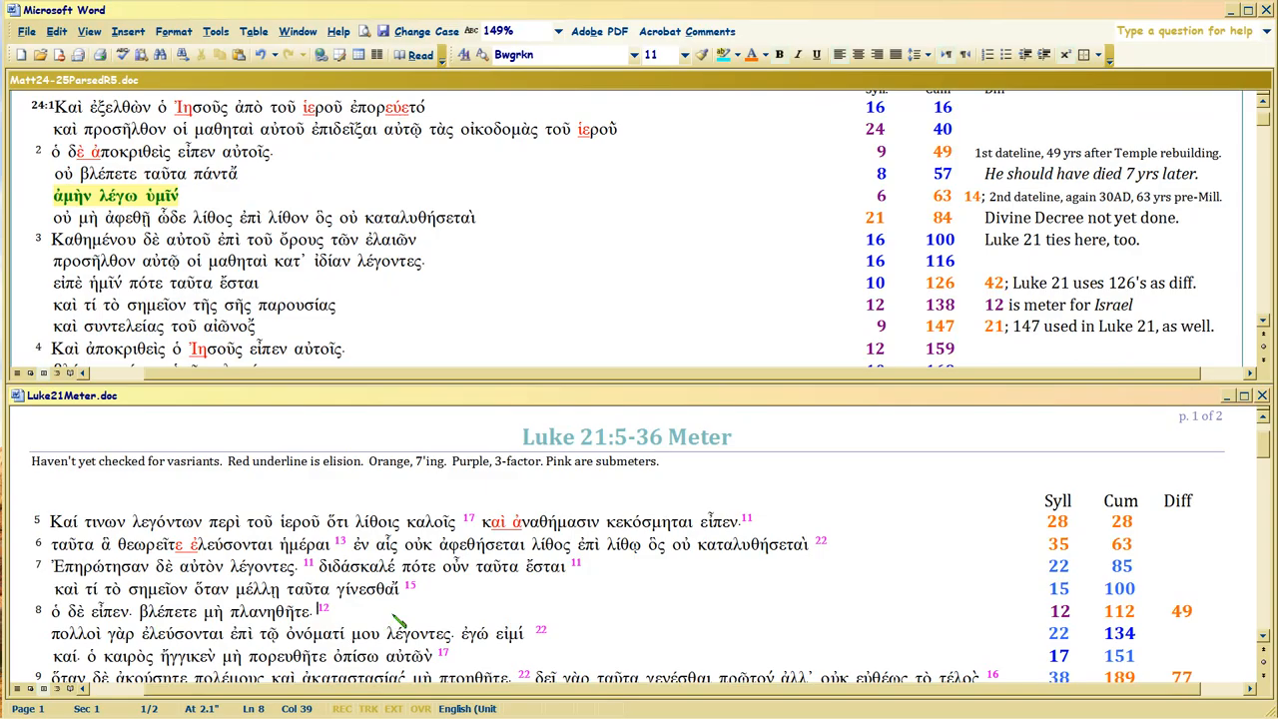
mouse_move(432, 626)
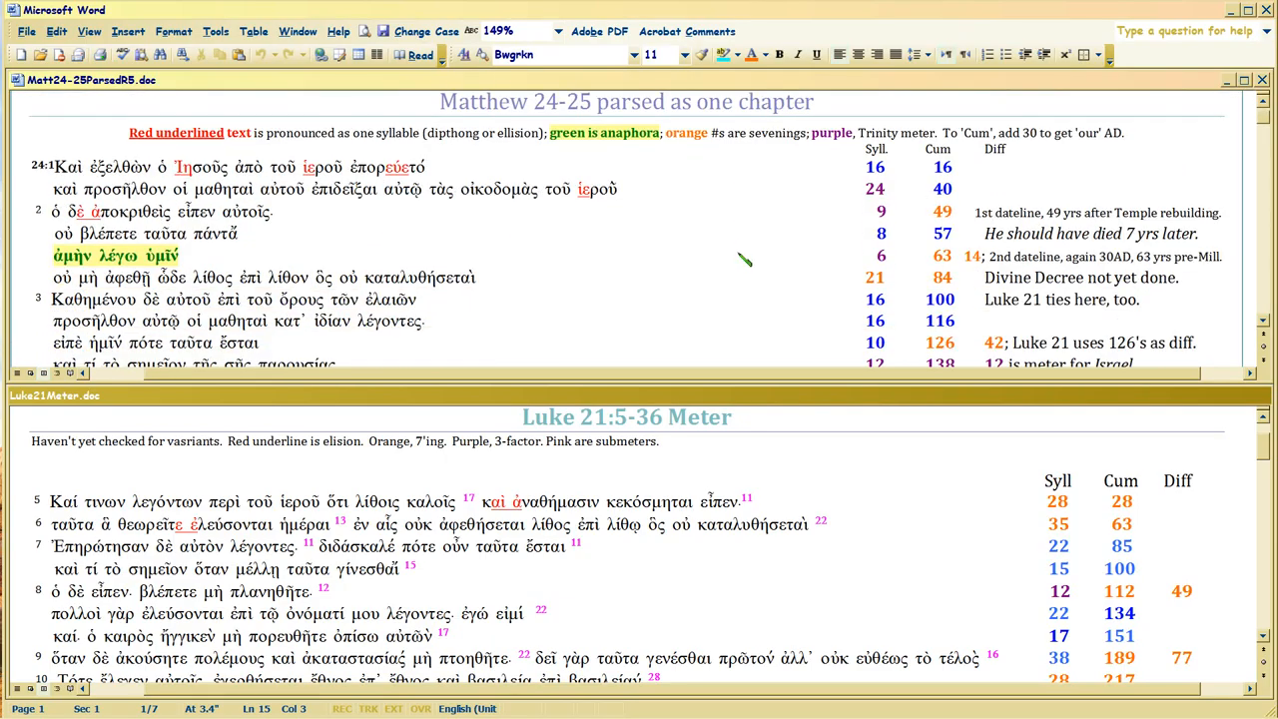
mouse_move(746, 262)
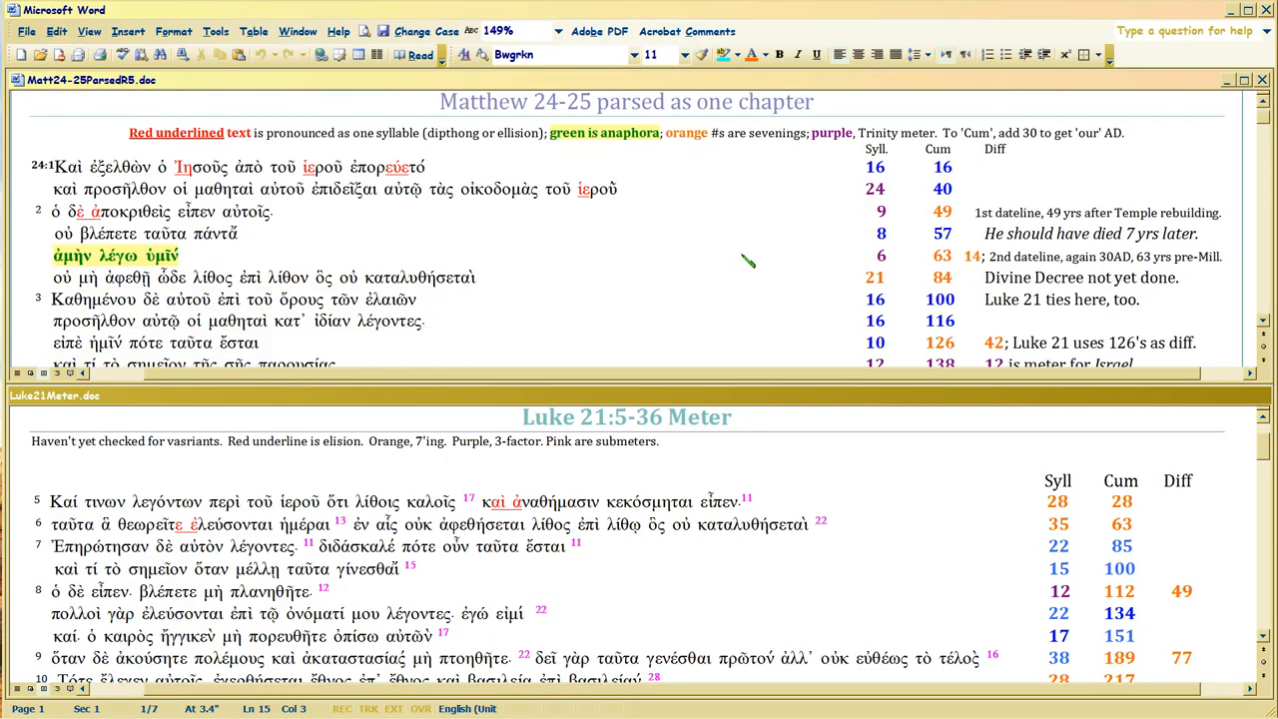
mouse_move(734, 263)
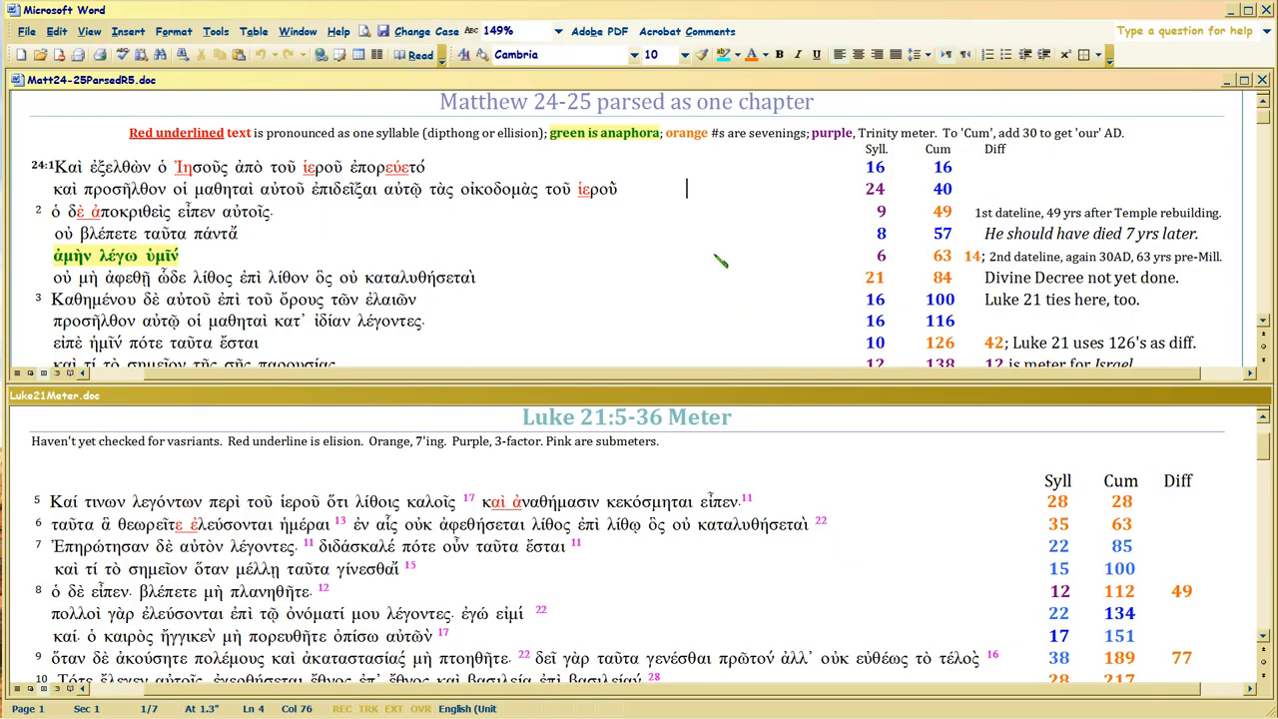
mouse_move(747, 235)
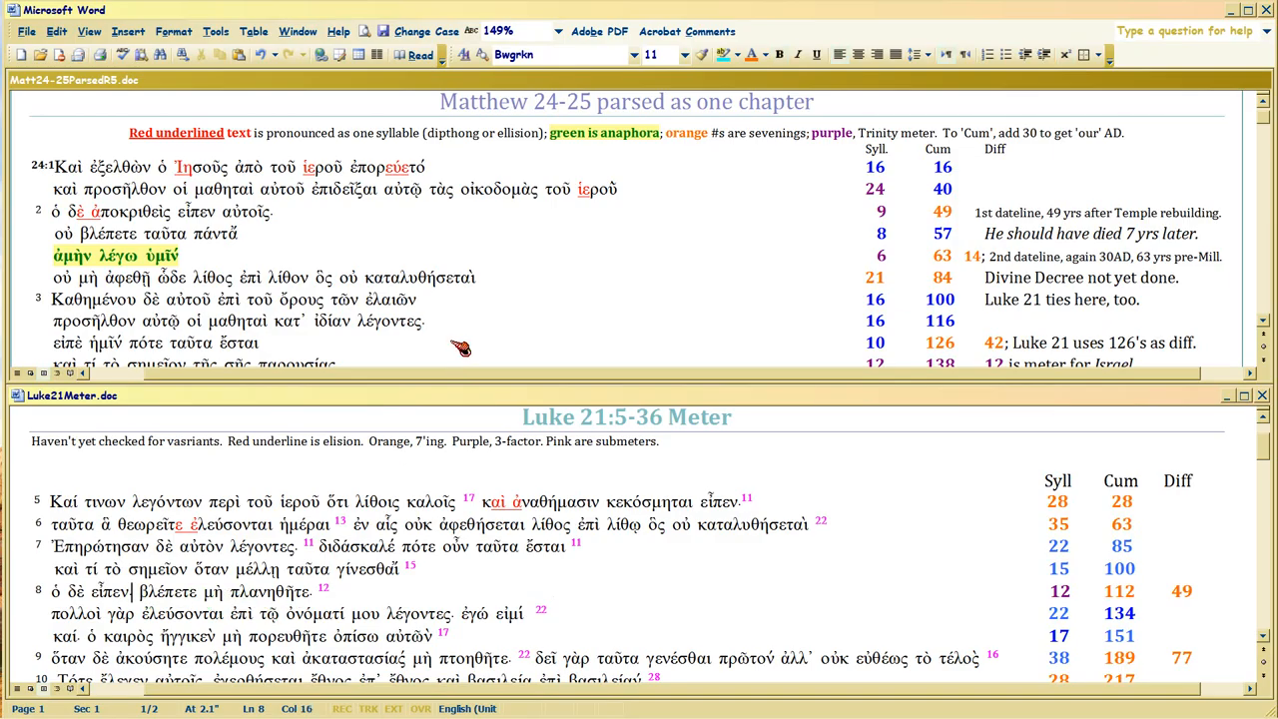
mouse_move(551, 278)
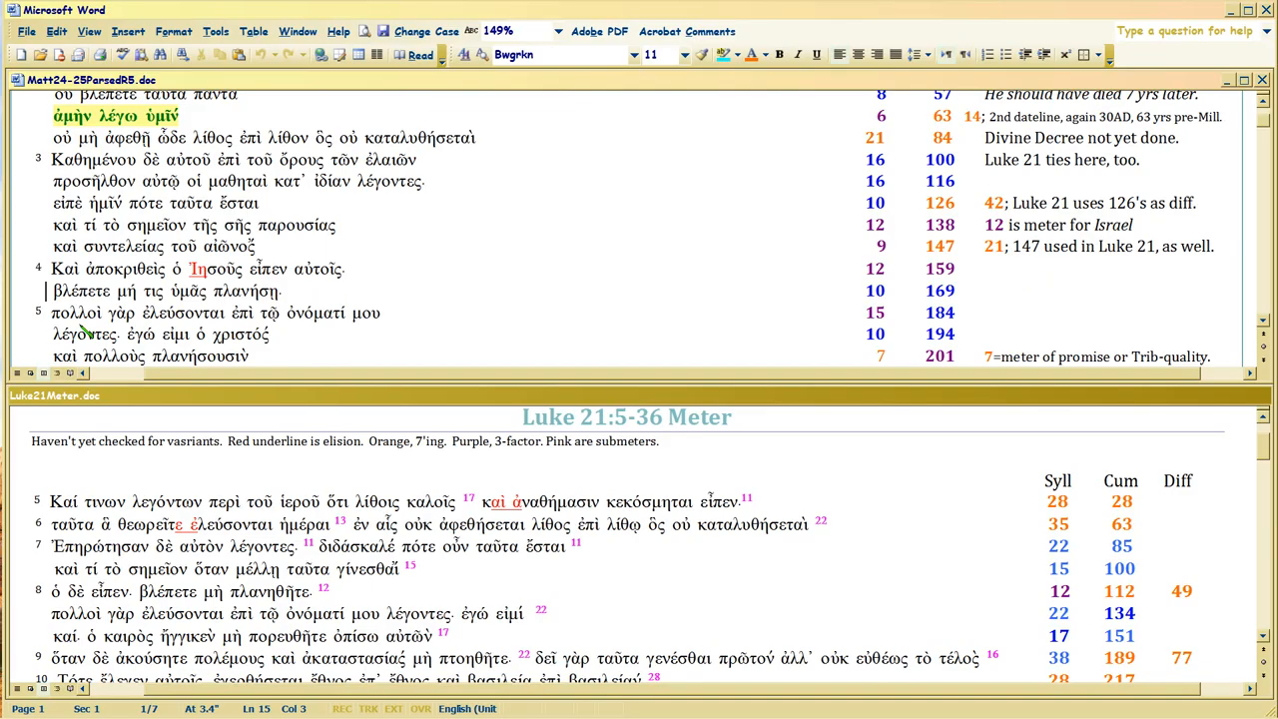
mouse_move(634, 602)
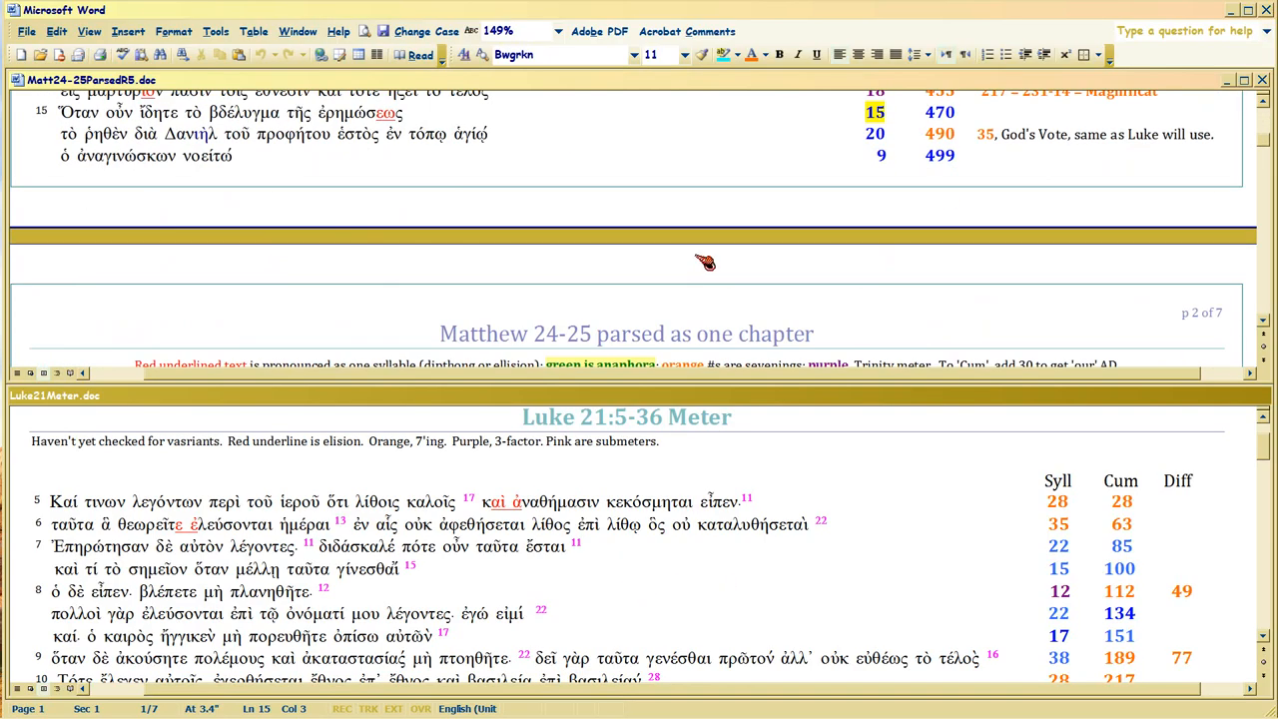
- Return the Matthew pane to its title and verses 24:1–3
scroll(down, 3)
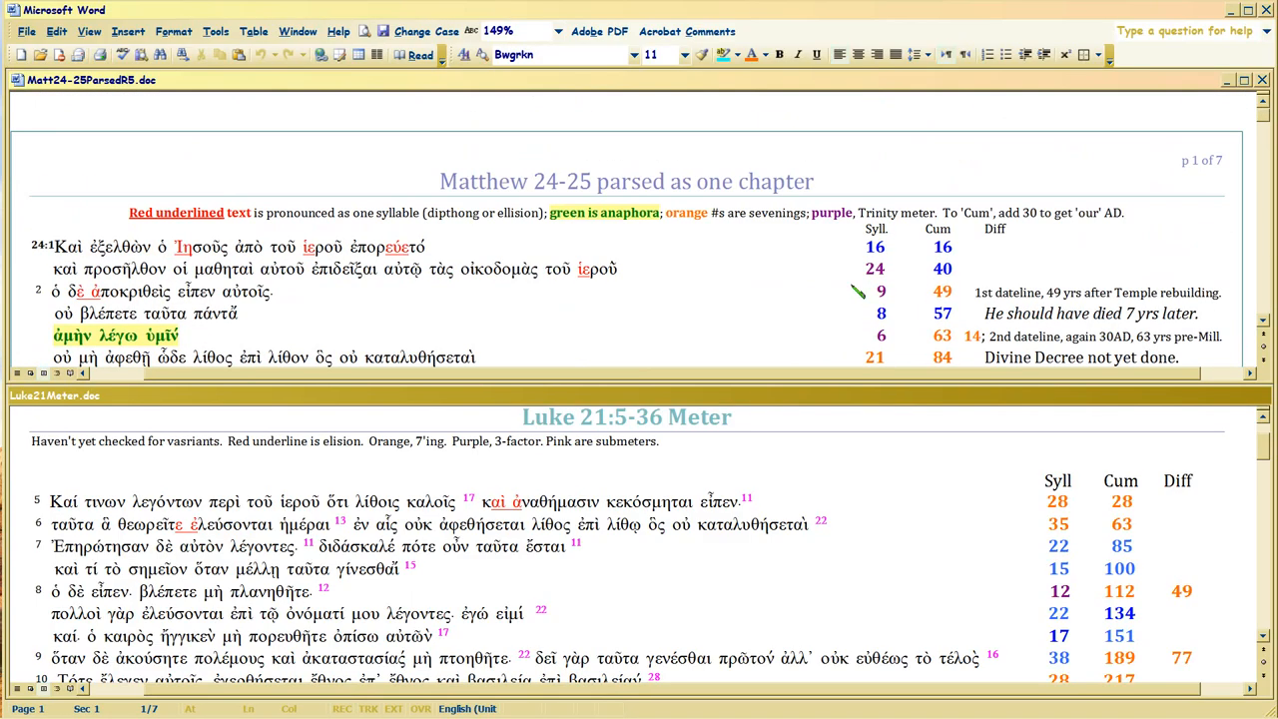
scroll(down, 3)
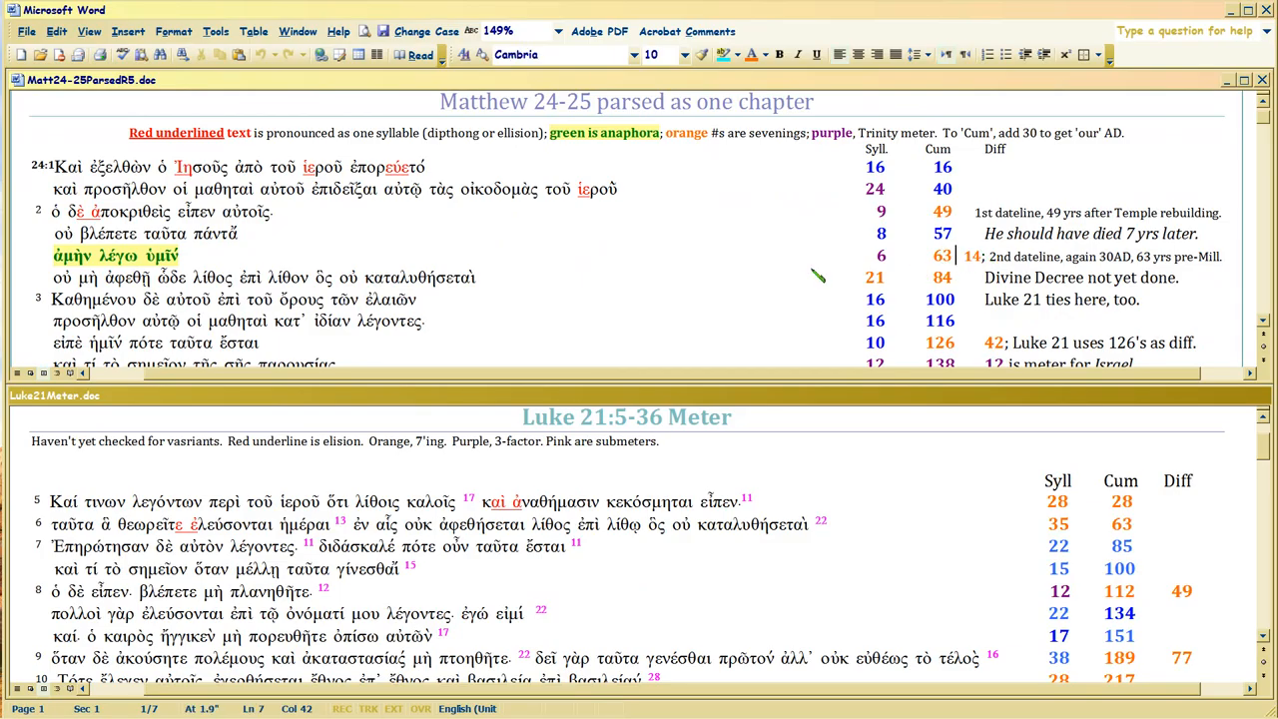
mouse_move(967, 255)
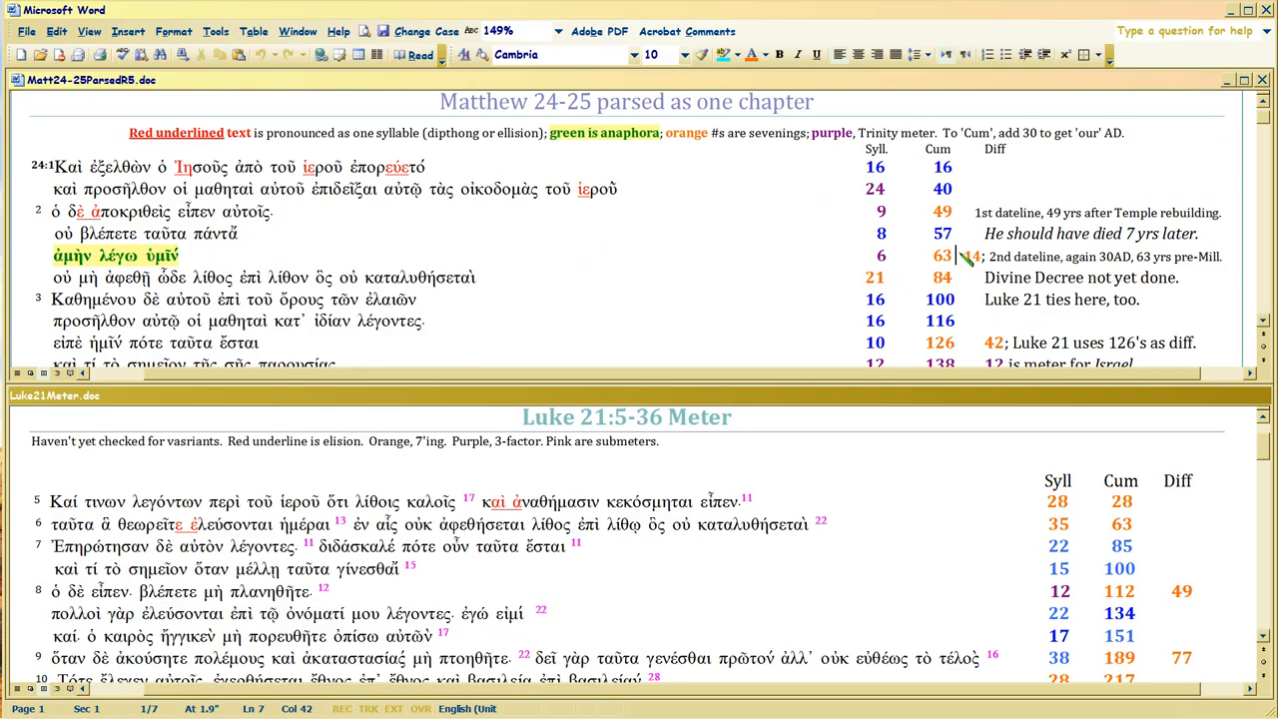
- Scroll Matthew to verses 25:45–46, cumulative 3220, and the Notes section
scroll(down, 3)
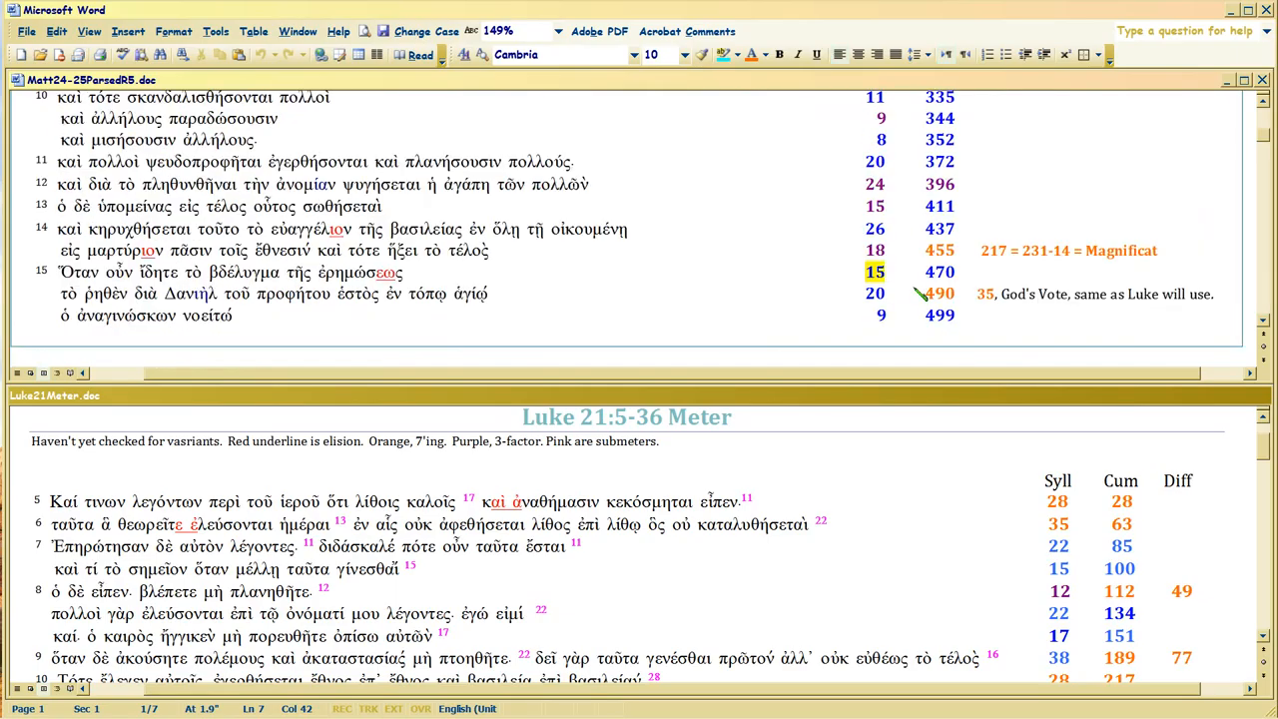
scroll(down, 3)
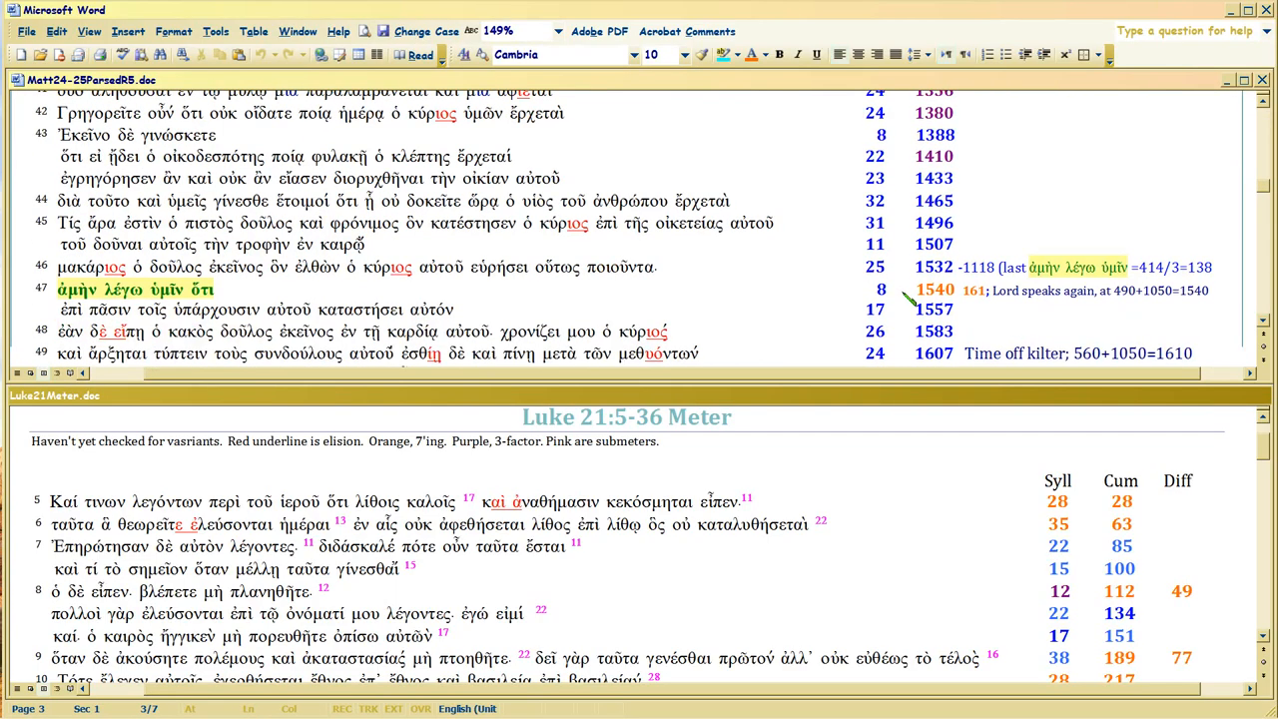
scroll(down, 3)
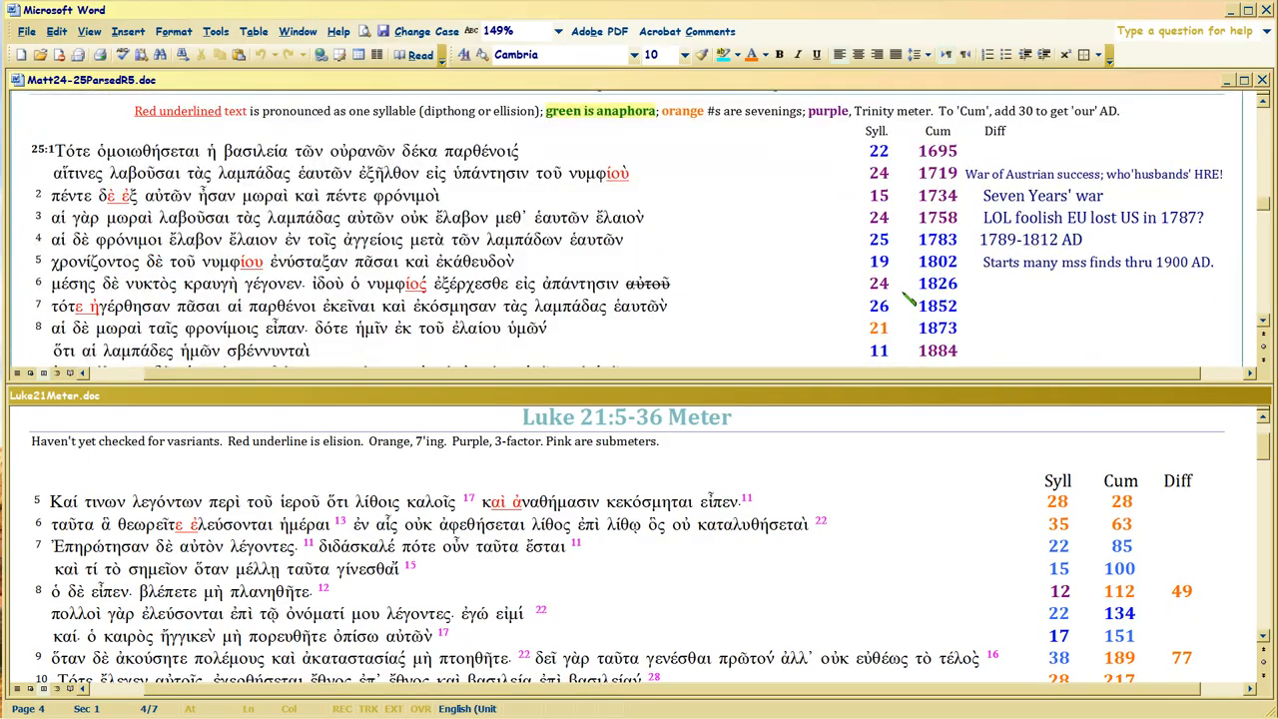
scroll(down, 3)
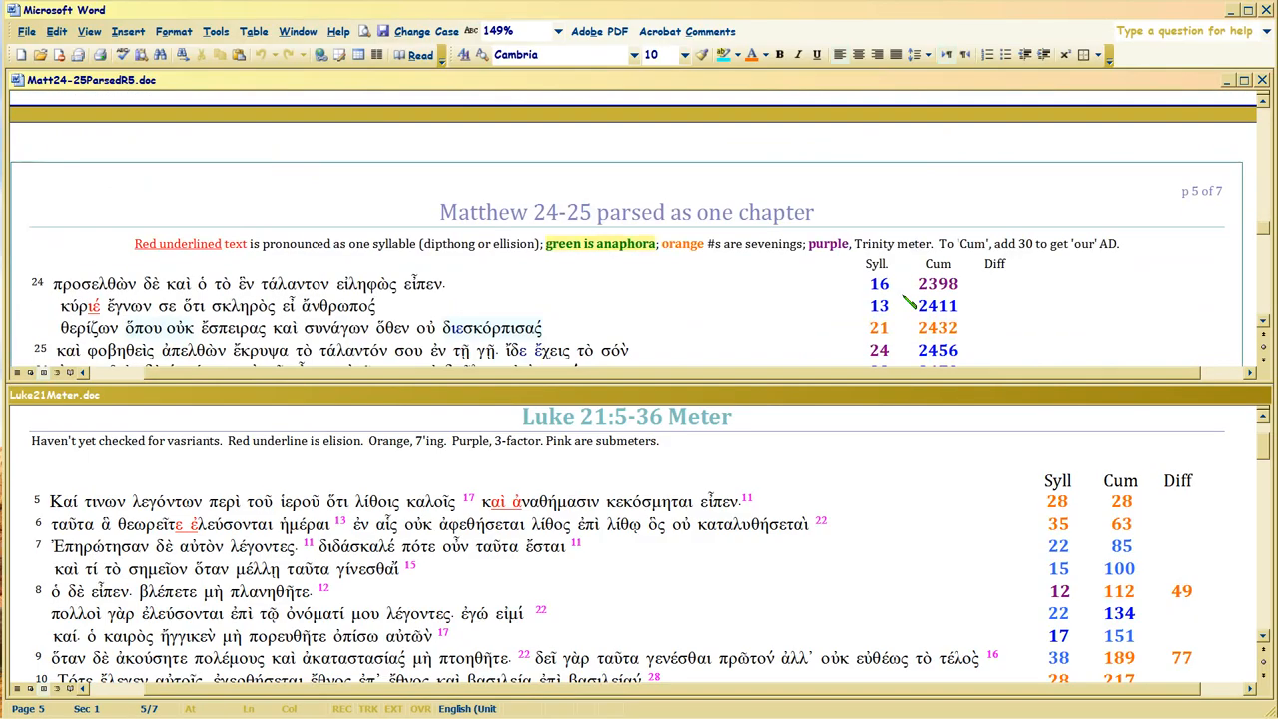
scroll(down, 3)
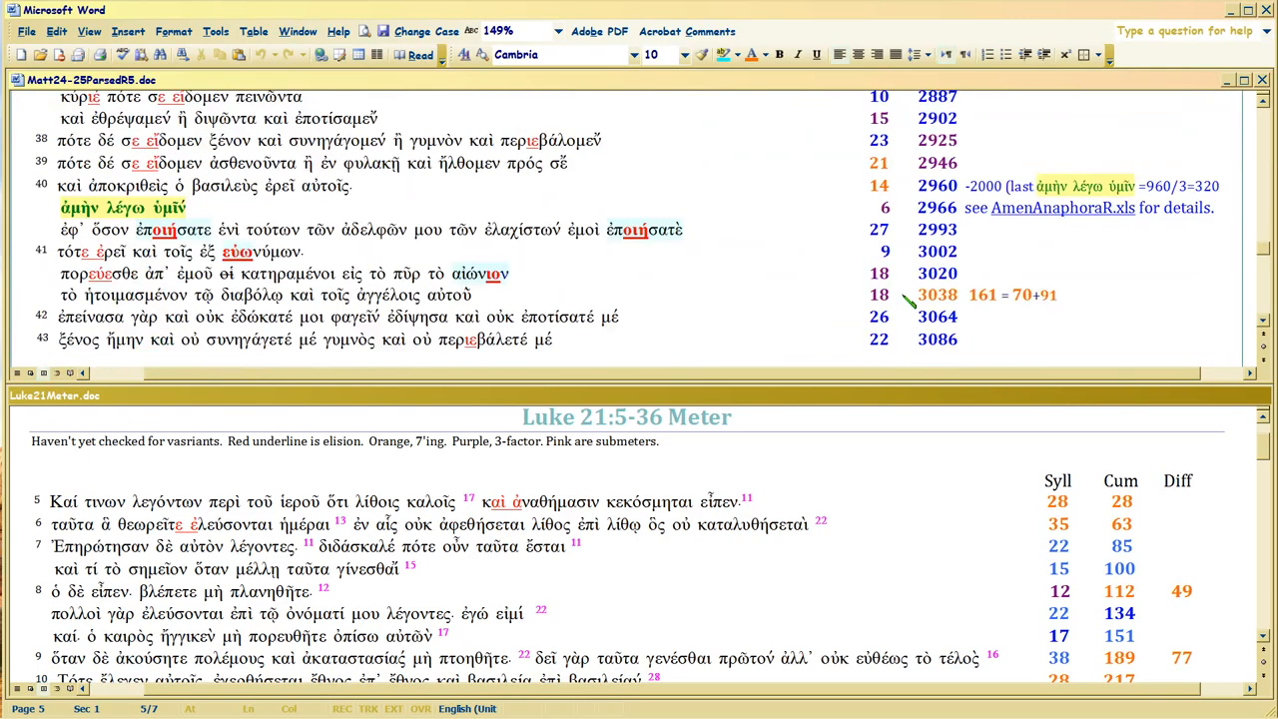
scroll(down, 3)
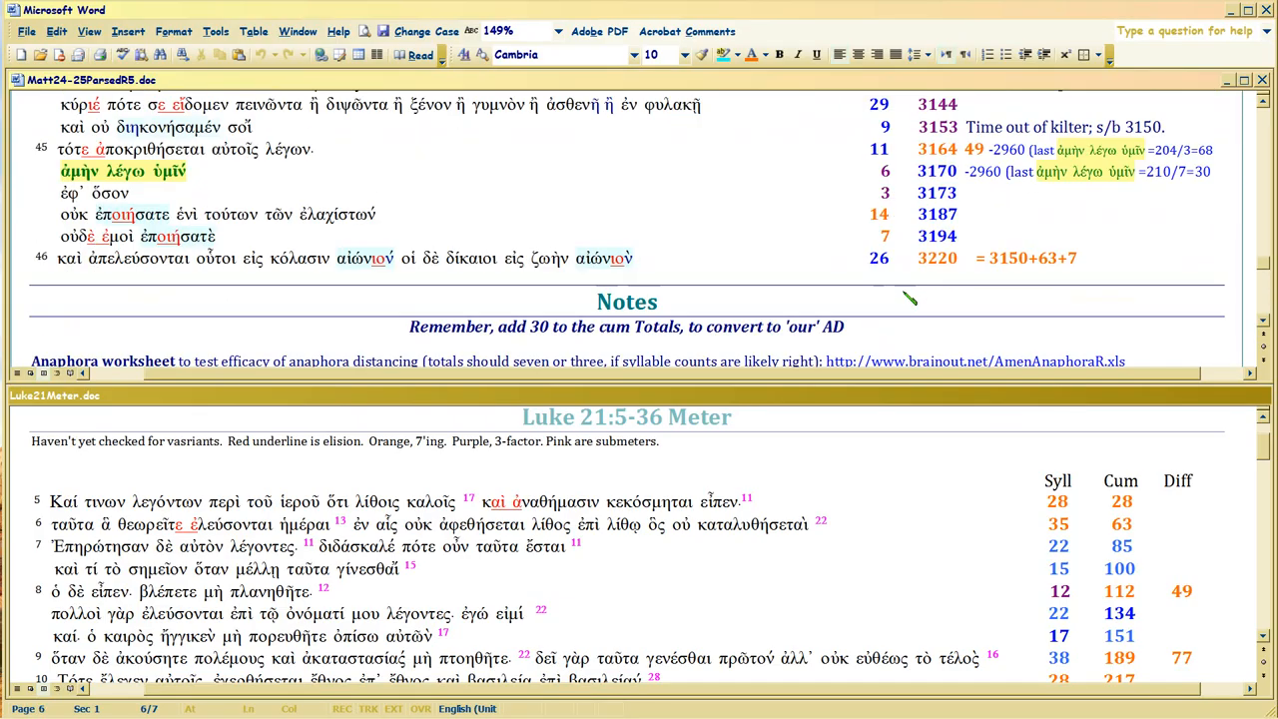
scroll(down, 3)
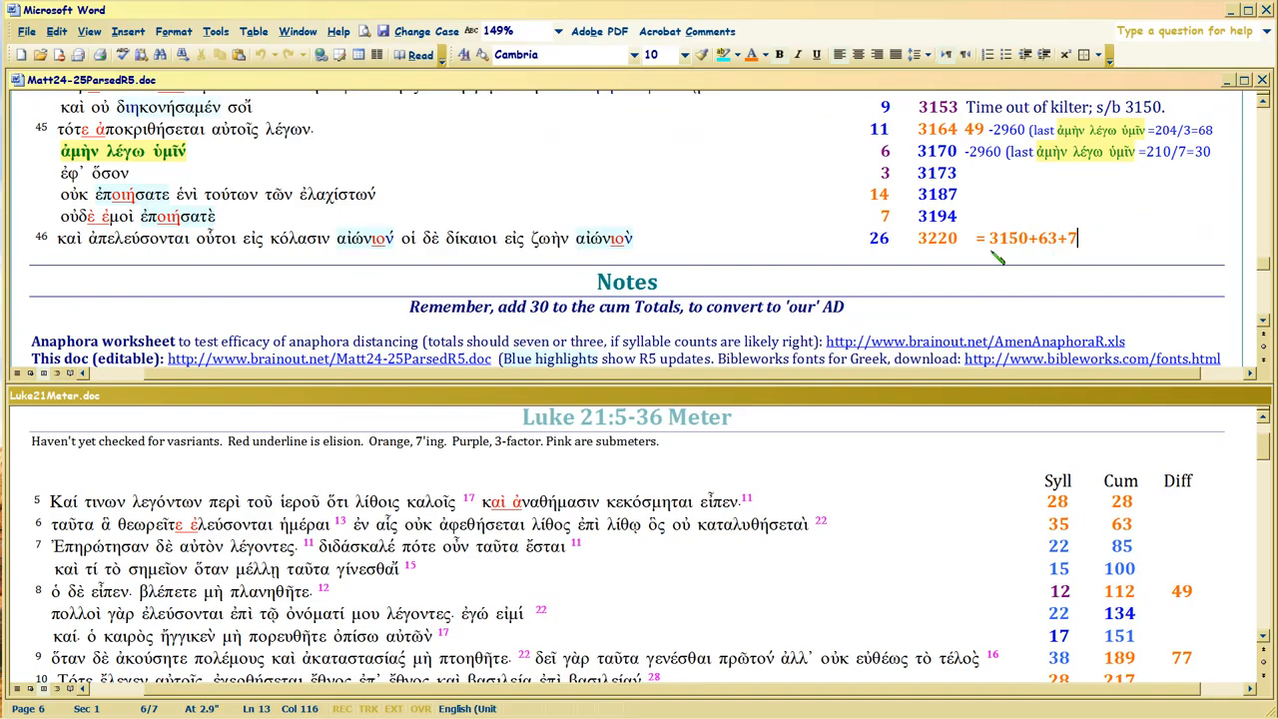
mouse_move(814, 245)
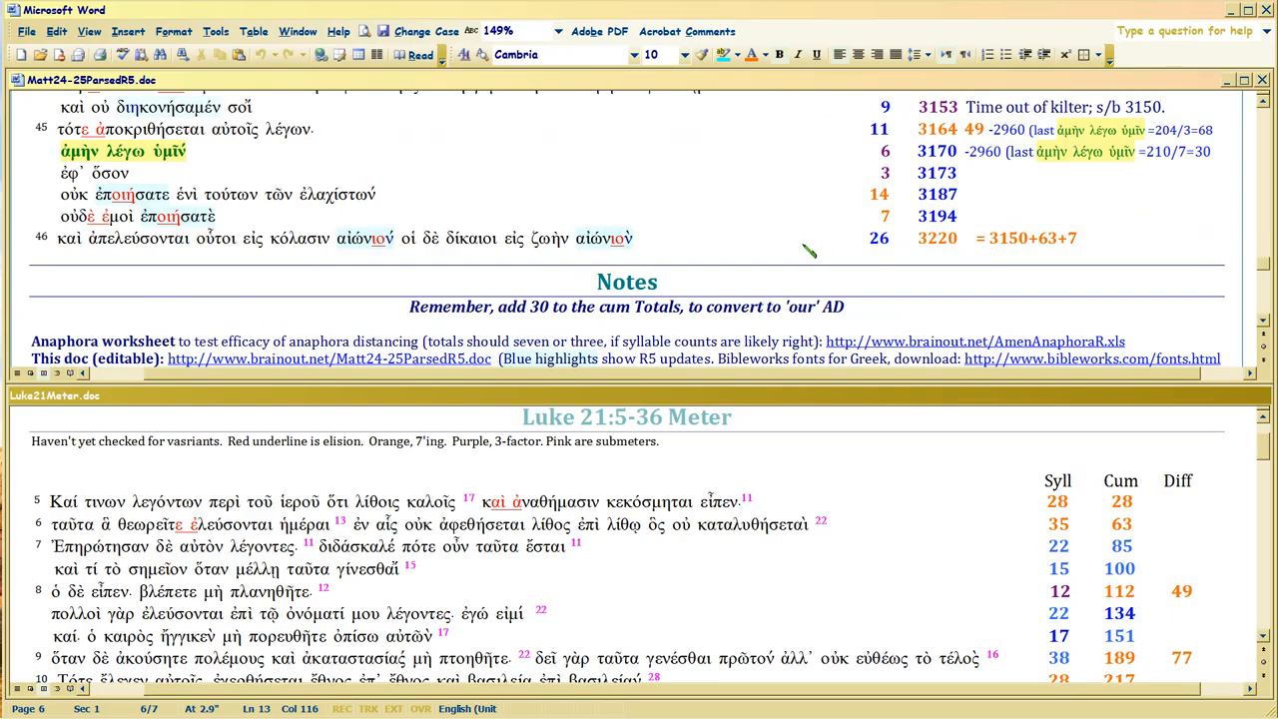
mouse_move(863, 590)
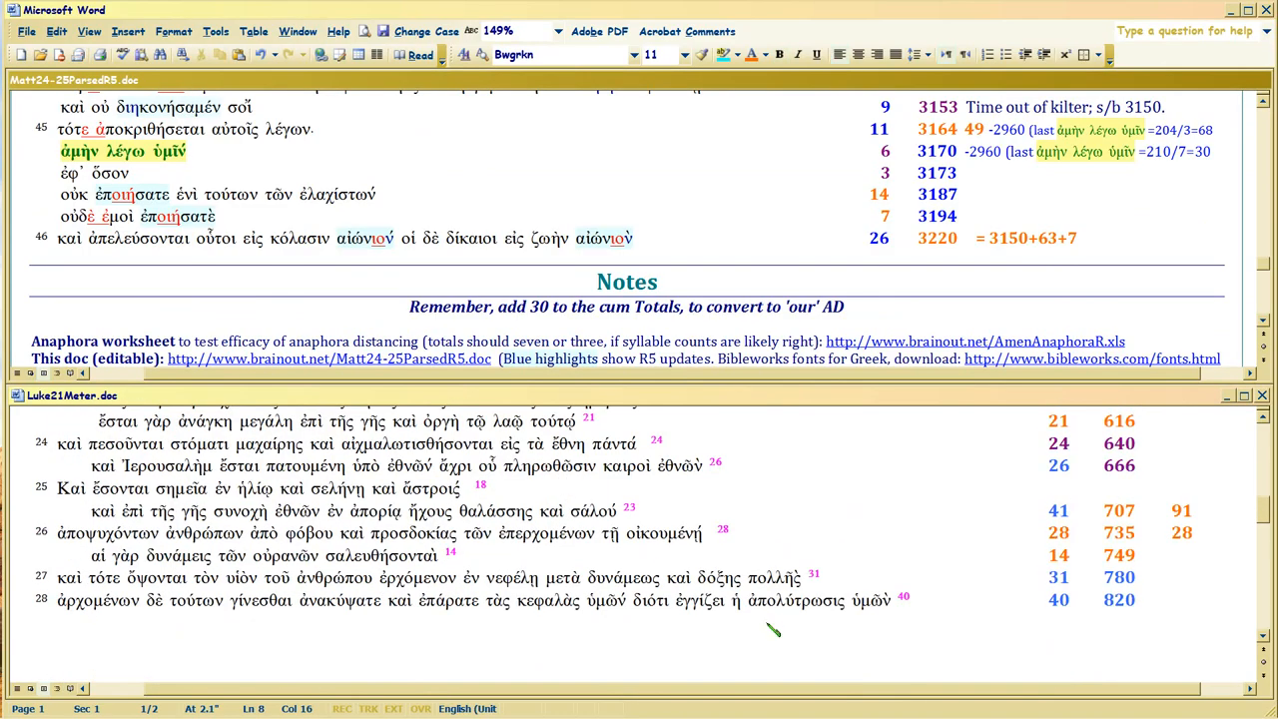
- Scroll Luke to its final verses 30–36 and mark the closing total 1085
scroll(down, 3)
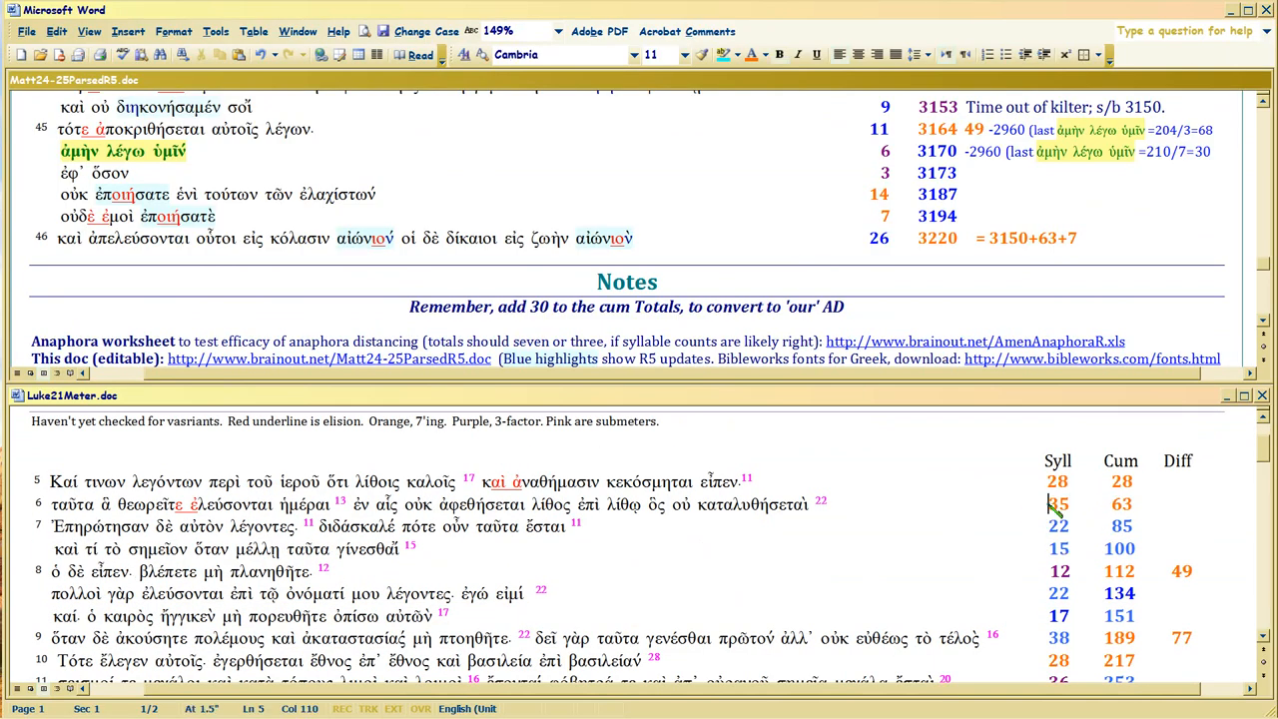
scroll(down, 3)
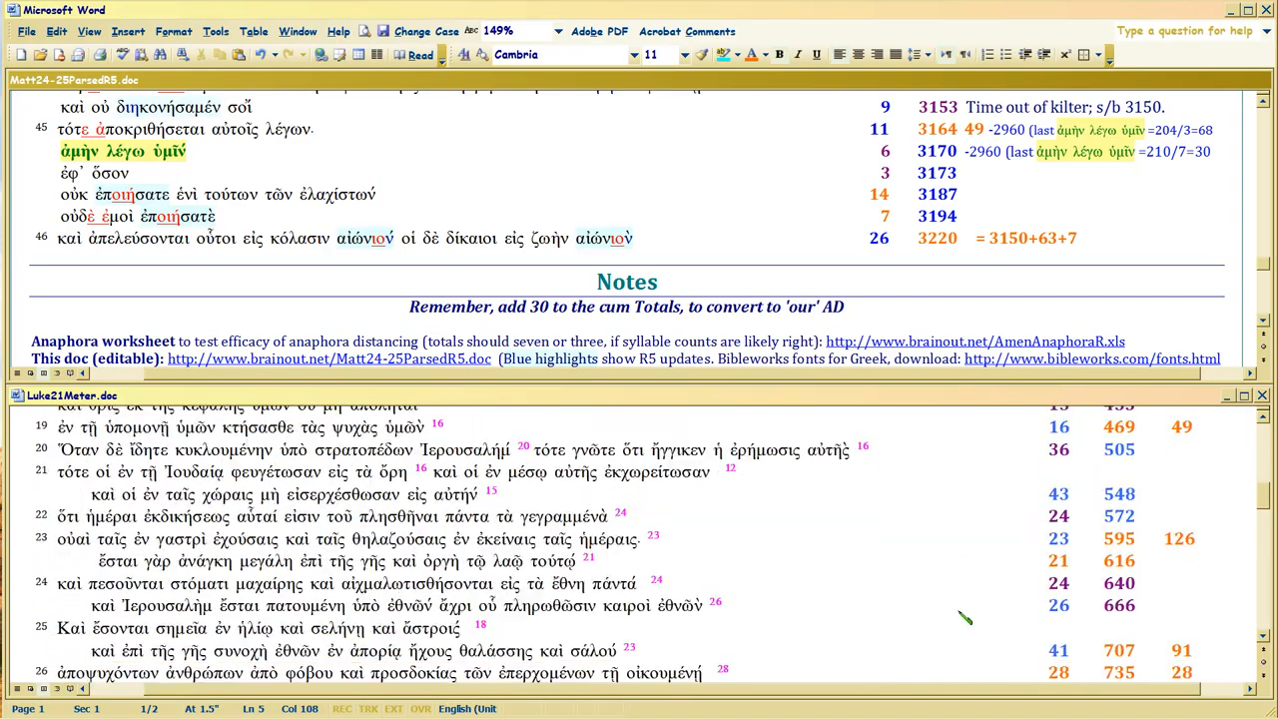
scroll(down, 3)
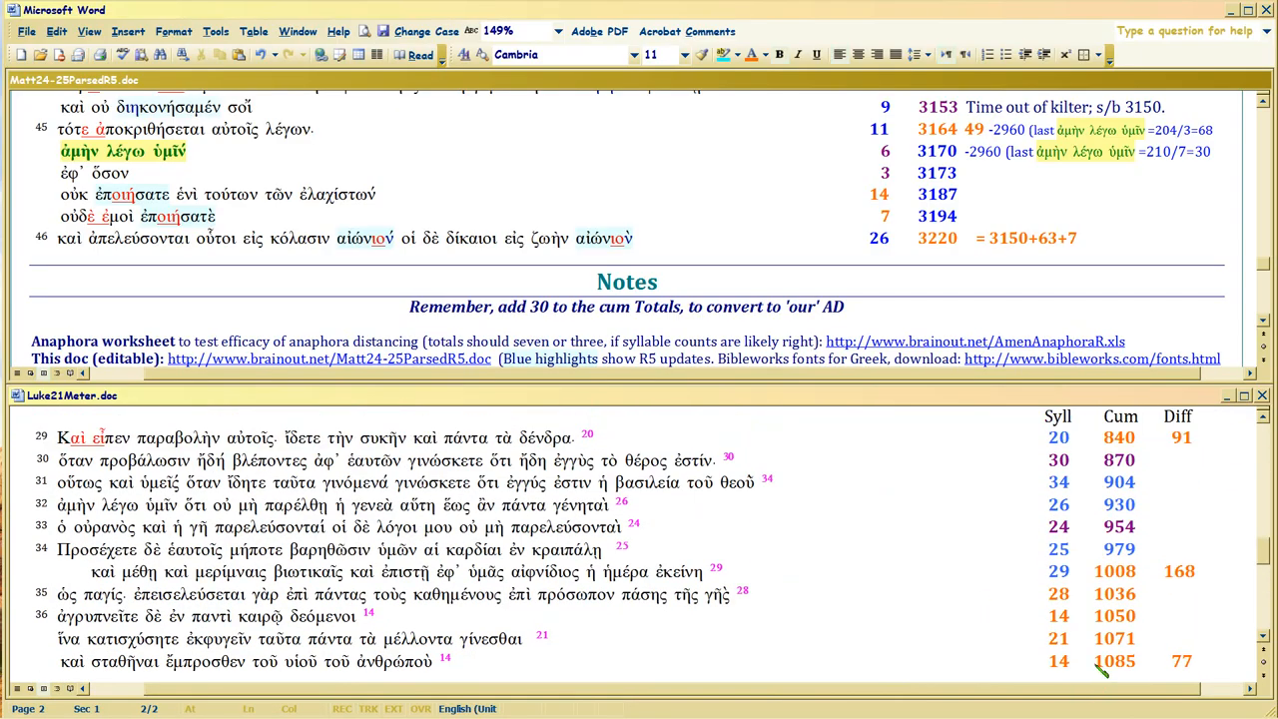
click(1143, 661)
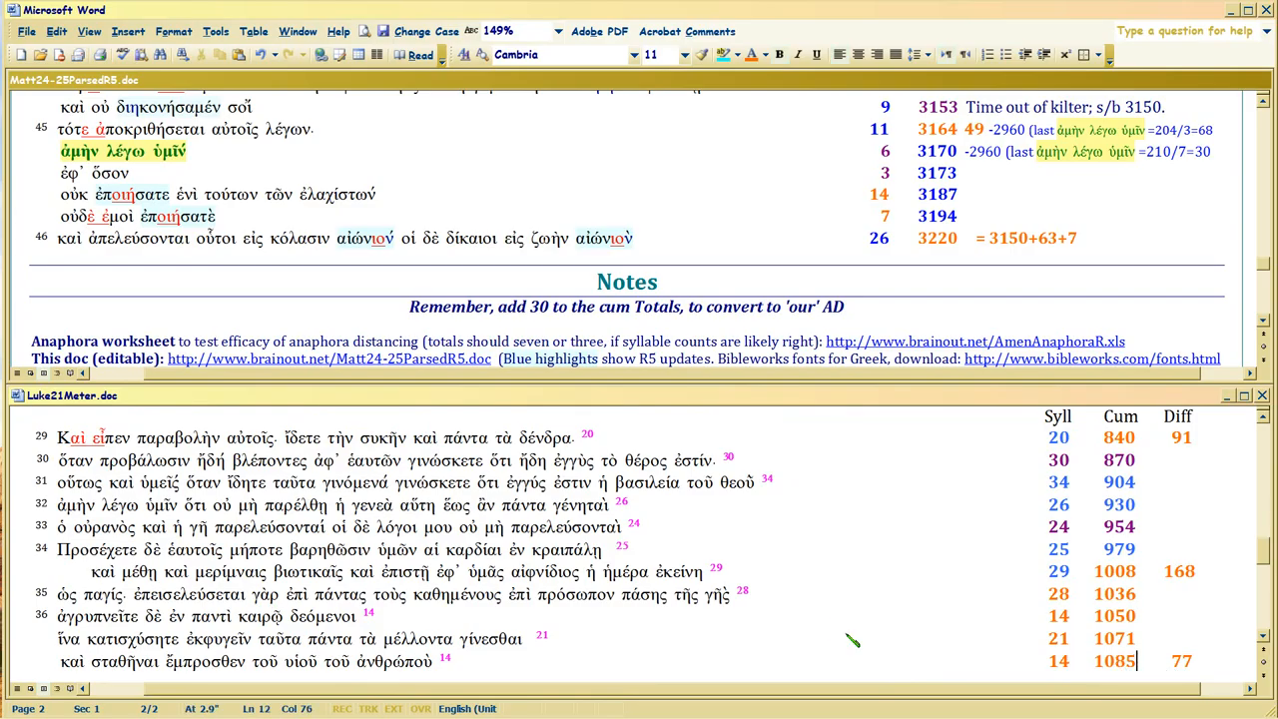
mouse_move(962, 258)
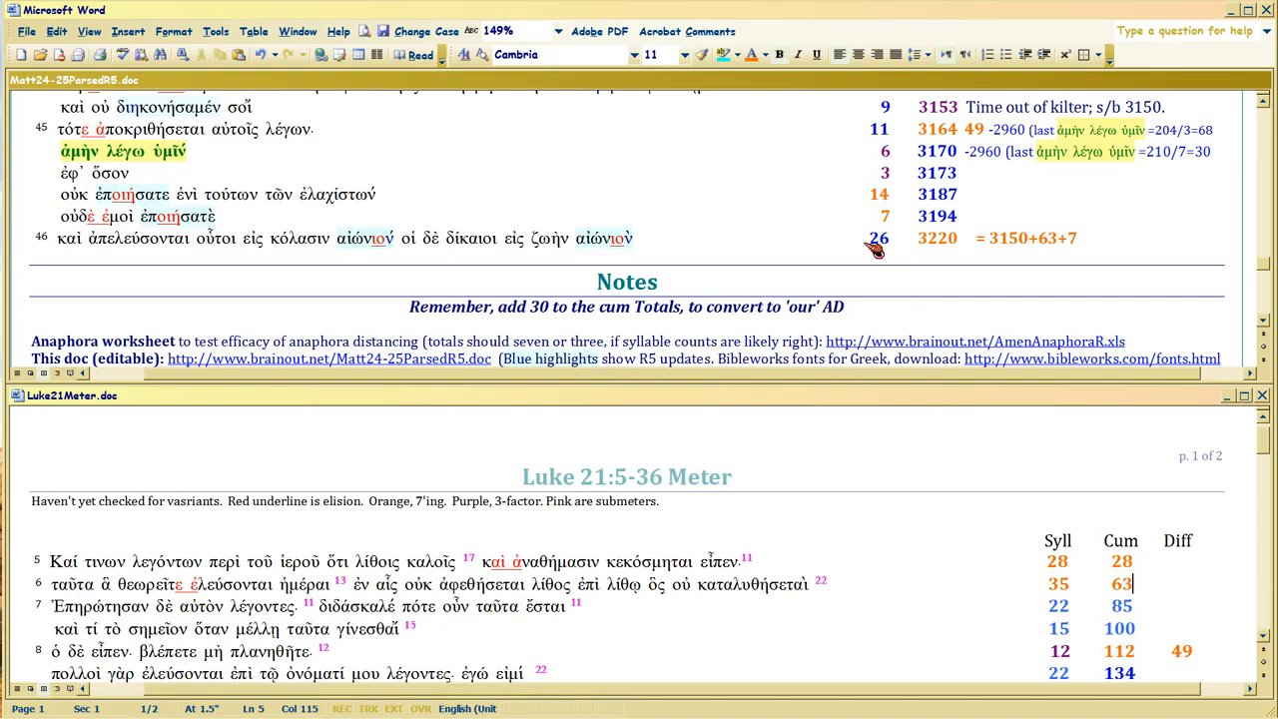
mouse_move(919, 597)
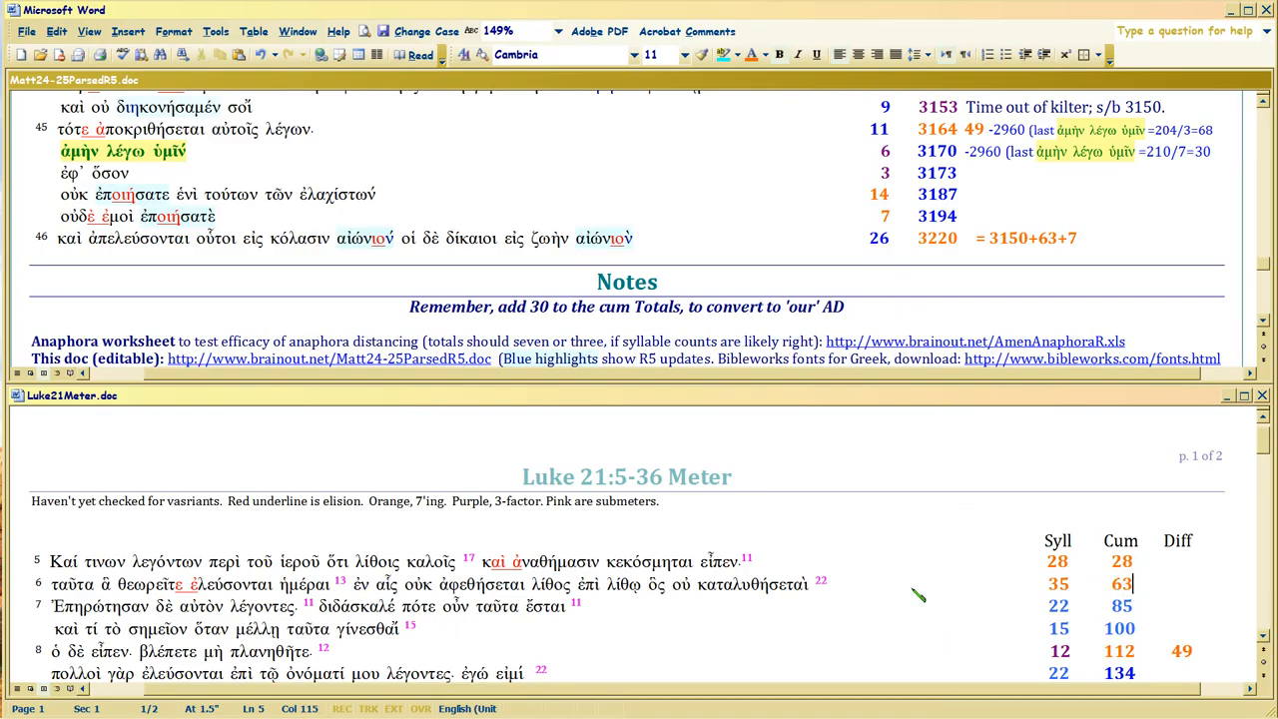
mouse_move(915, 596)
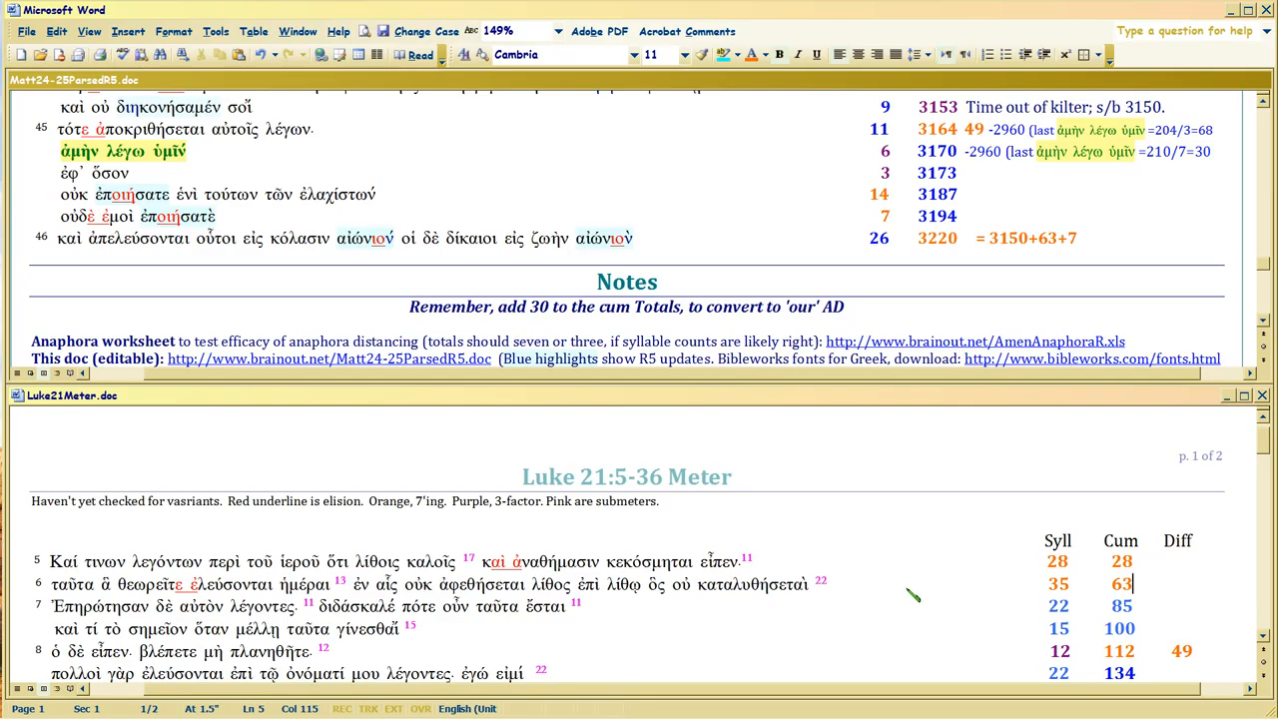
scroll(down, 3)
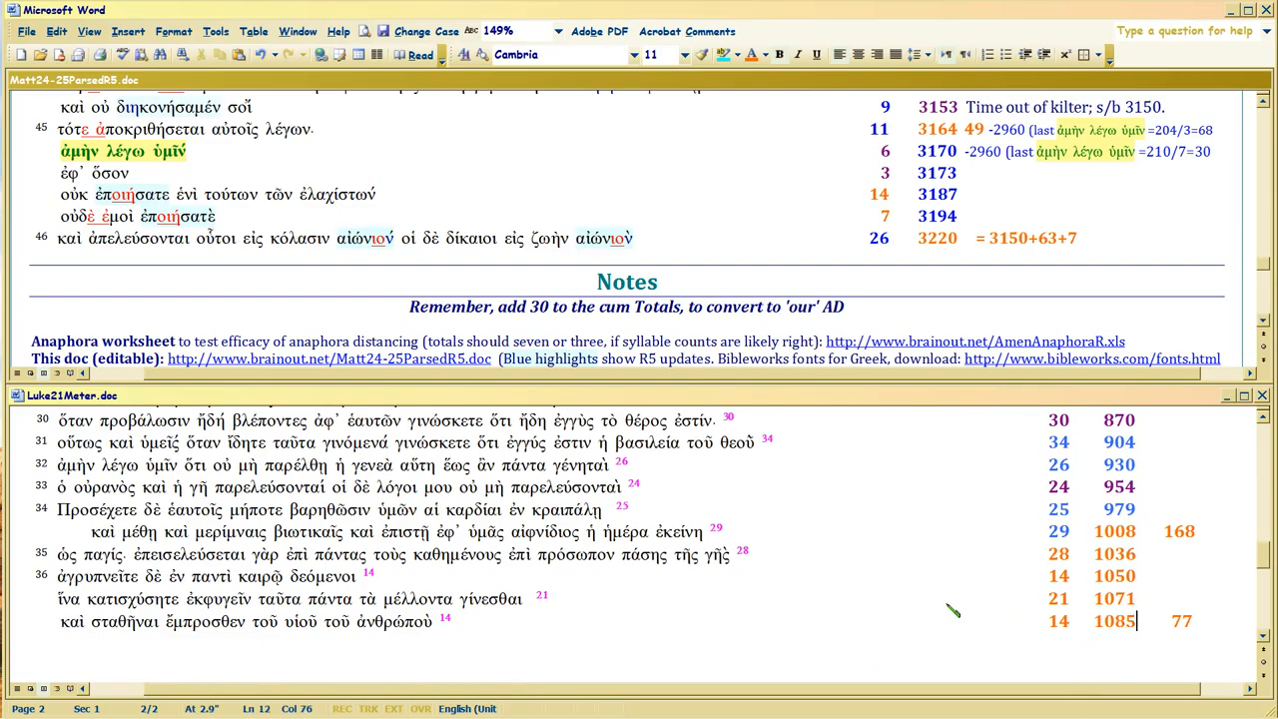
mouse_move(983, 249)
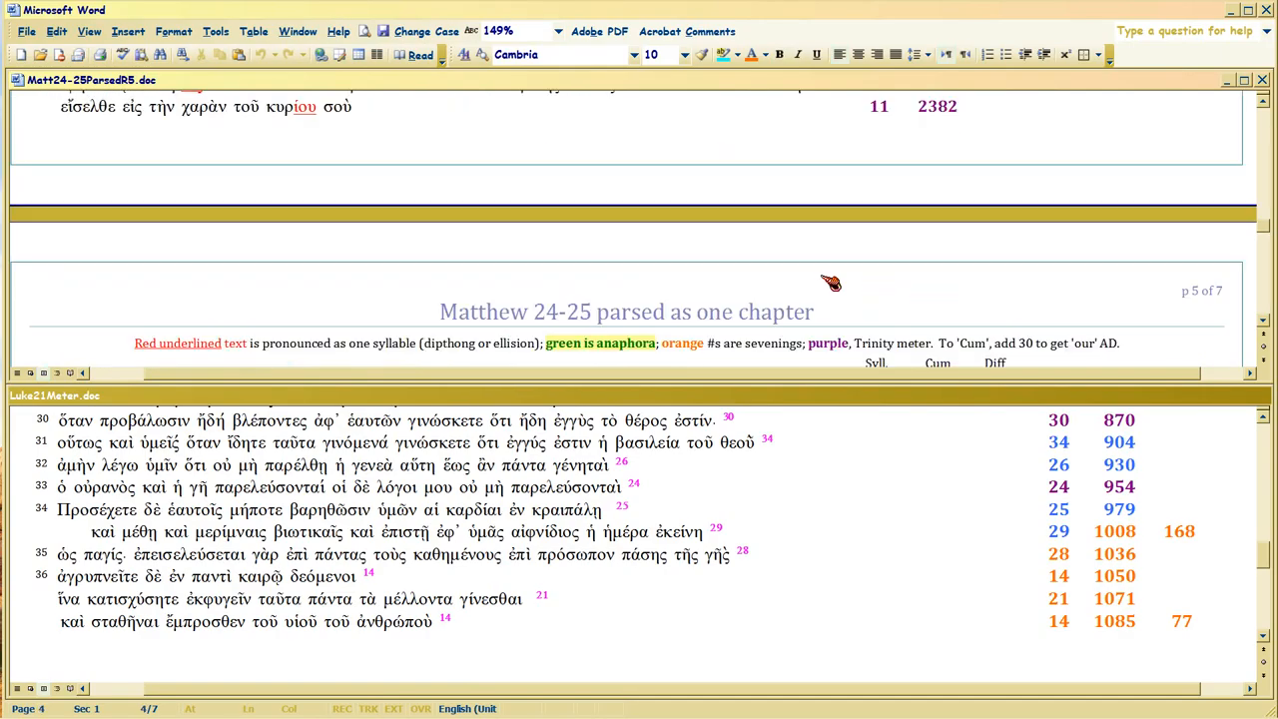
- Scroll Matthew back to verses 24:1–4 and Luke through verses 12–23 (totals to 595)
scroll(down, 3)
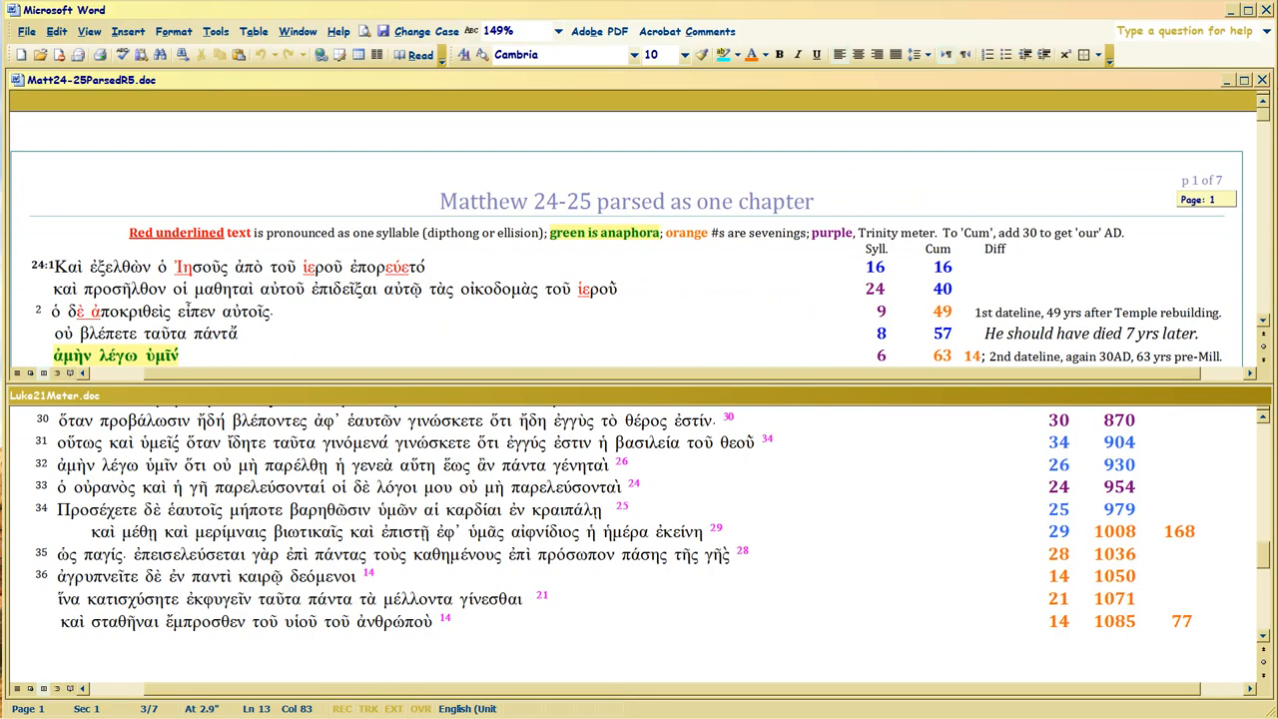
scroll(down, 3)
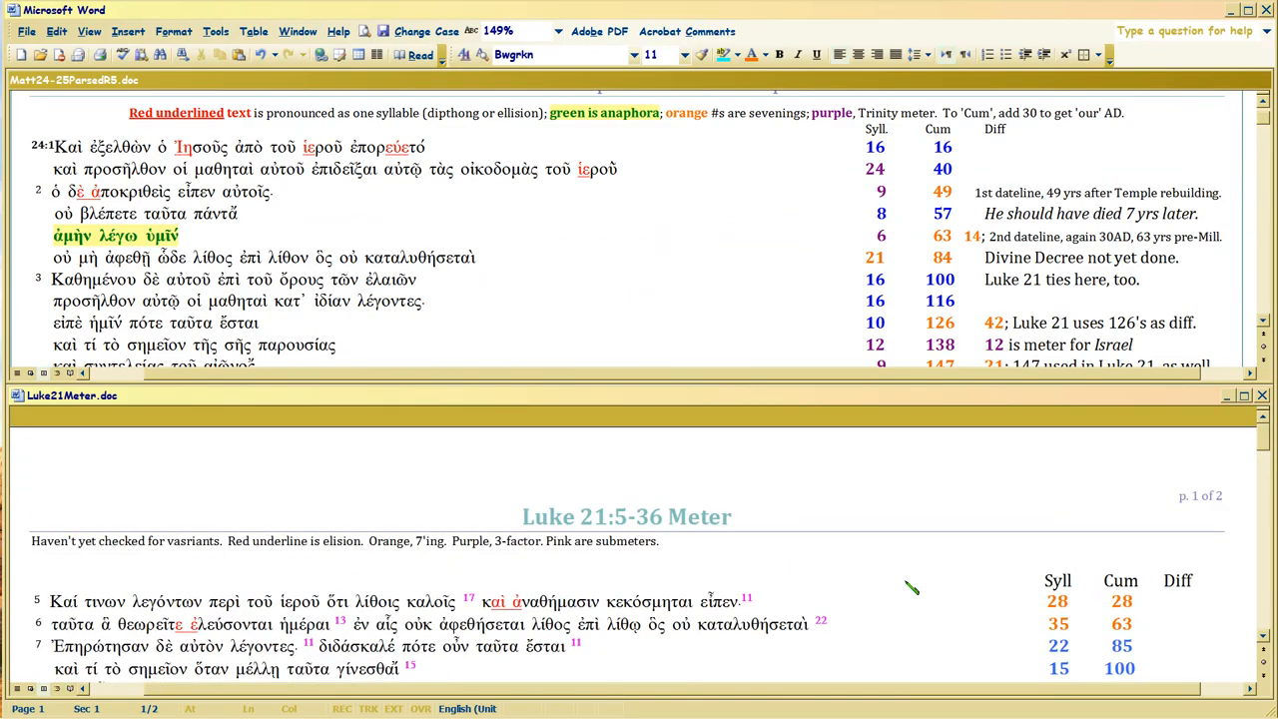
scroll(down, 3)
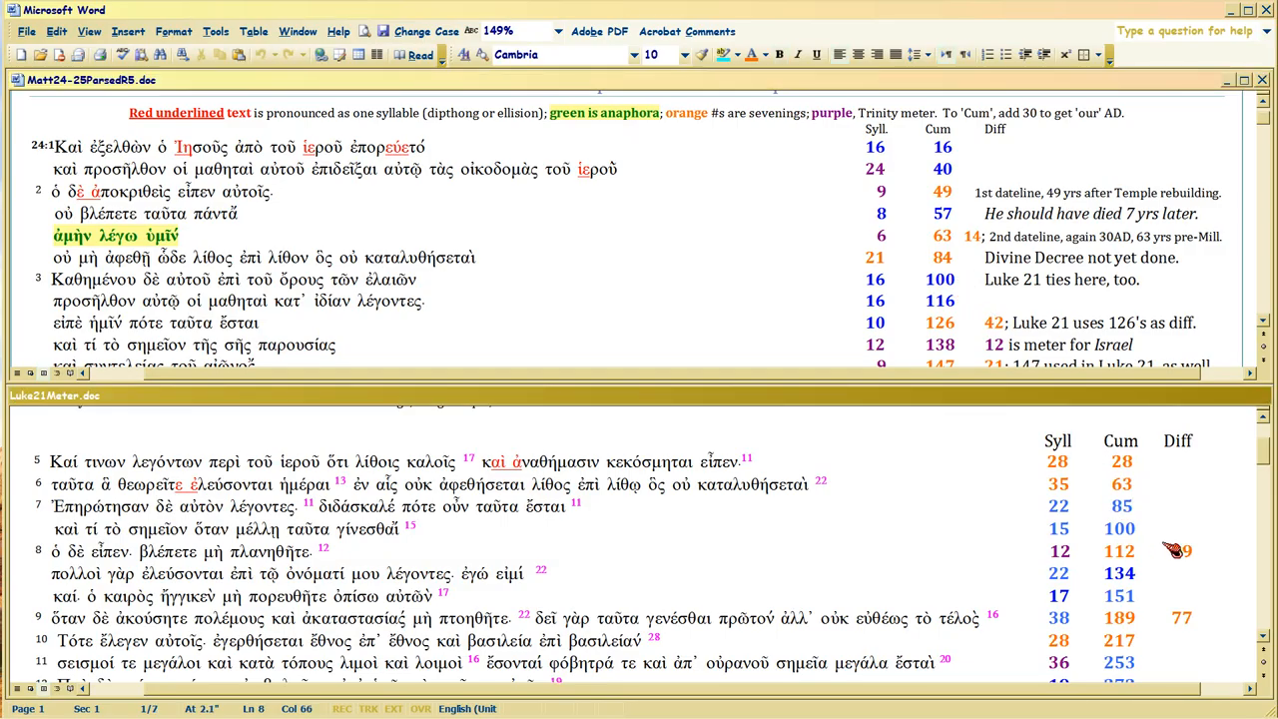
scroll(down, 3)
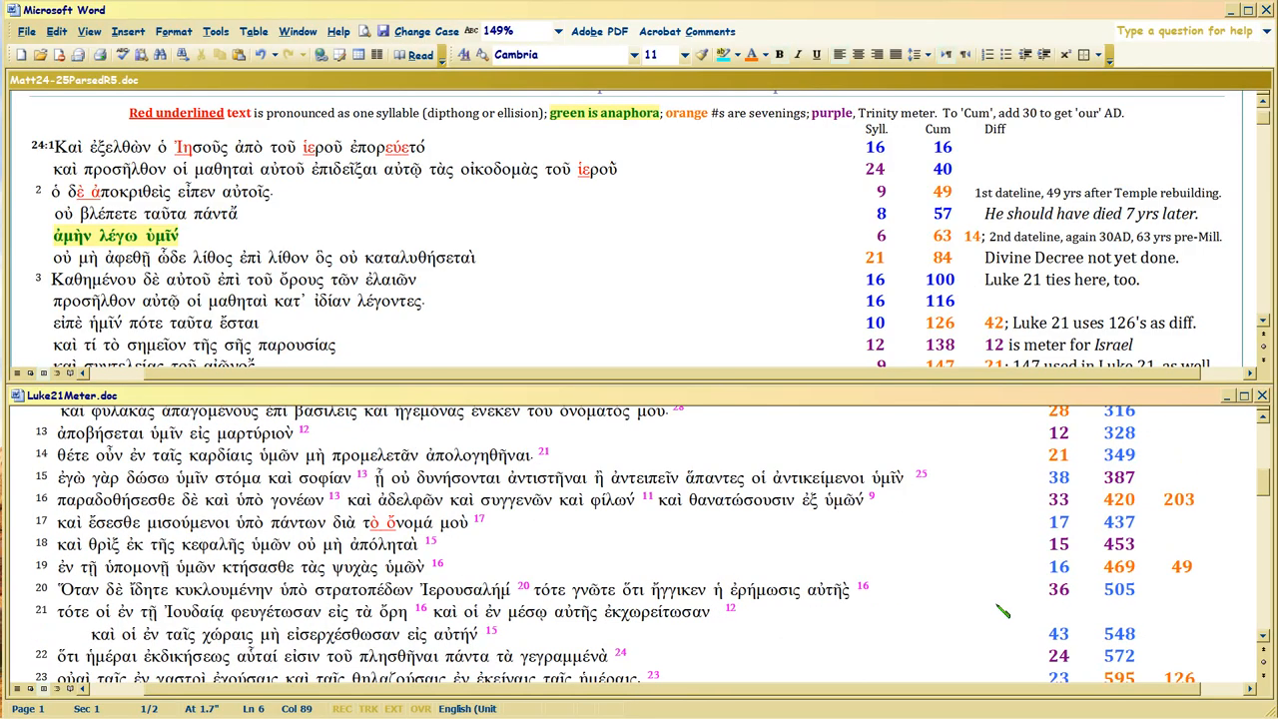
- Scroll Matthew to verses 24:29–32 beside Luke's final verses 29–36
scroll(down, 3)
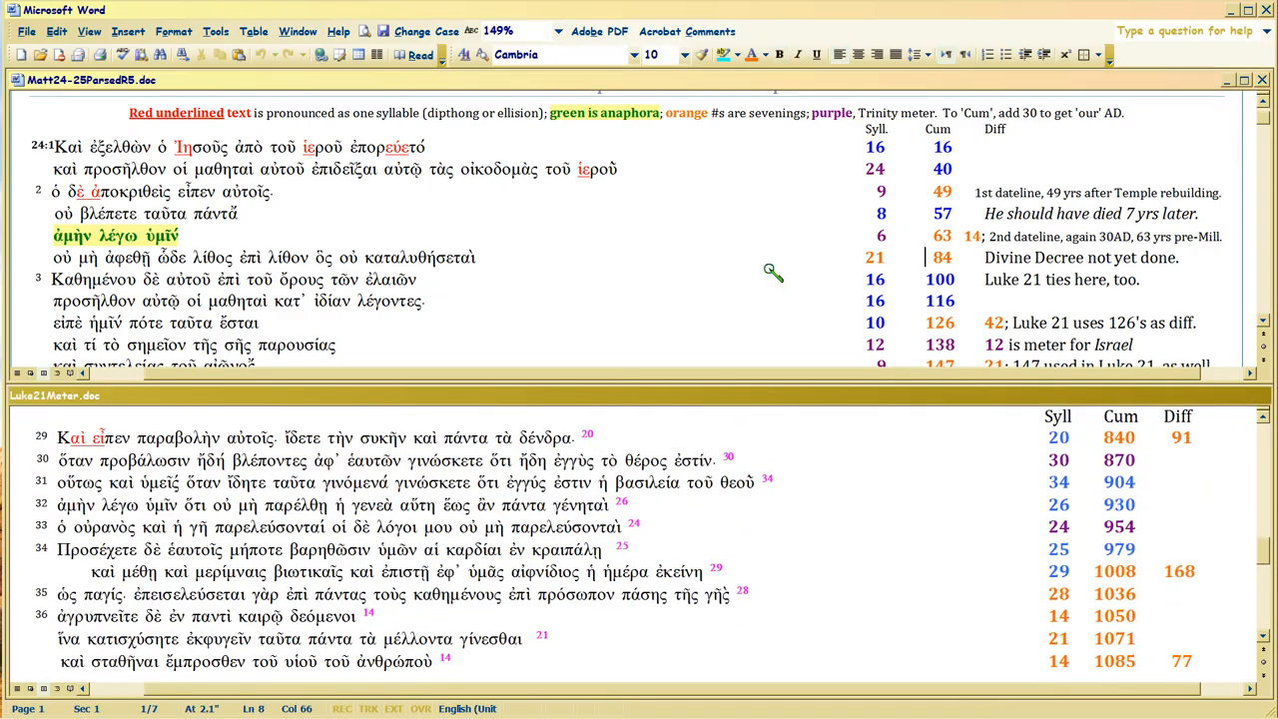
scroll(down, 3)
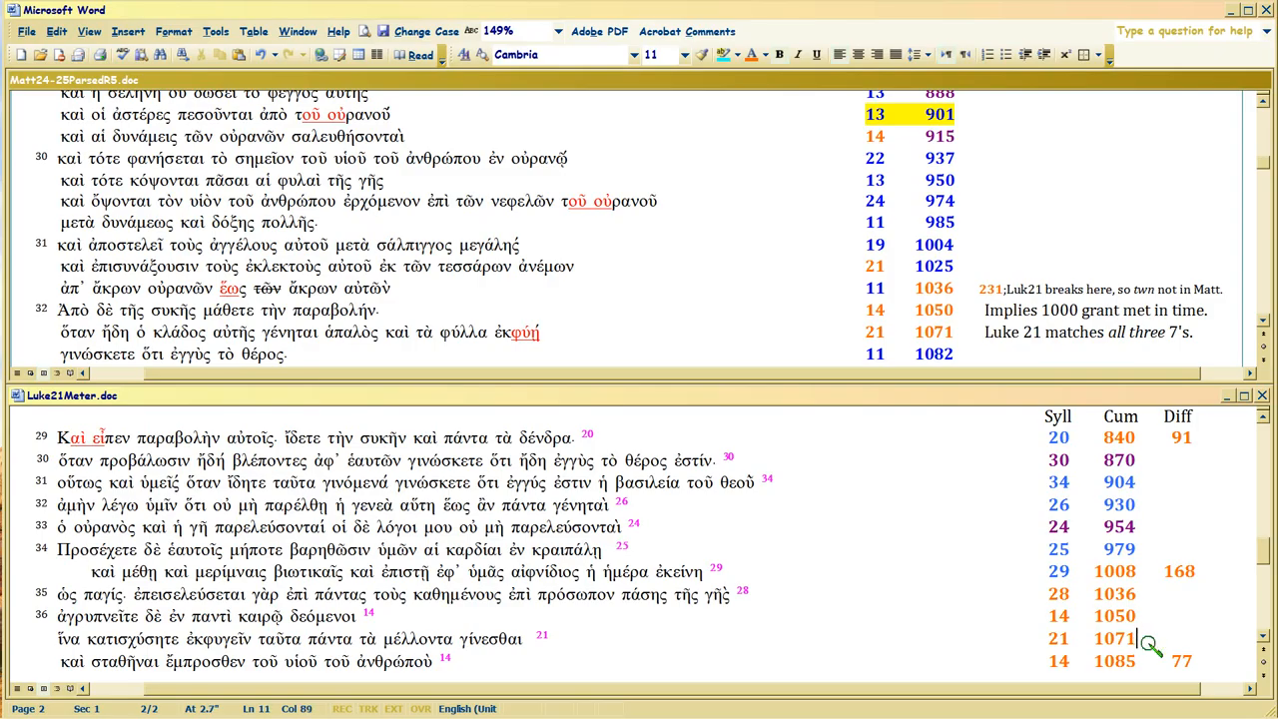
mouse_move(1026, 348)
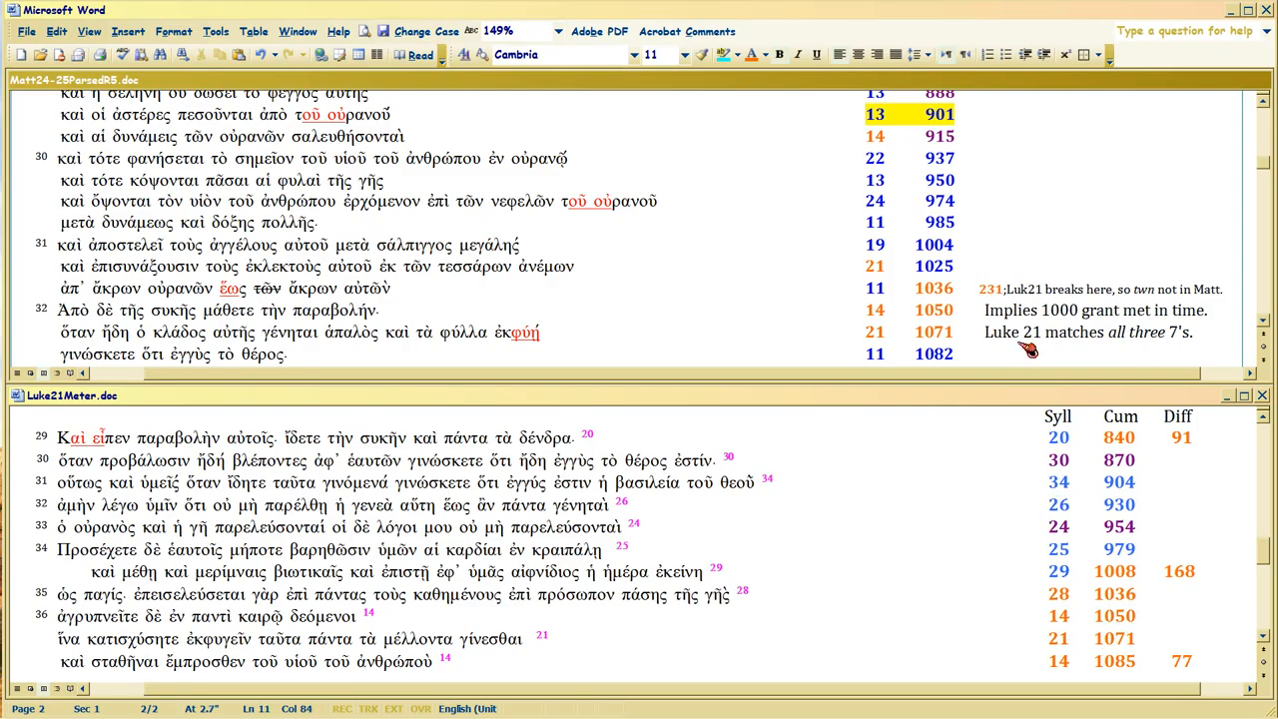